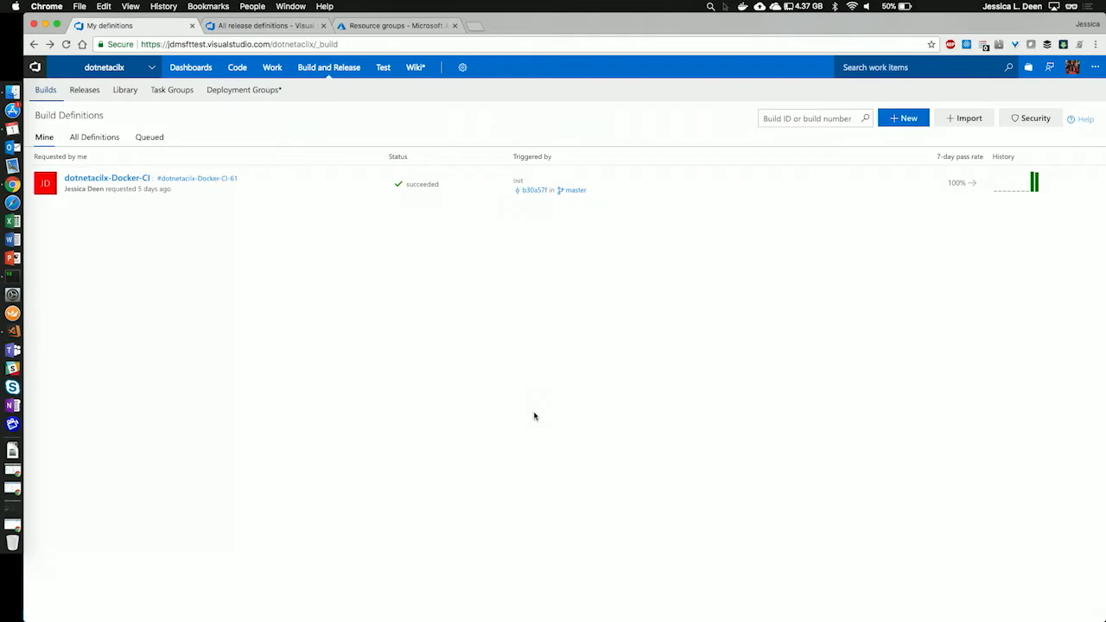
mouse_move(426, 318)
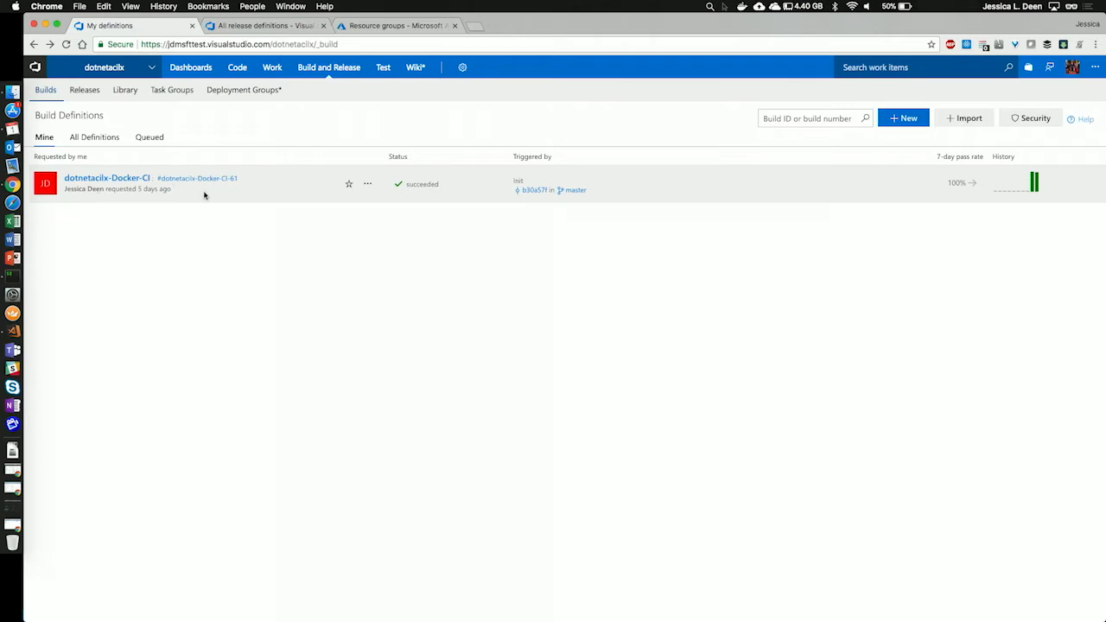
- Show the actions menu for the dotnetacilx-Docker-CI build definition
left_click(367, 183)
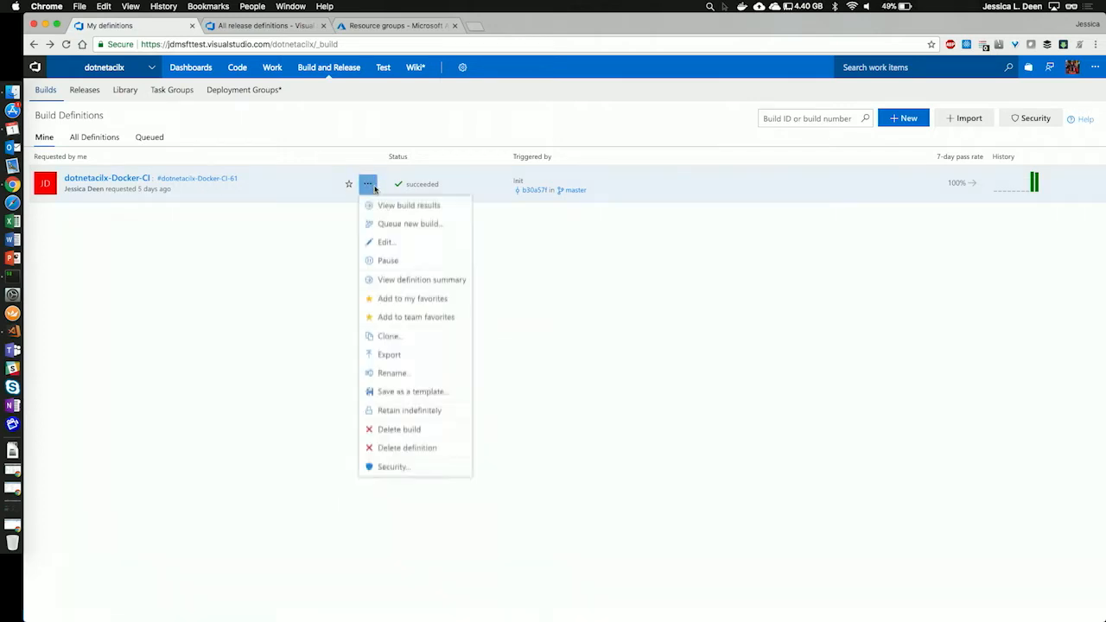
- Edit the Docker-CI definition and review its Get sources and Phase 1 settings
left_click(387, 242)
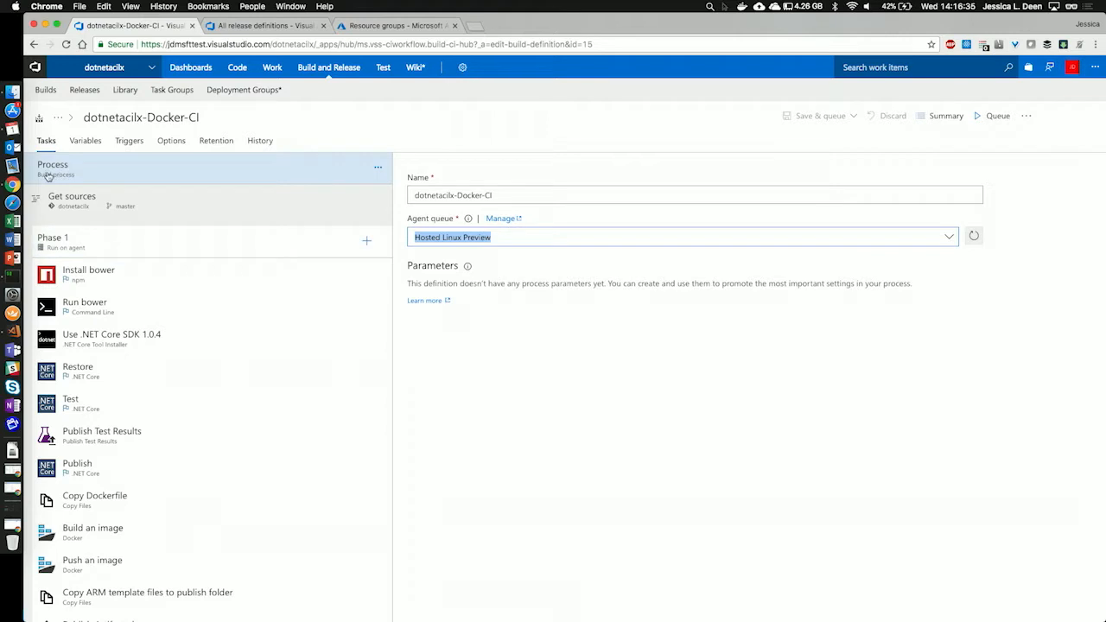
mouse_move(429, 214)
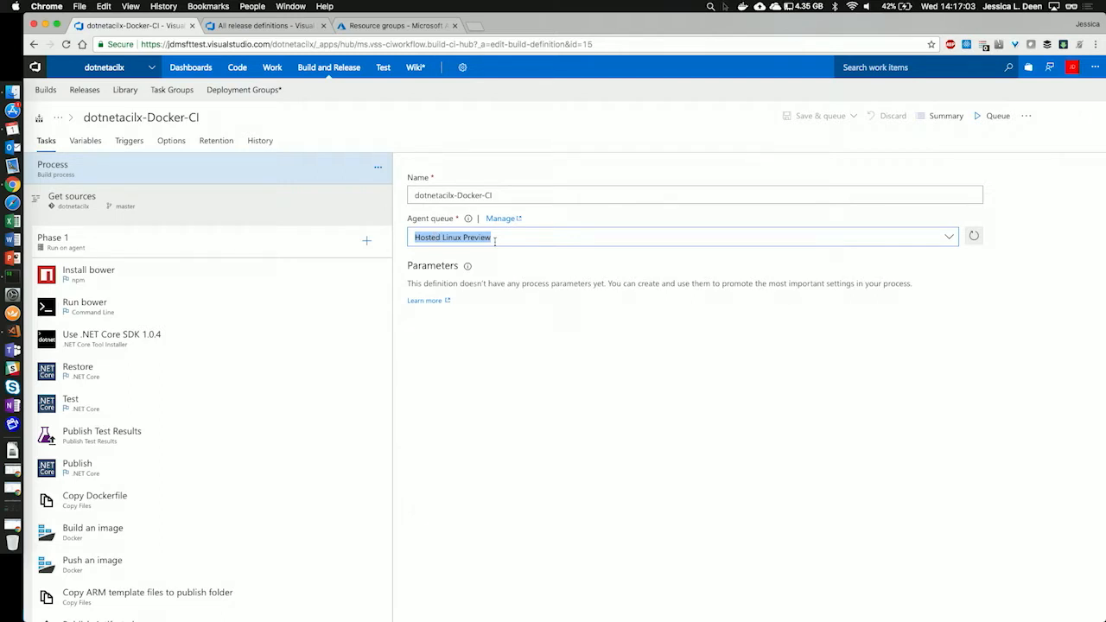
left_click(73, 200)
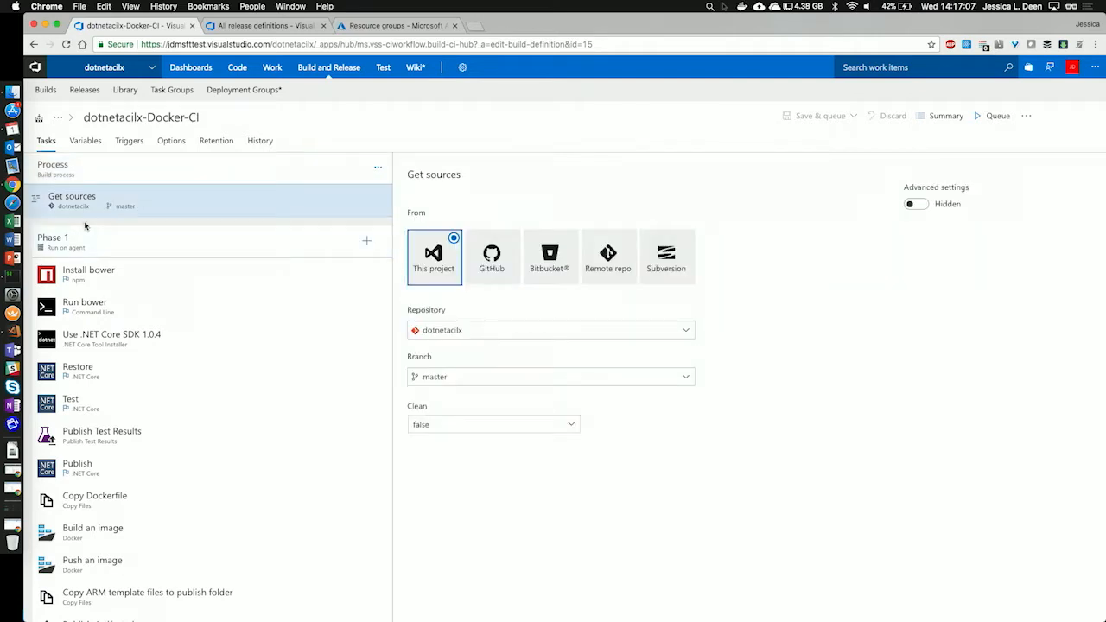
mouse_move(442, 309)
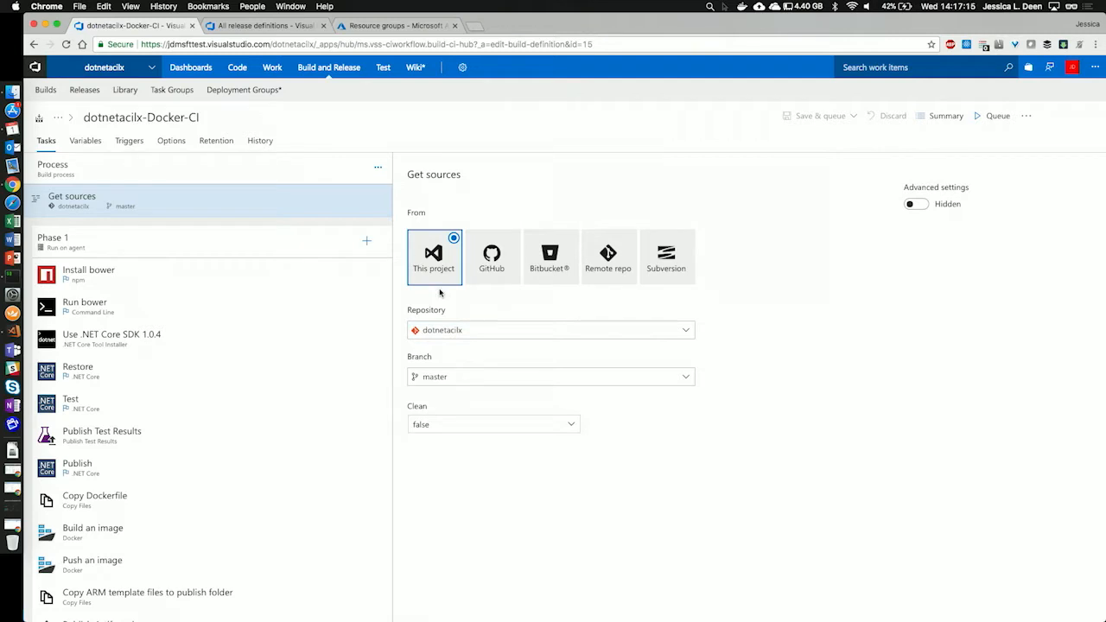
left_click(52, 238)
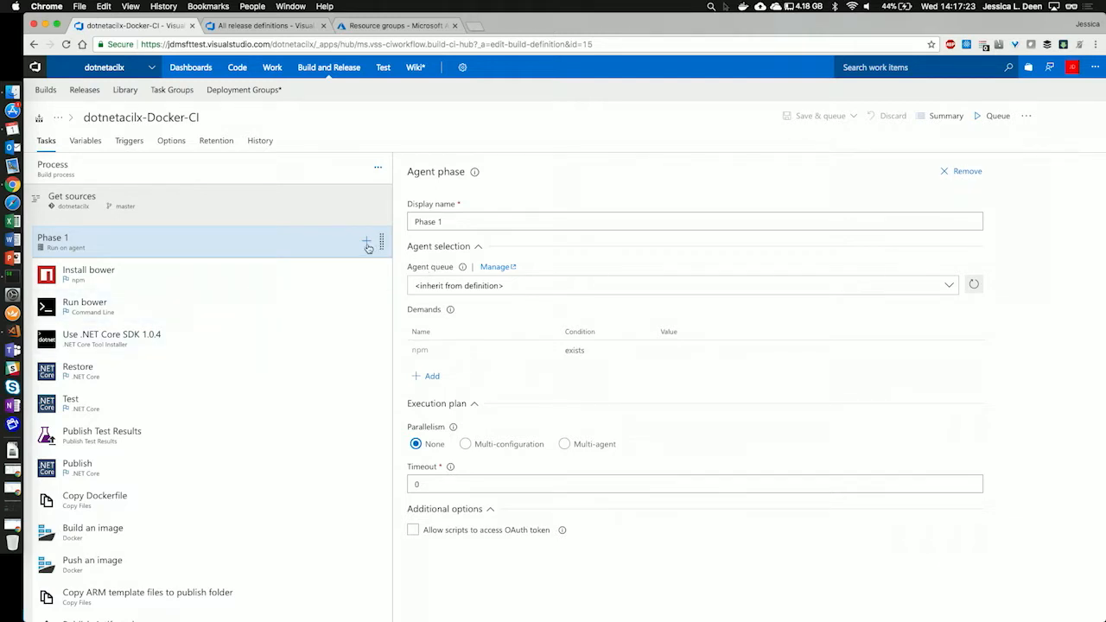
mouse_move(366, 242)
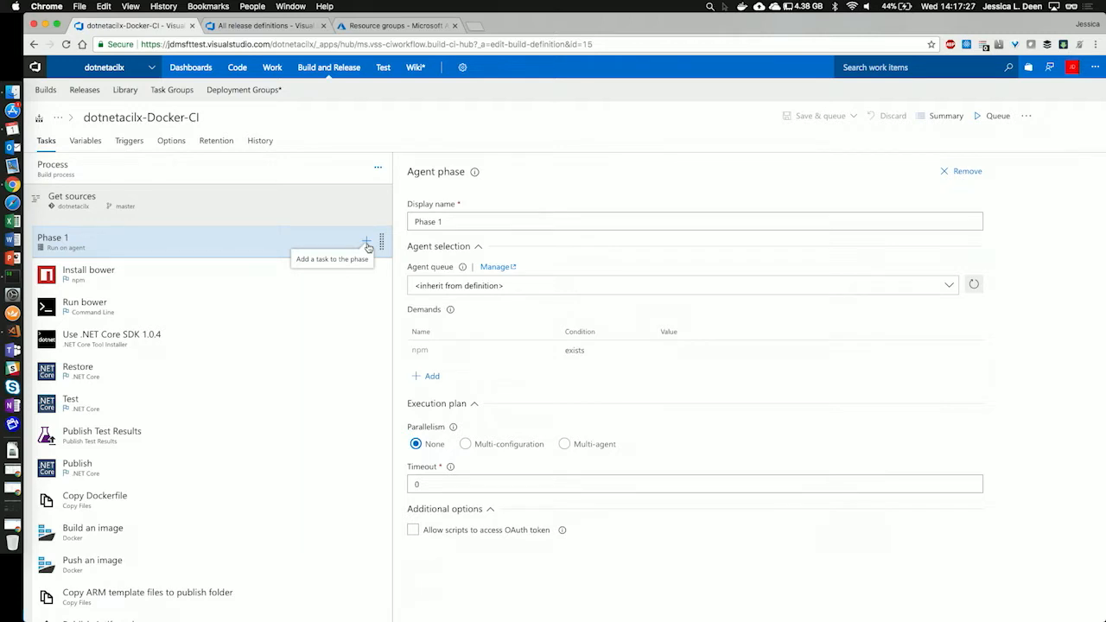
- List the tasks addable to Phase 1, filter for 'docker', then clear the filter
left_click(367, 242)
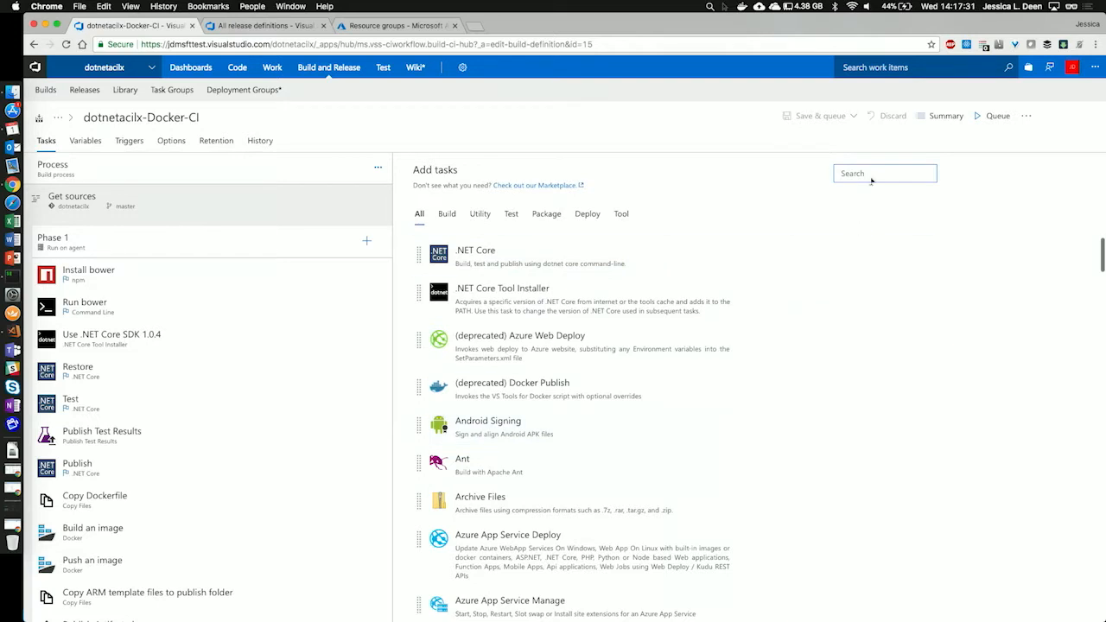
type("docker")
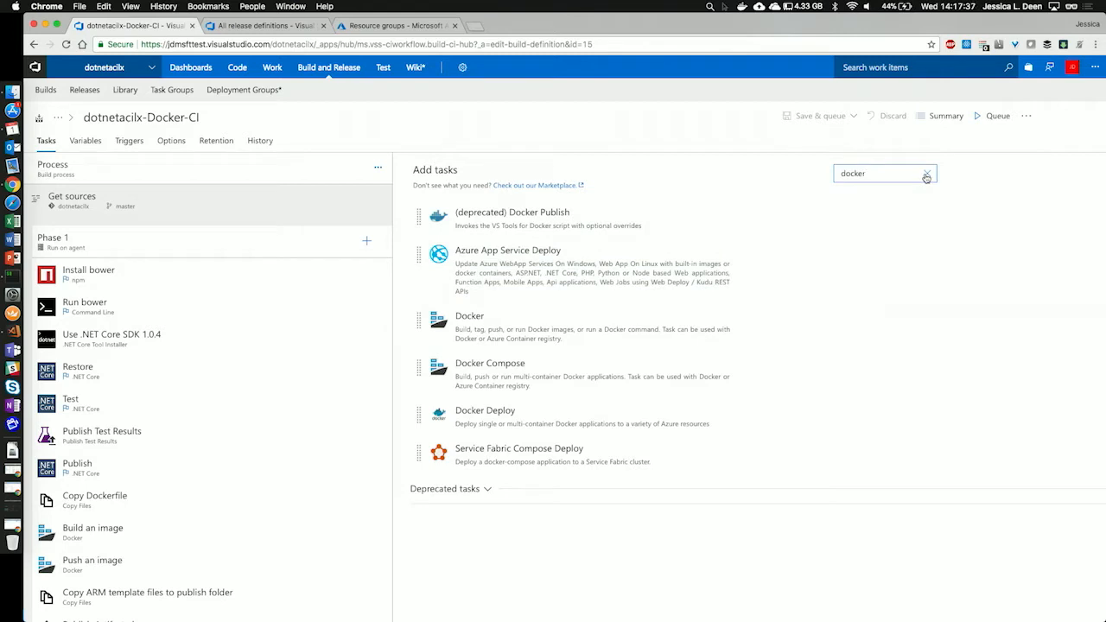
left_click(926, 173)
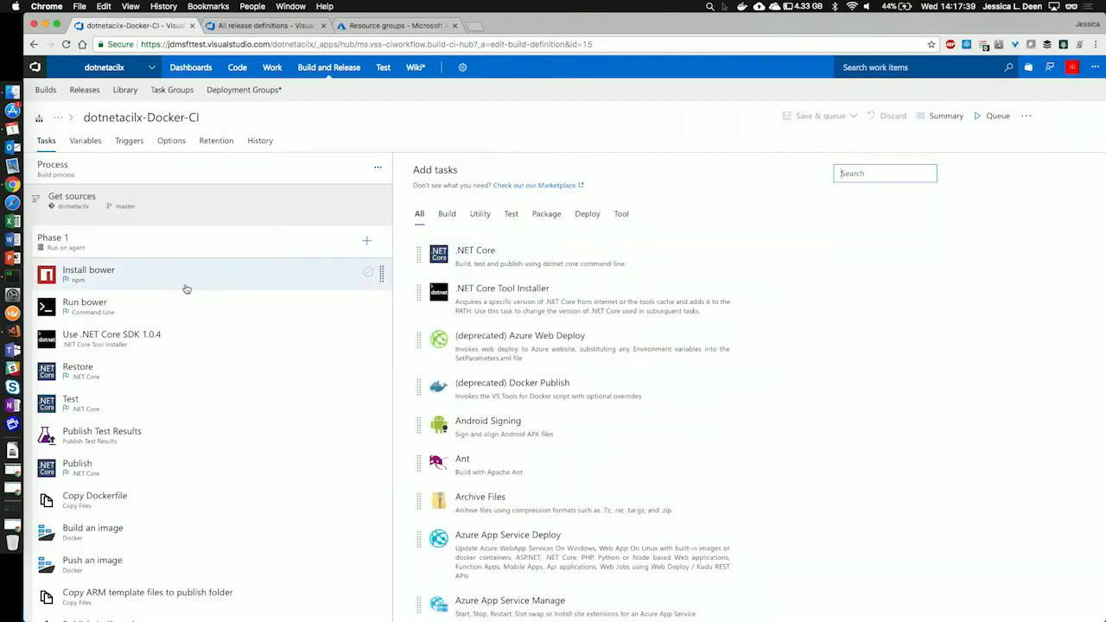
- Review Install bower, Run bower and Use .NET Core SDK 1.0.4 tasks, keeping the SDK package
left_click(88, 273)
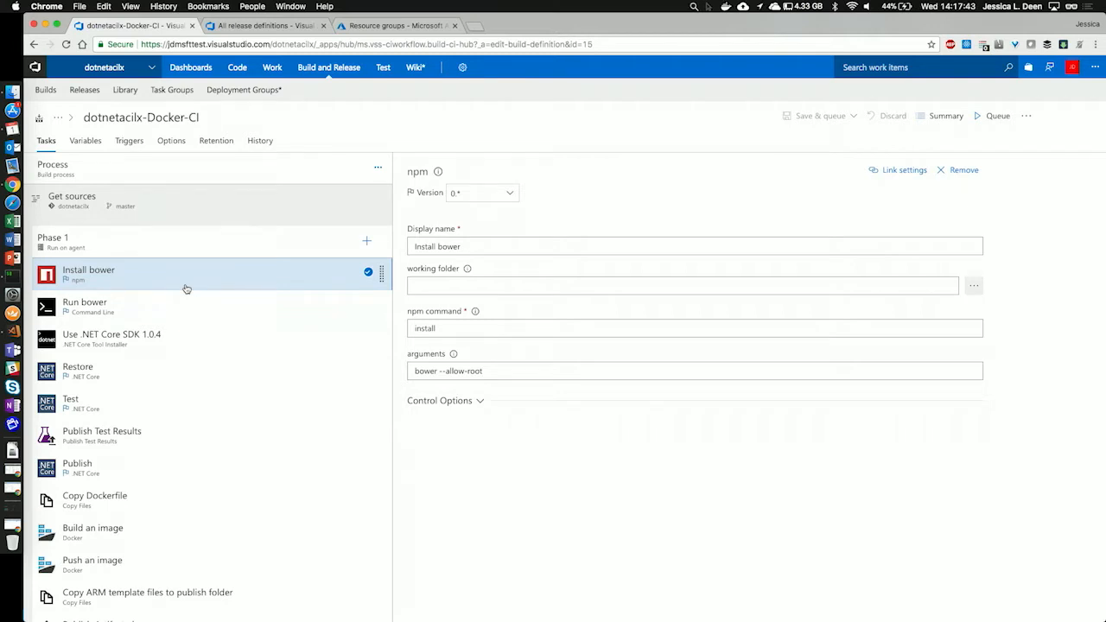
mouse_move(280, 268)
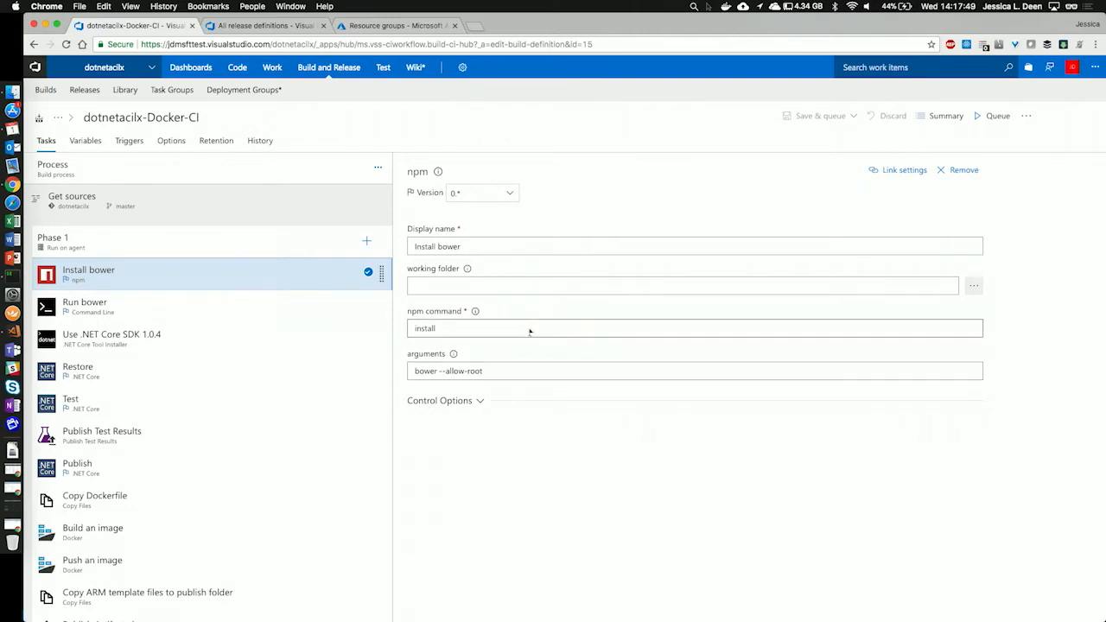
left_click(84, 308)
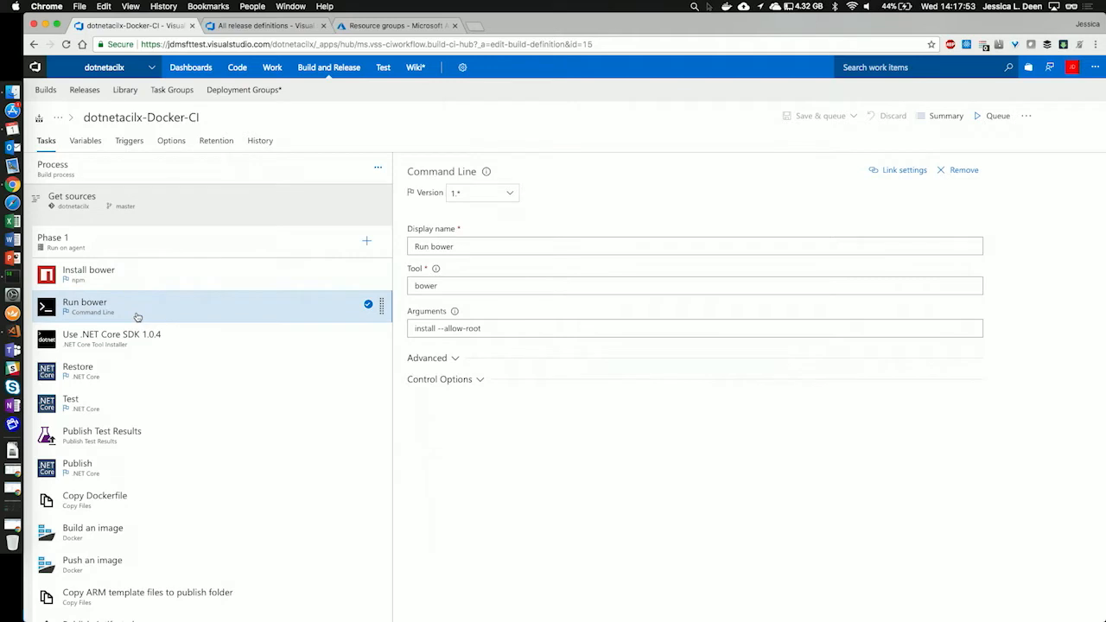
left_click(694, 285)
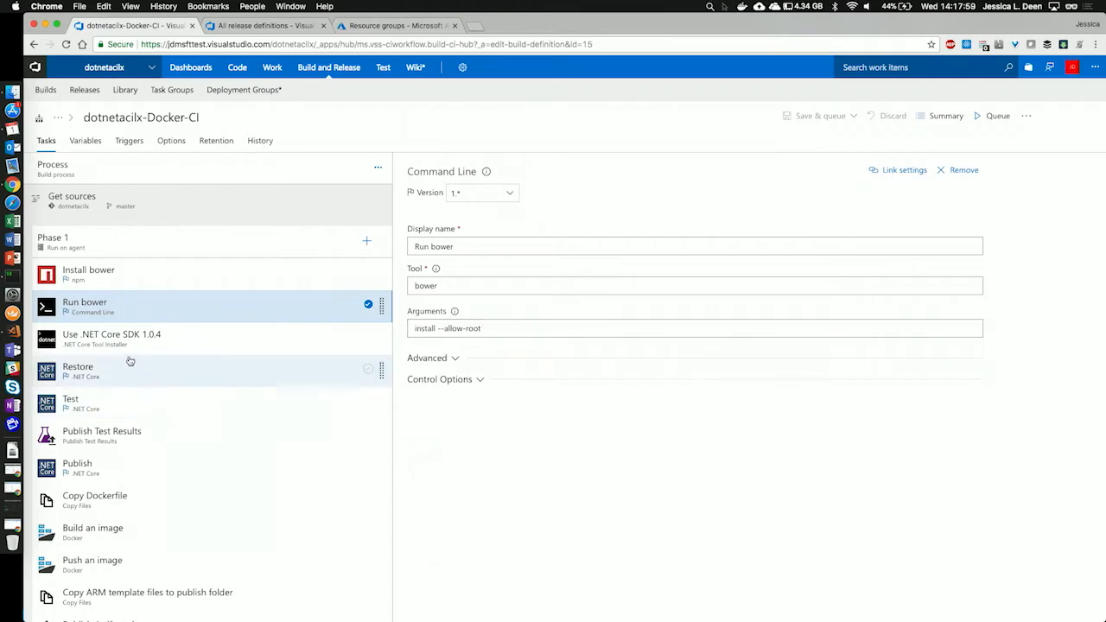
left_click(111, 337)
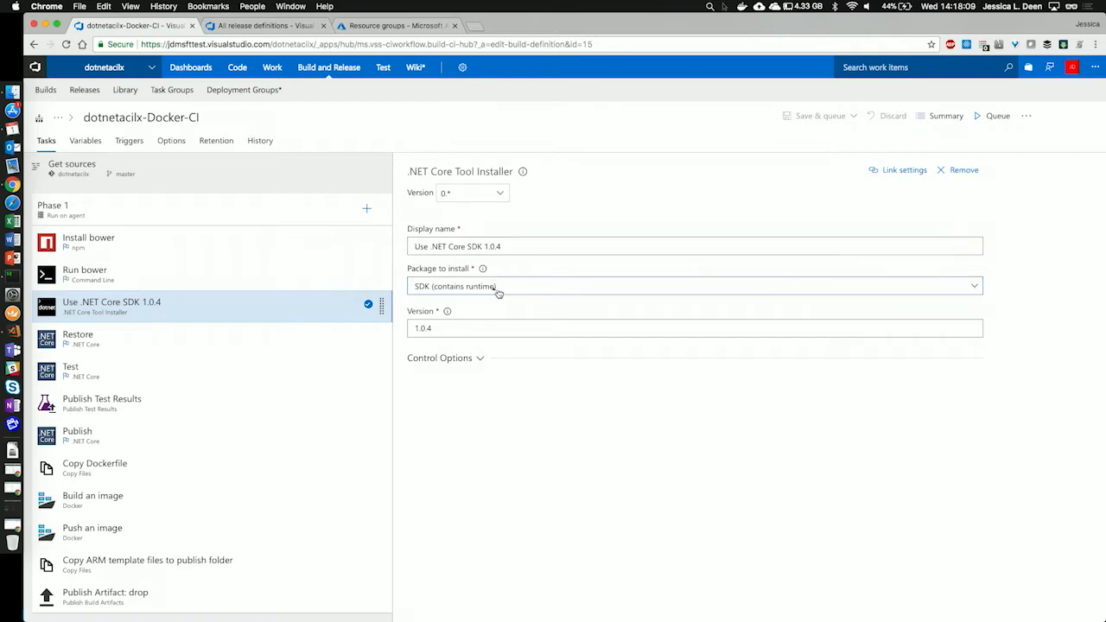
left_click(695, 286)
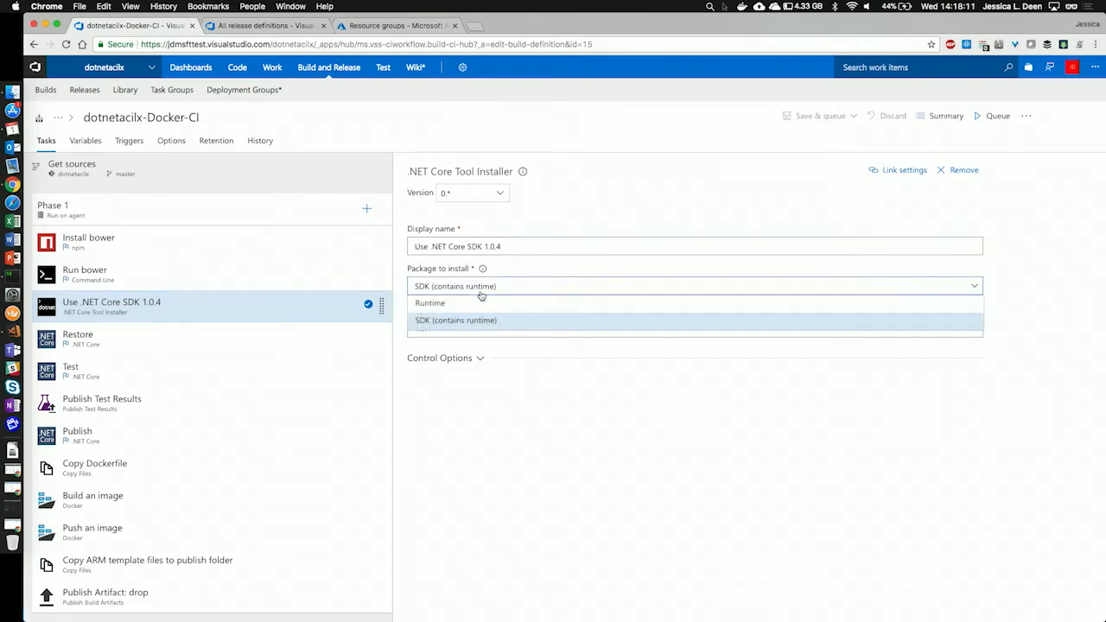
left_click(456, 320)
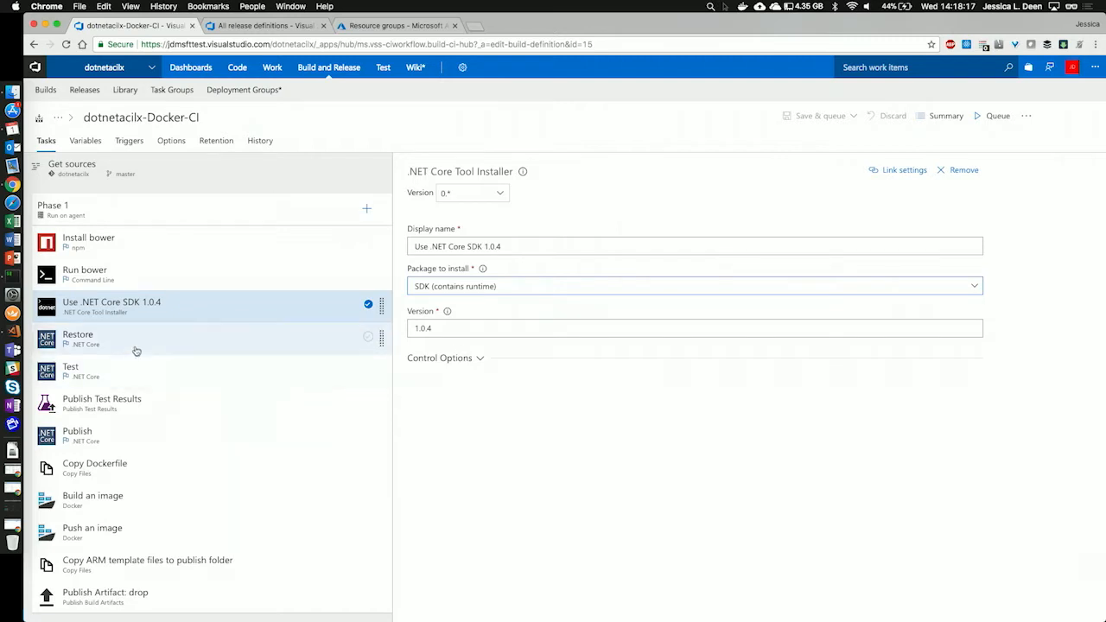
mouse_move(107, 349)
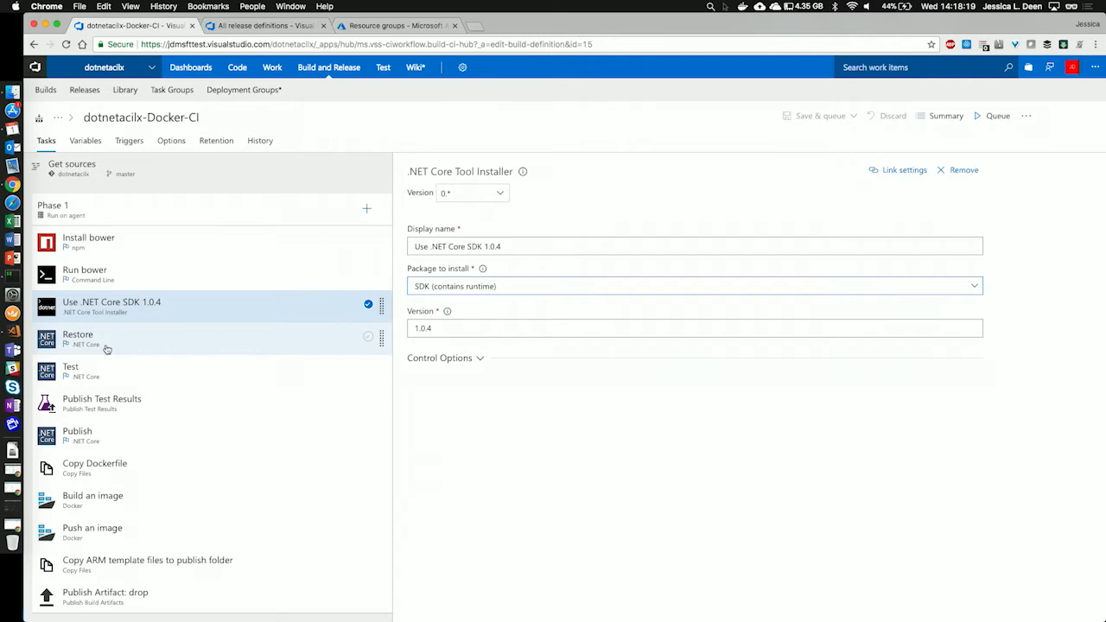
- Review the Restore, Test and Publish Test Results task settings
left_click(77, 339)
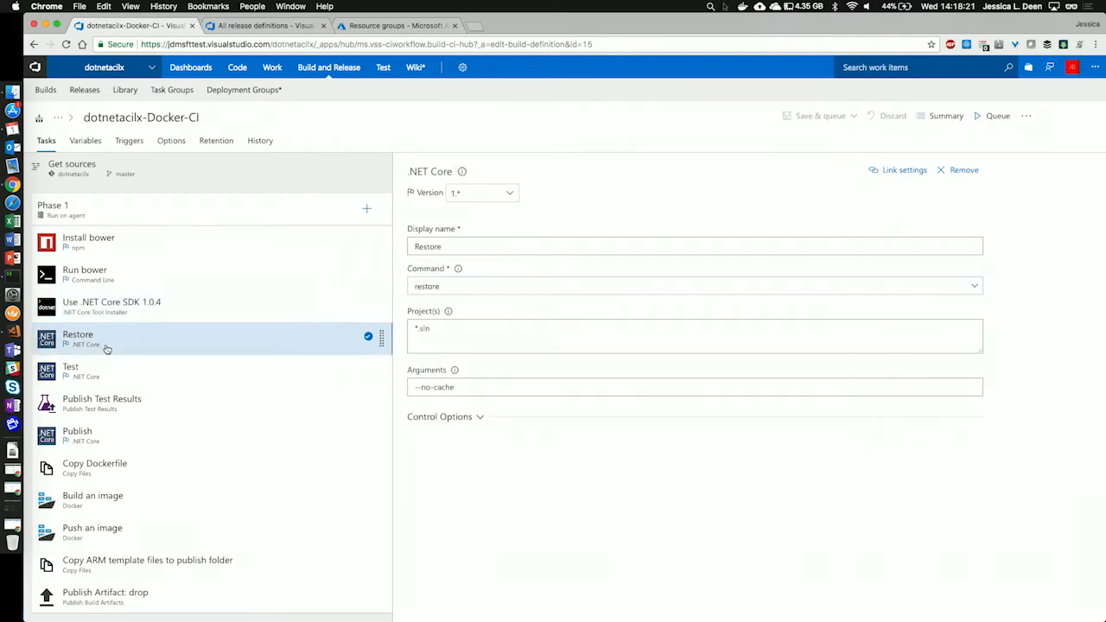
left_click(436, 332)
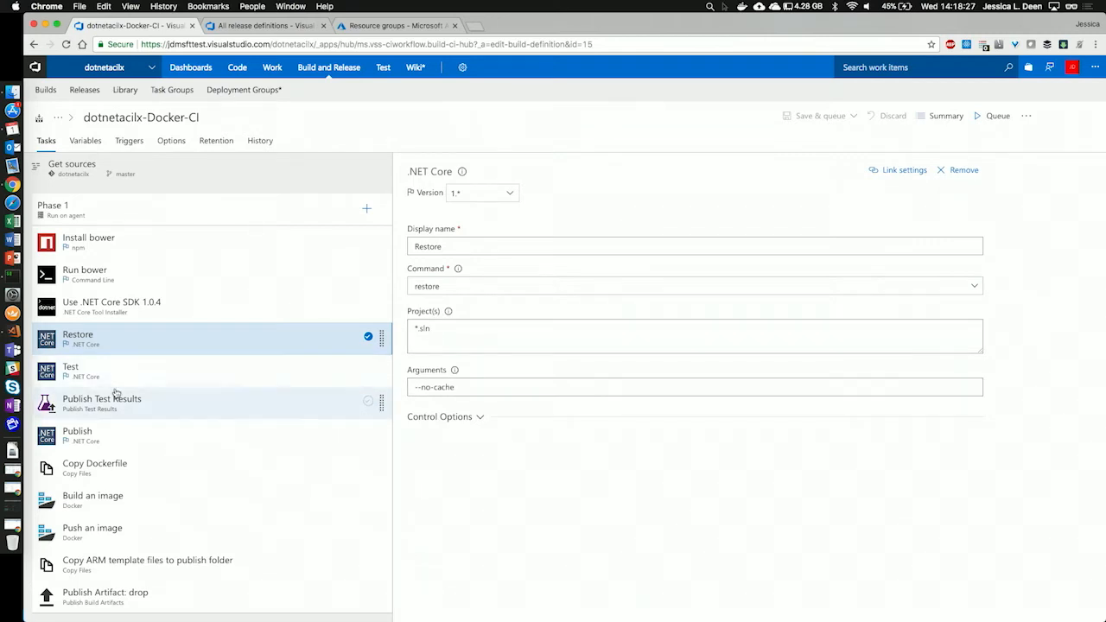
left_click(71, 370)
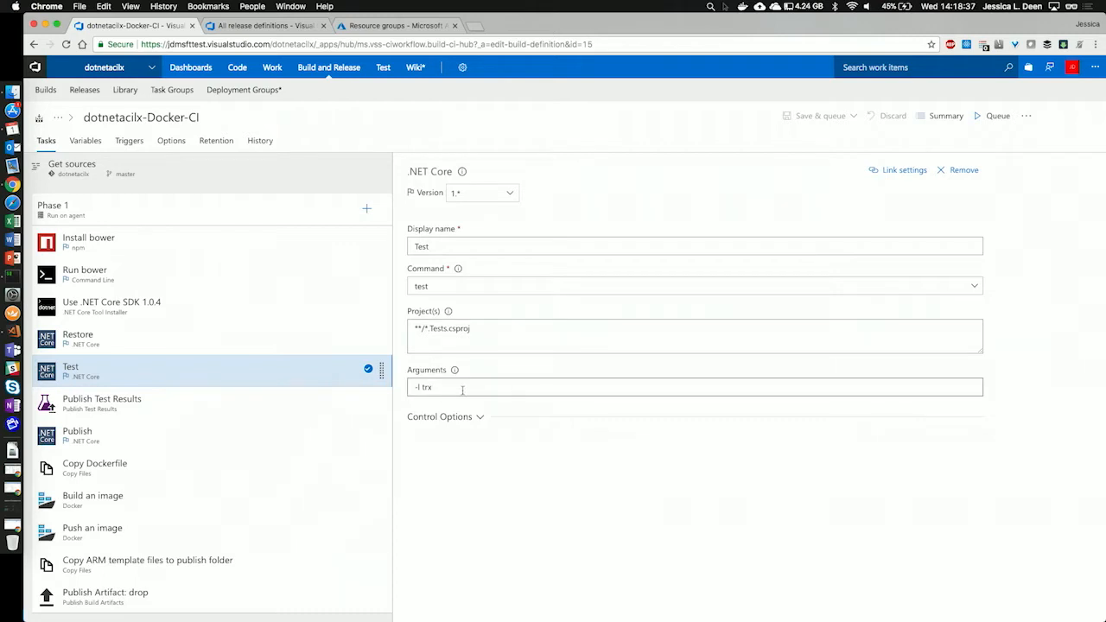
left_click(101, 405)
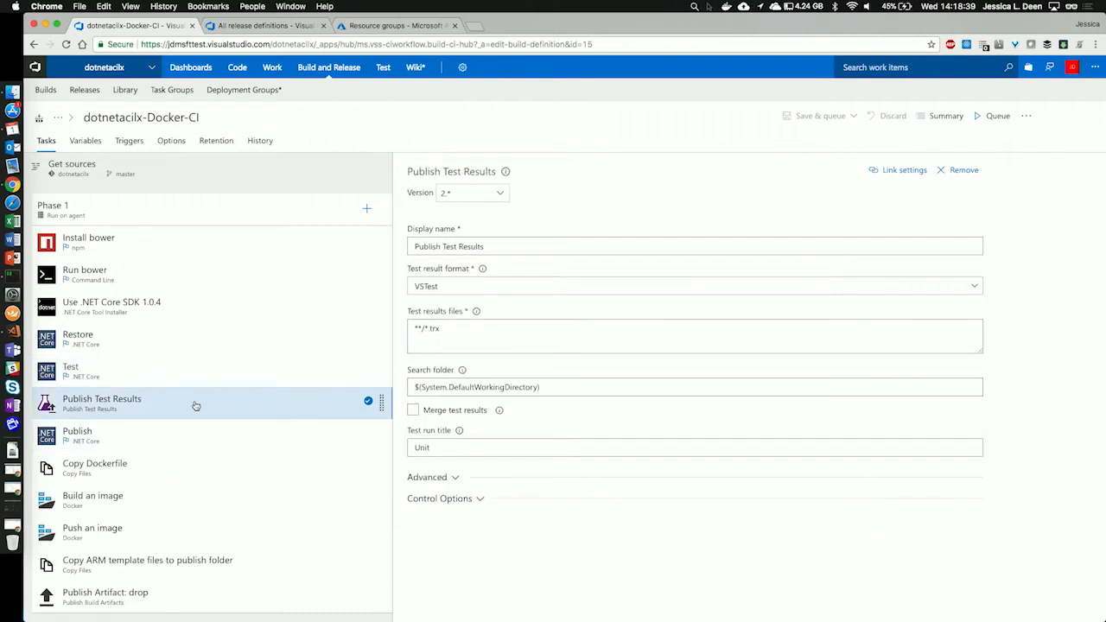
left_click(499, 332)
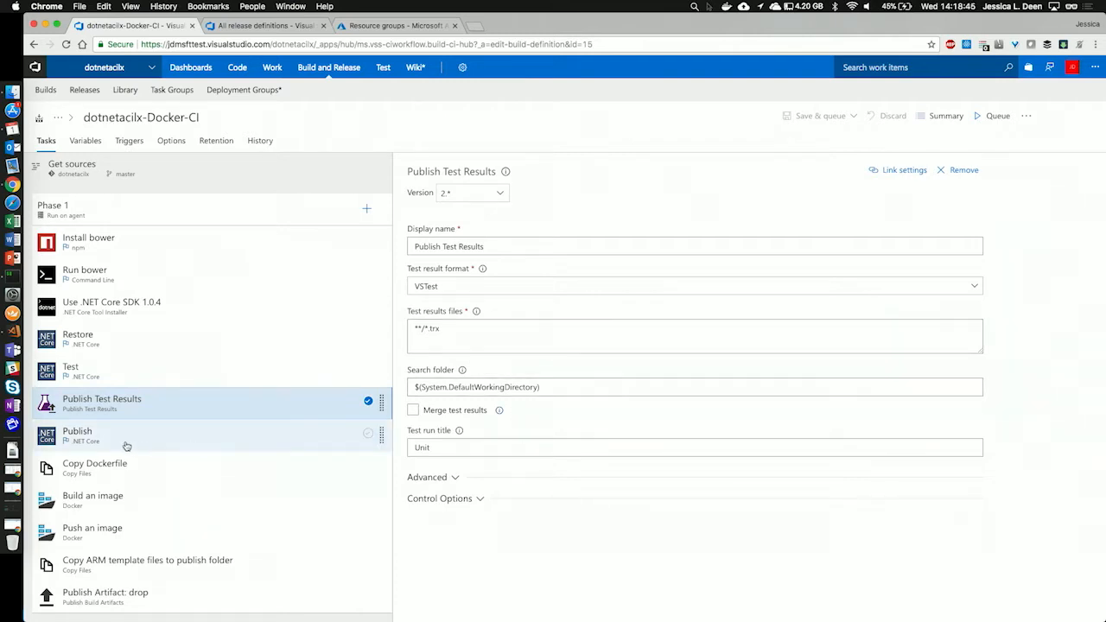
- Review Publish and Copy Dockerfile tasks, confirming src/dotnetacilx as the Dockerfile source folder
left_click(78, 433)
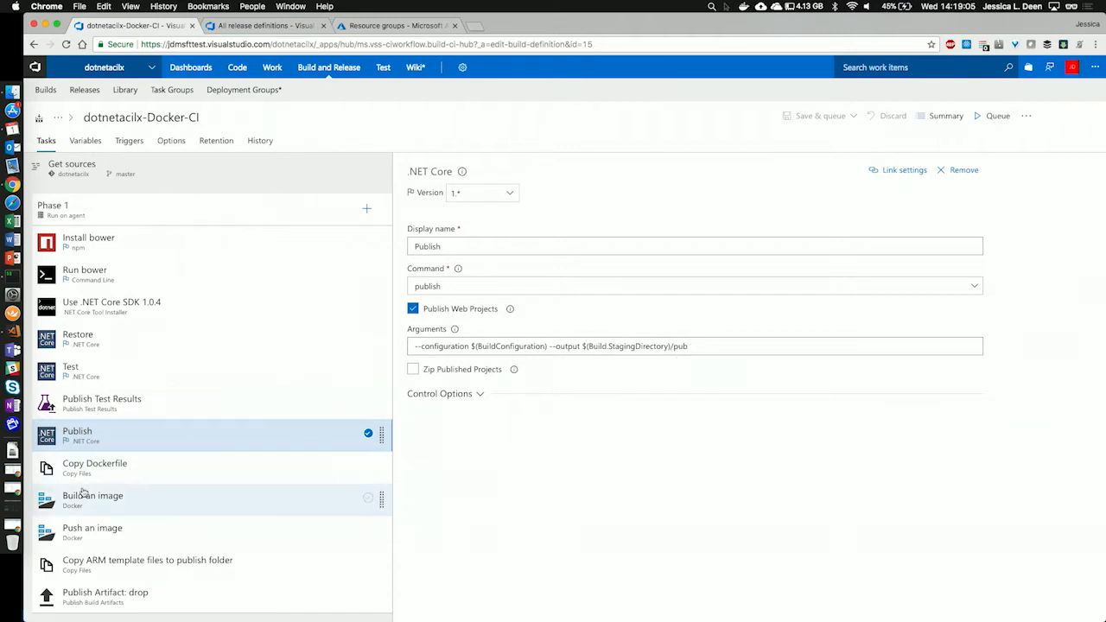
left_click(95, 466)
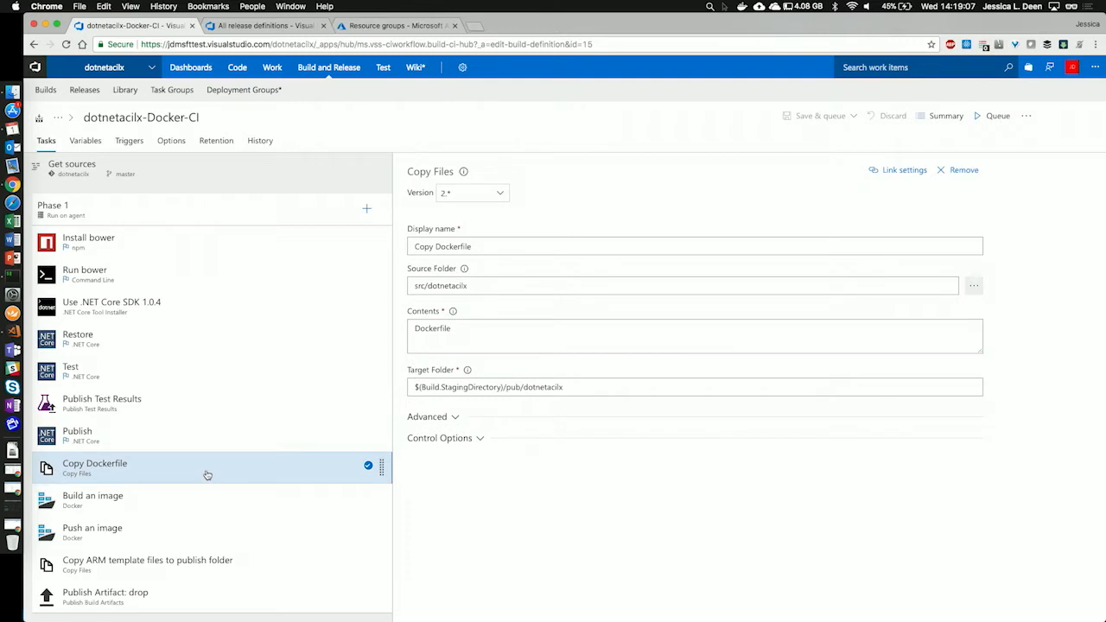
mouse_move(493, 297)
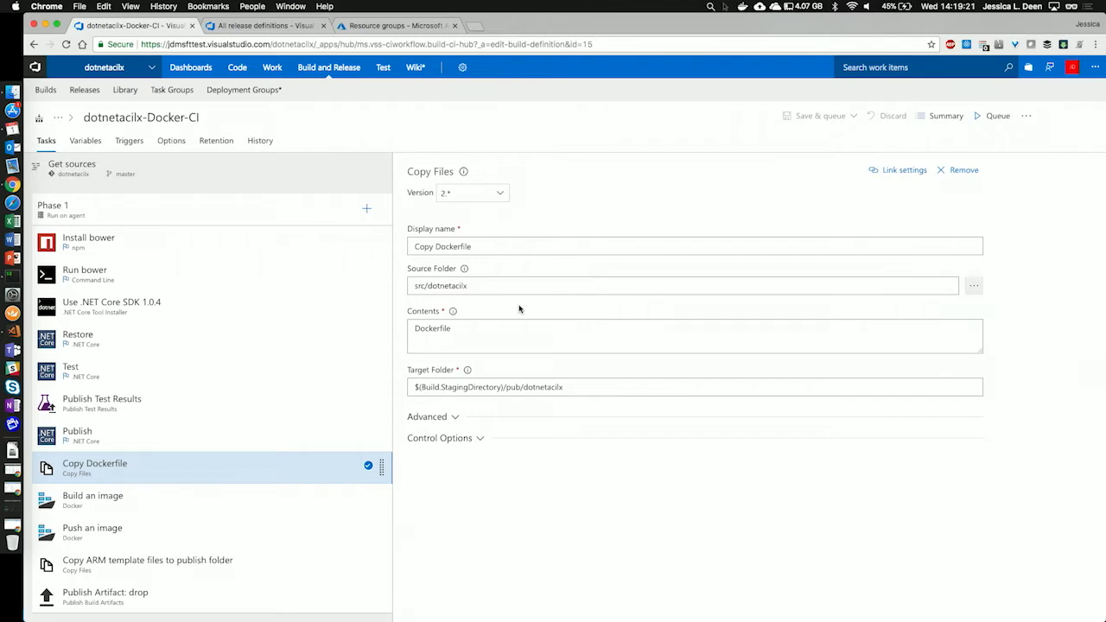
mouse_move(930, 292)
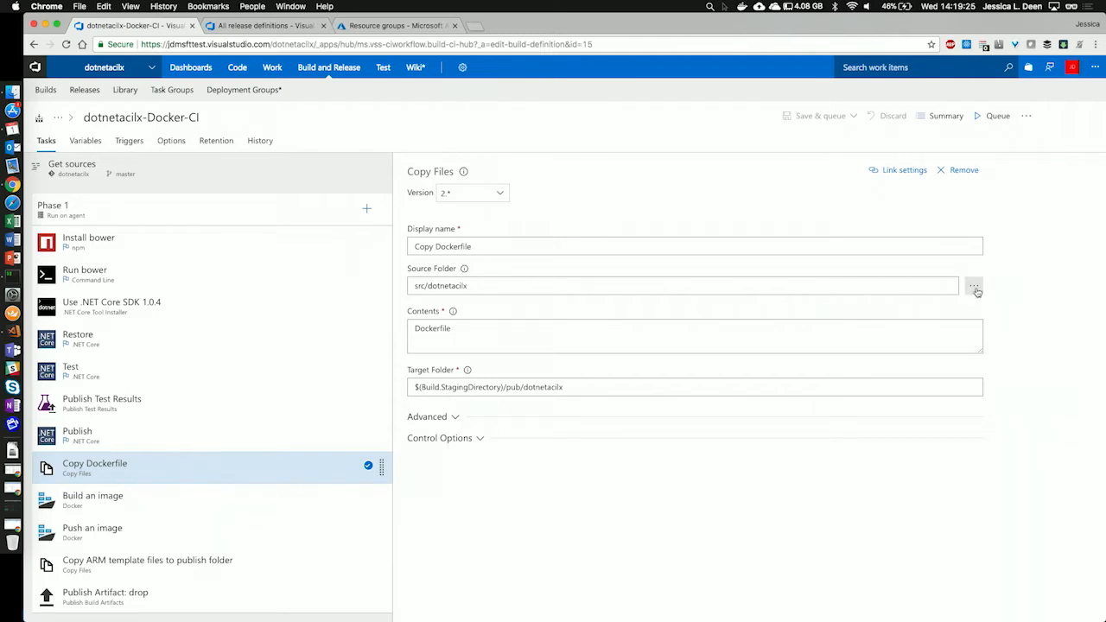
left_click(975, 285)
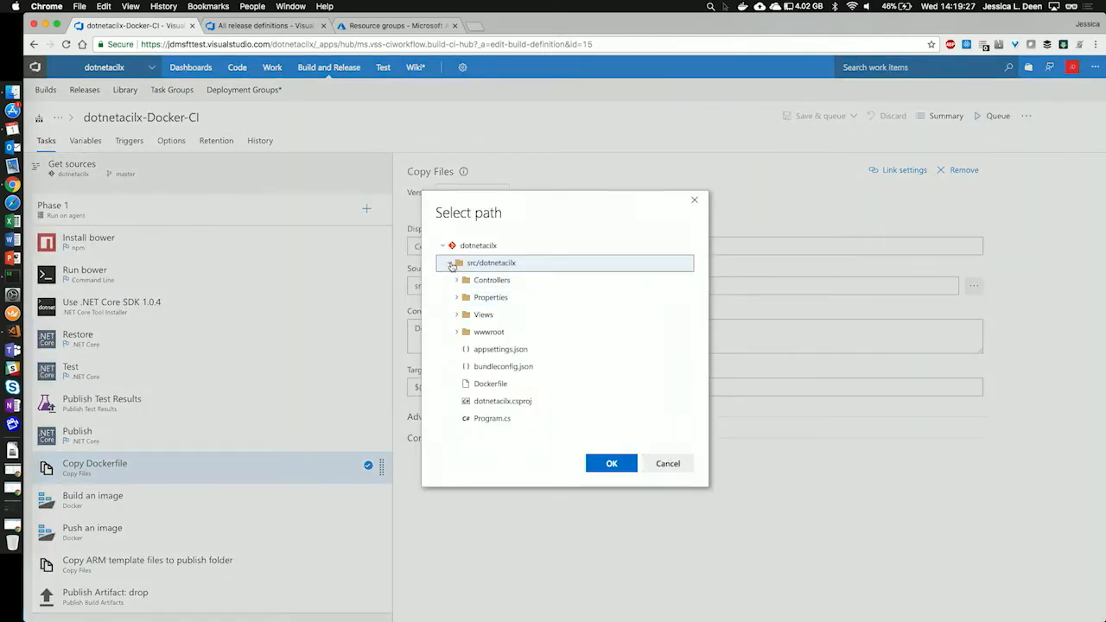
left_click(453, 263)
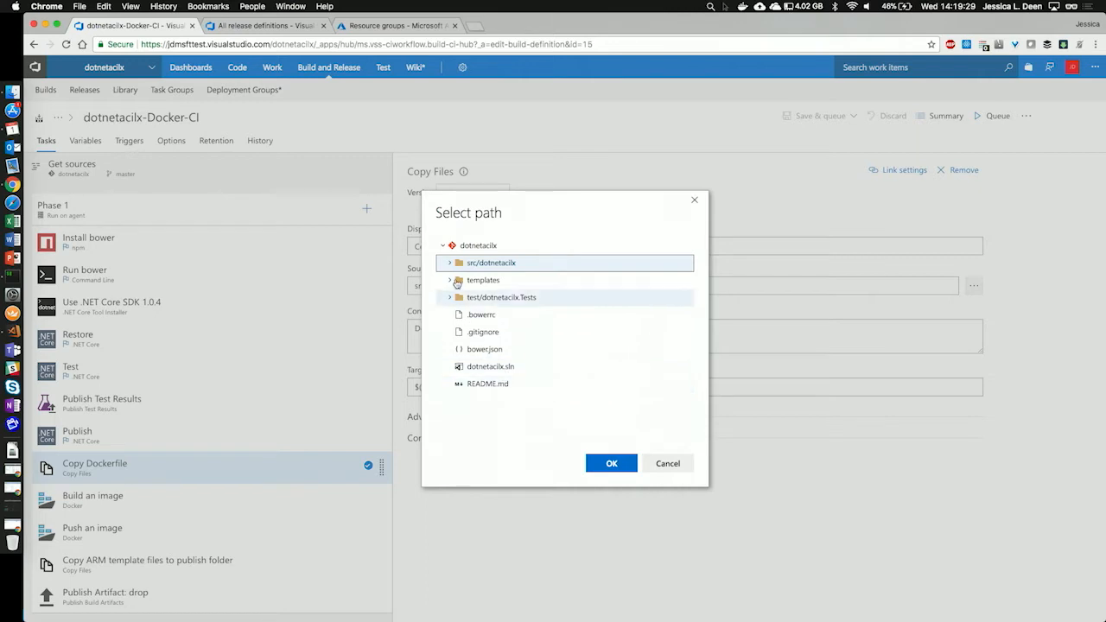
left_click(449, 263)
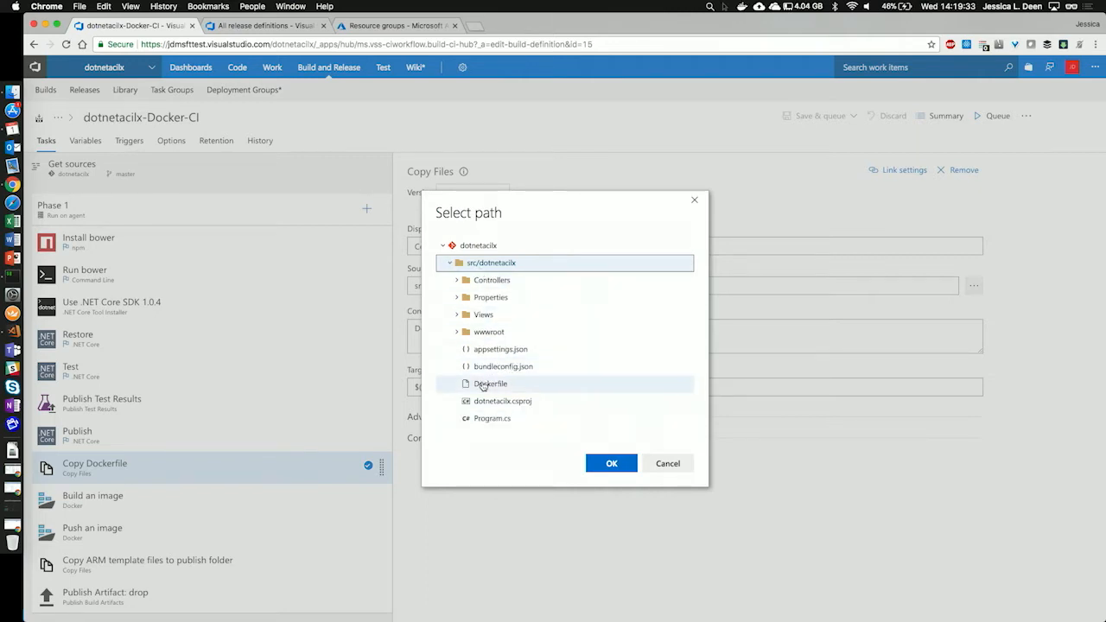
left_click(611, 463)
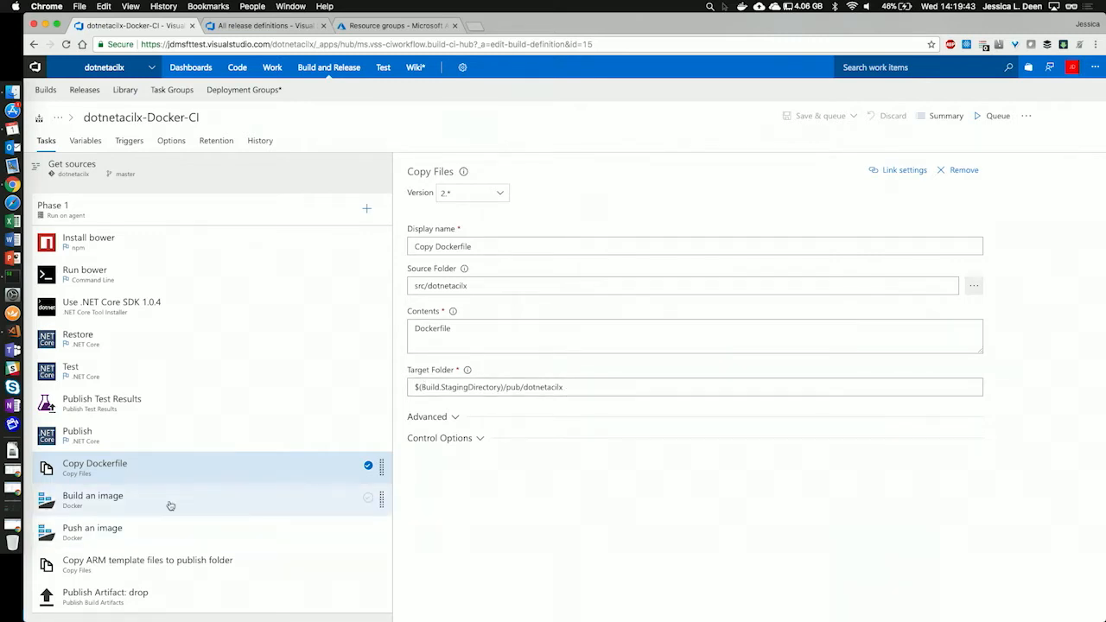
- Review the Build an image task's Dockerfile path, build context and image name
left_click(93, 502)
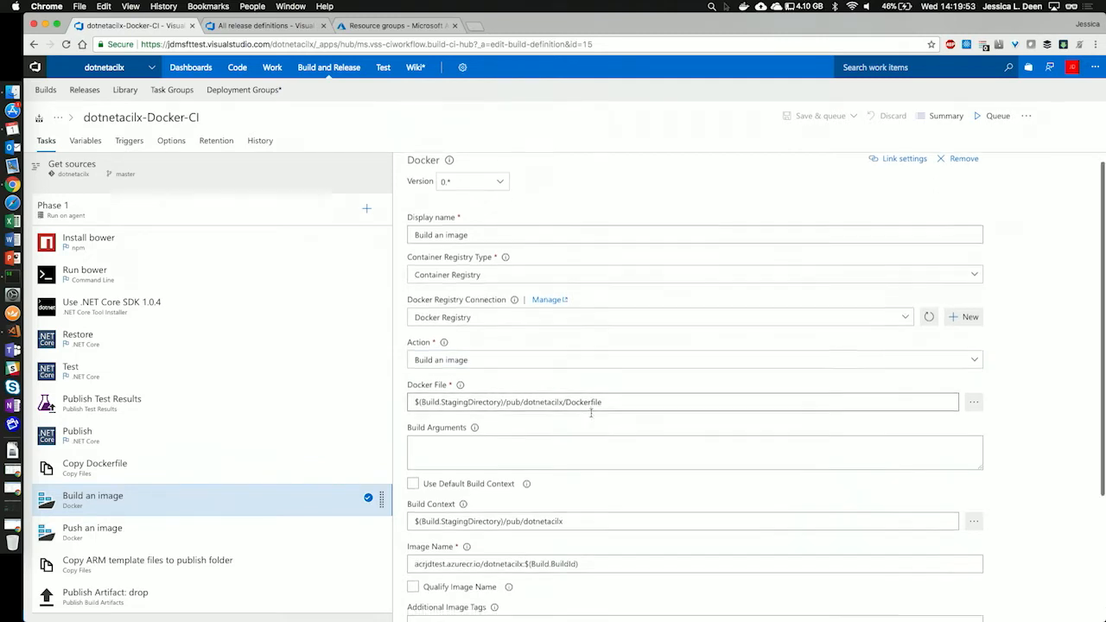
scroll("down", 3)
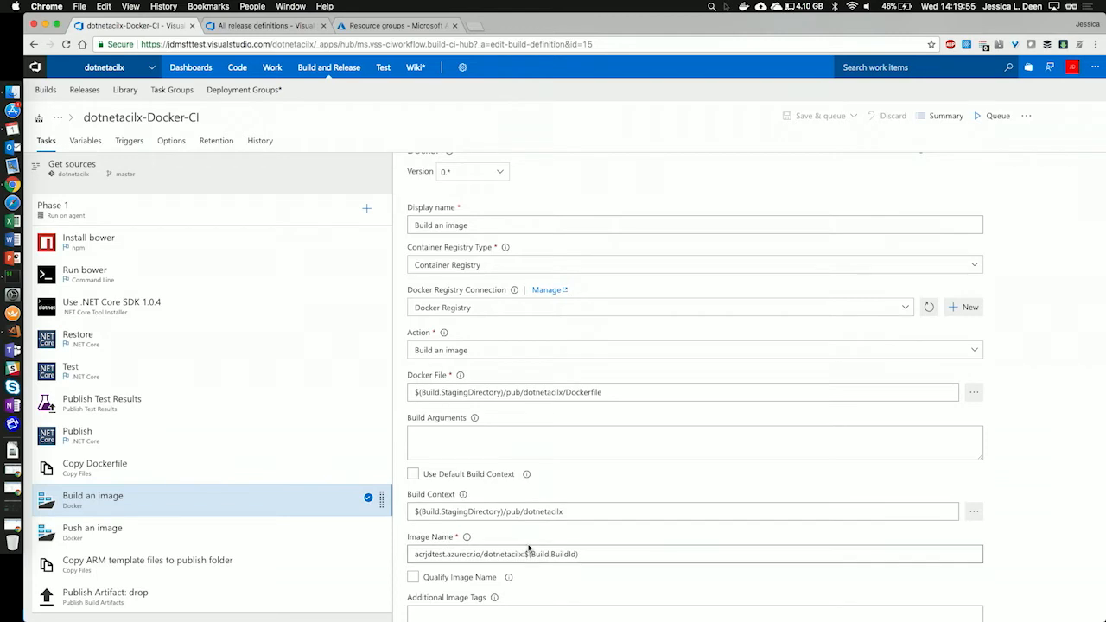
scroll("down", 3)
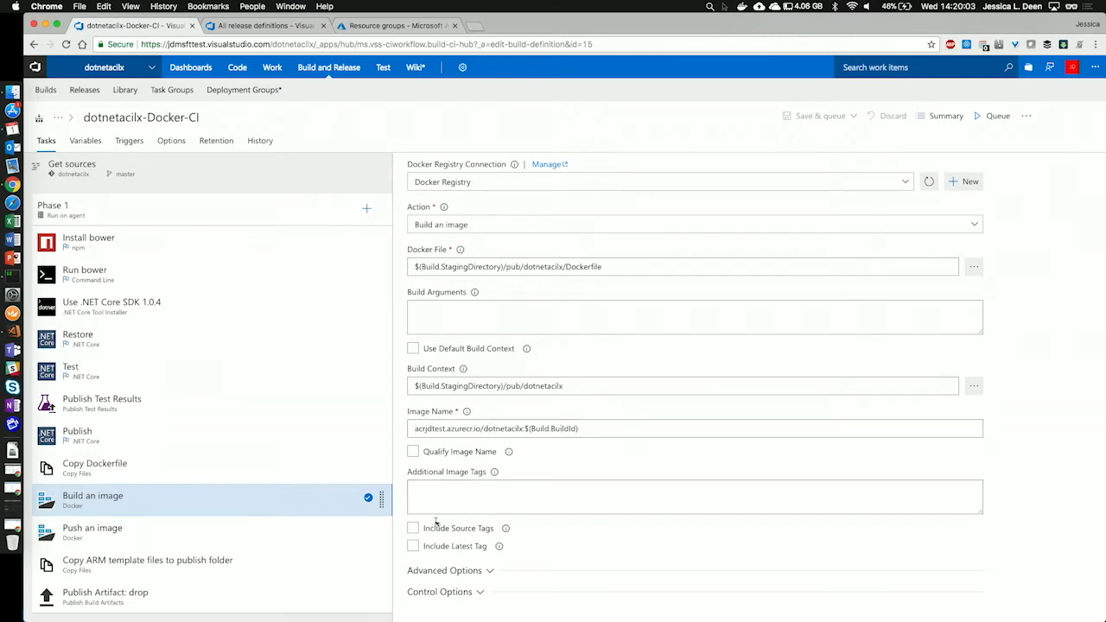
mouse_move(497, 557)
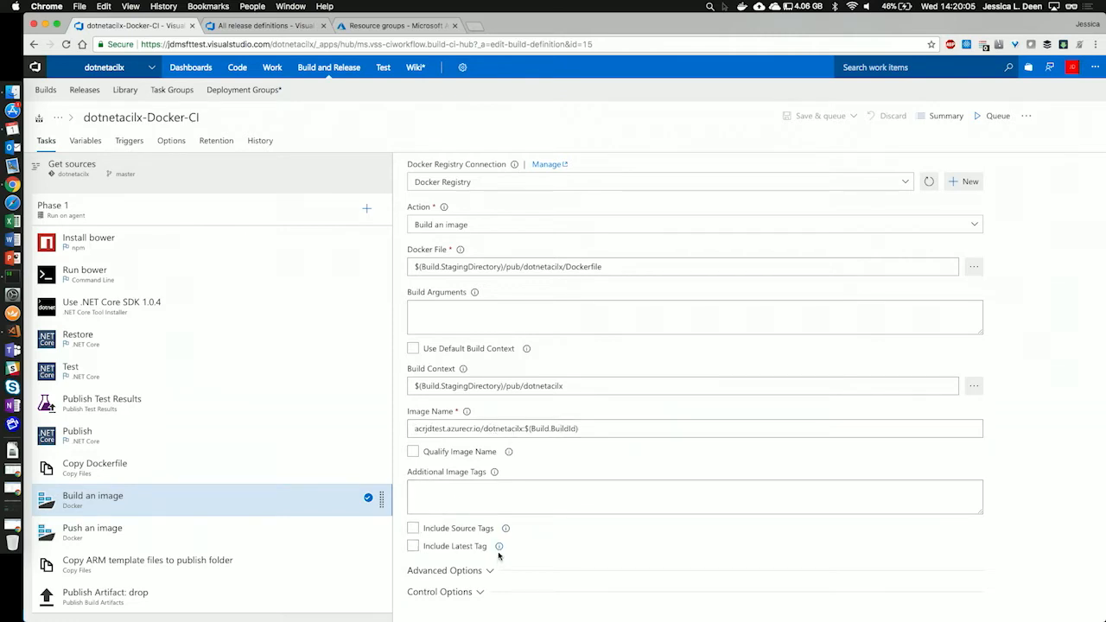
left_click(466, 498)
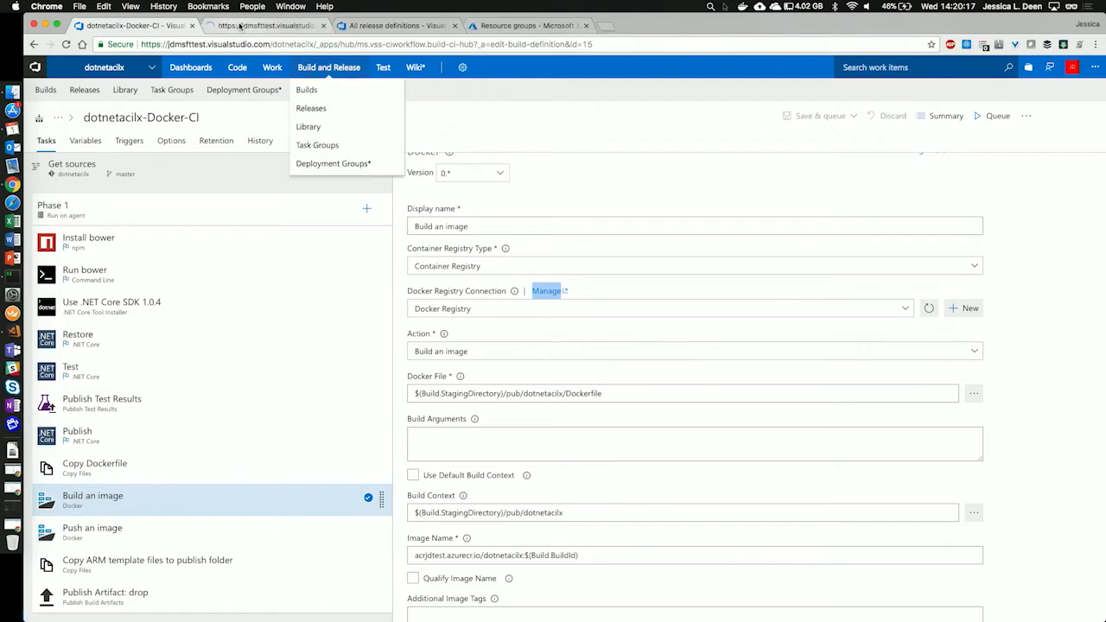
left_click(546, 291)
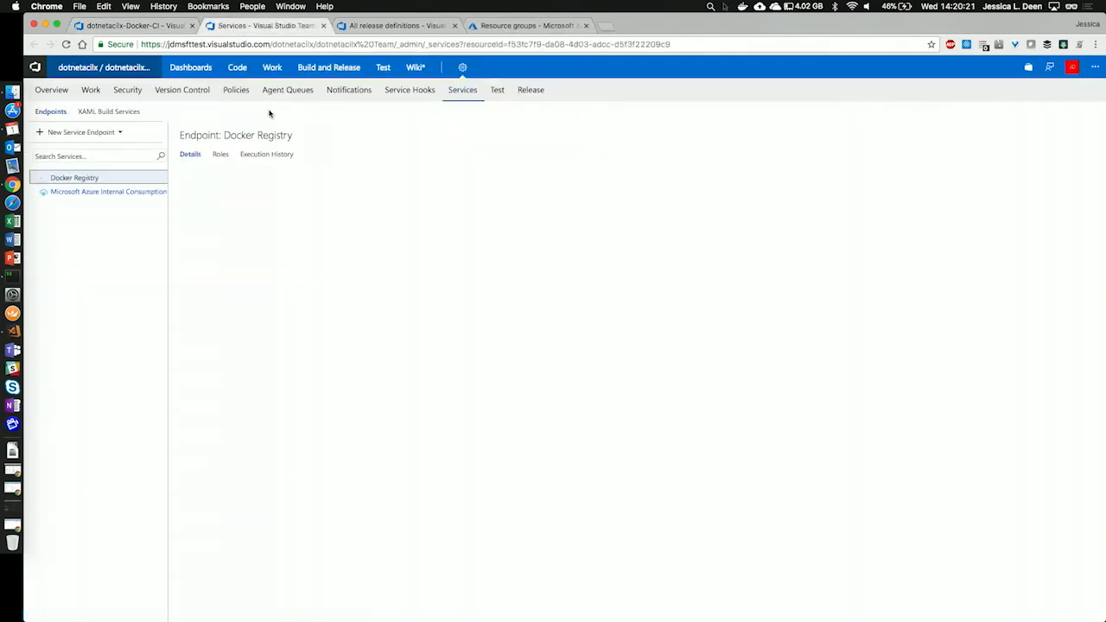
left_click(75, 177)
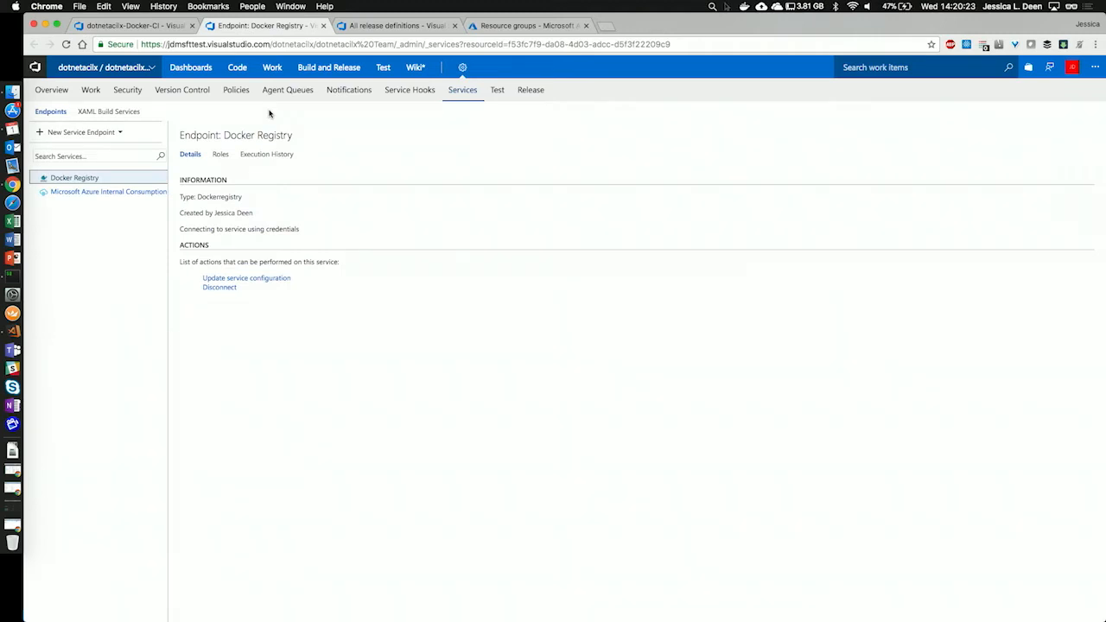
mouse_move(269, 114)
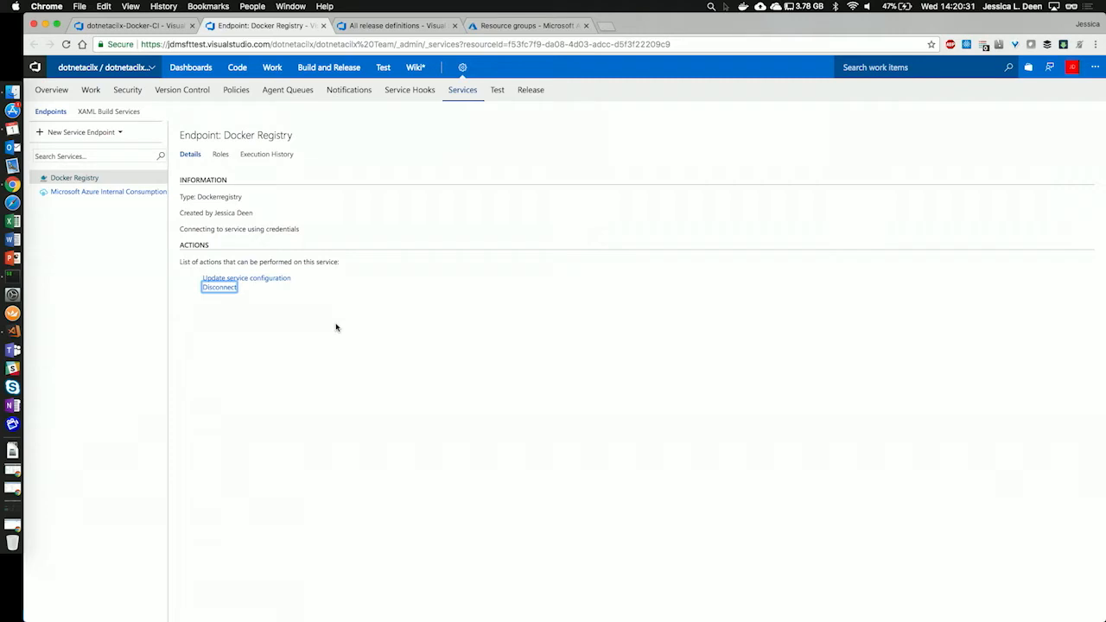
left_click(245, 276)
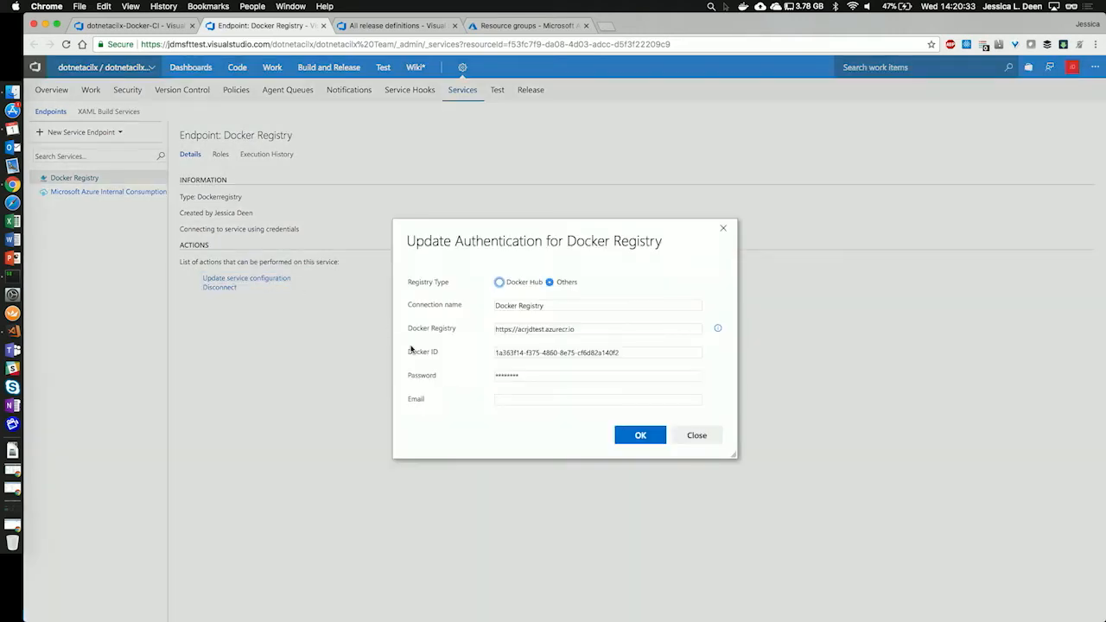
mouse_move(464, 335)
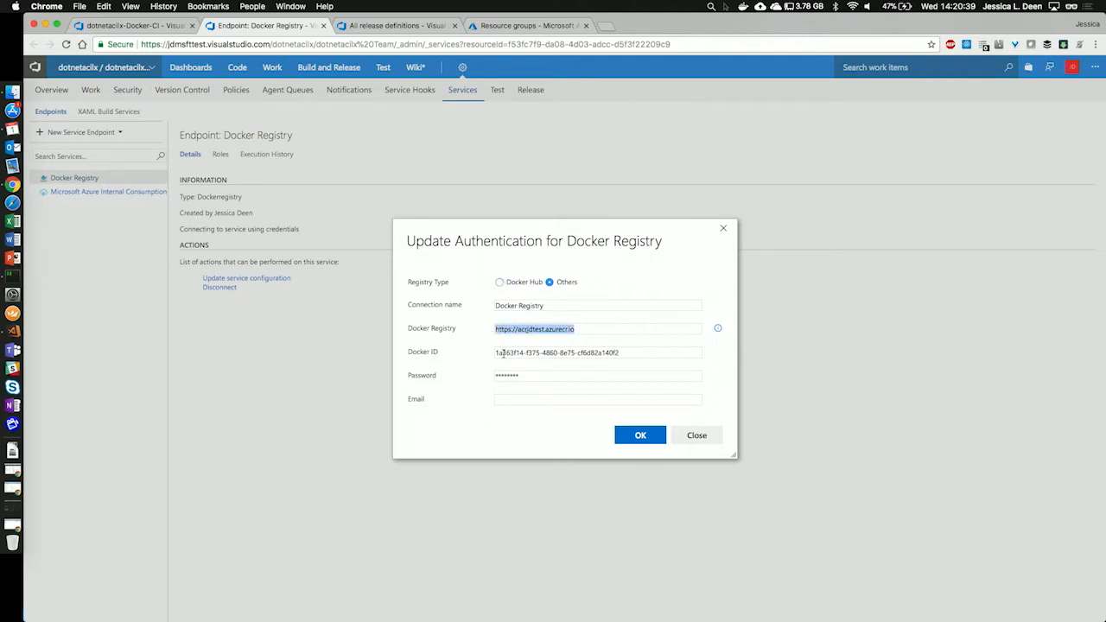
left_click(556, 352)
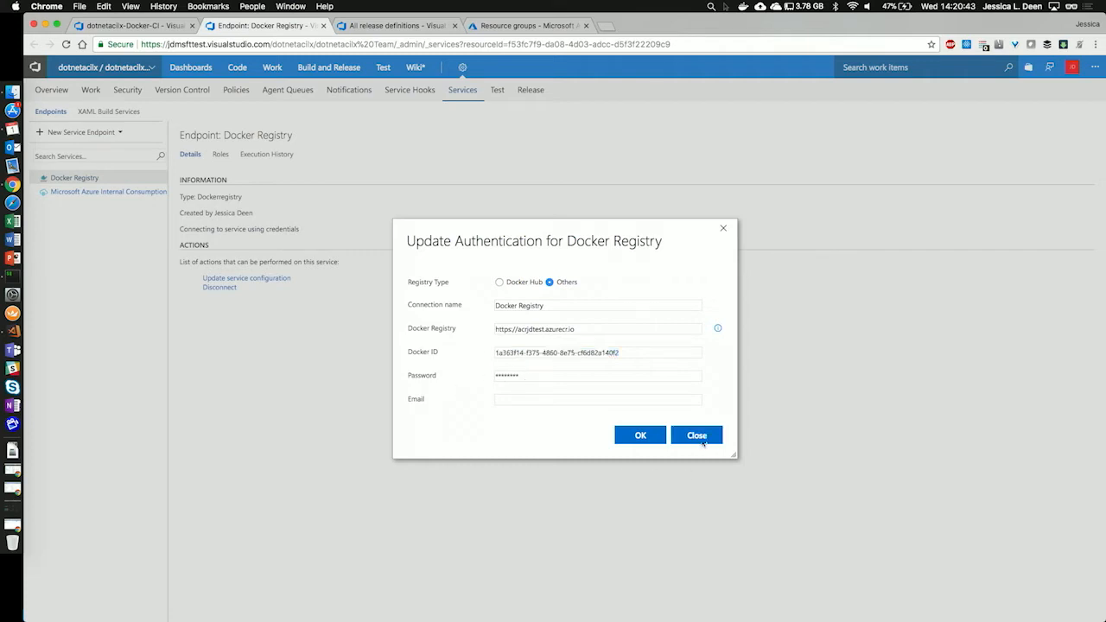
left_click(696, 435)
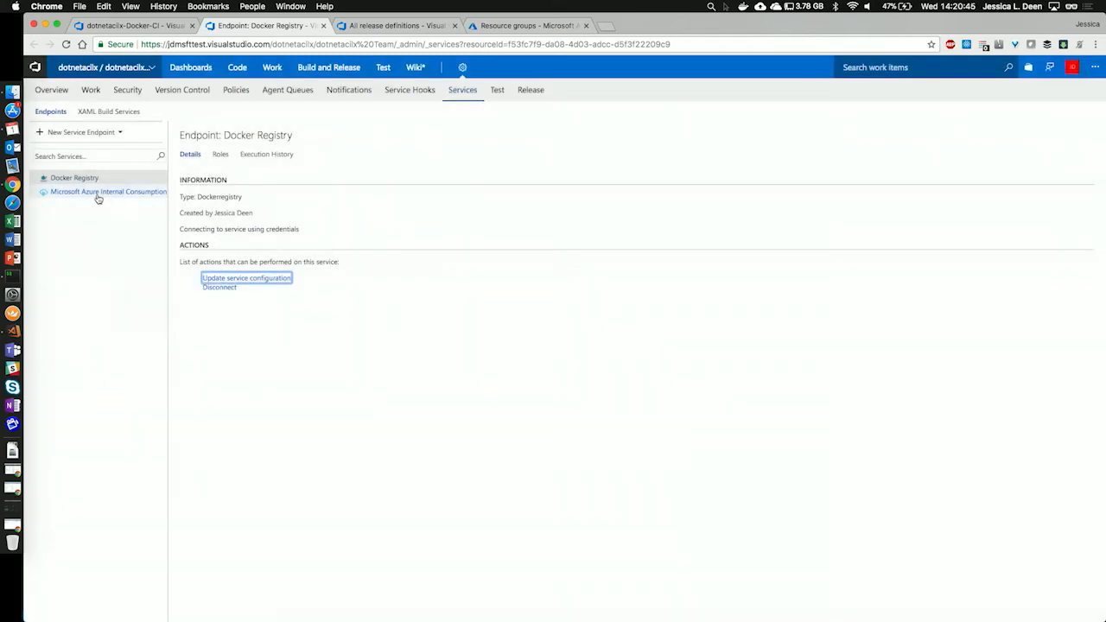
left_click(107, 190)
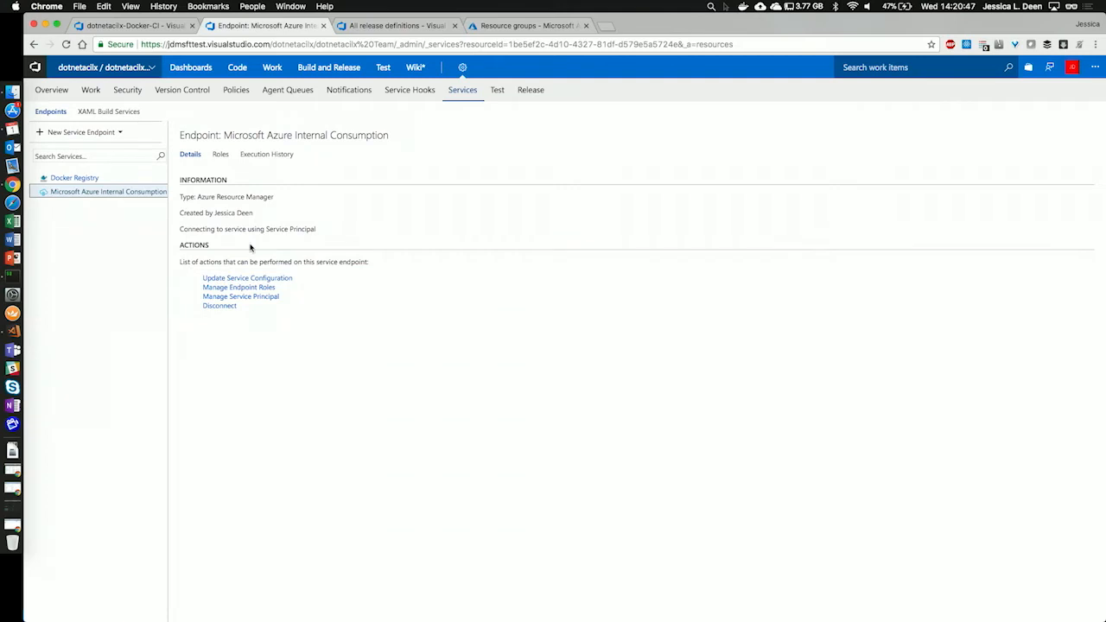
left_click(247, 277)
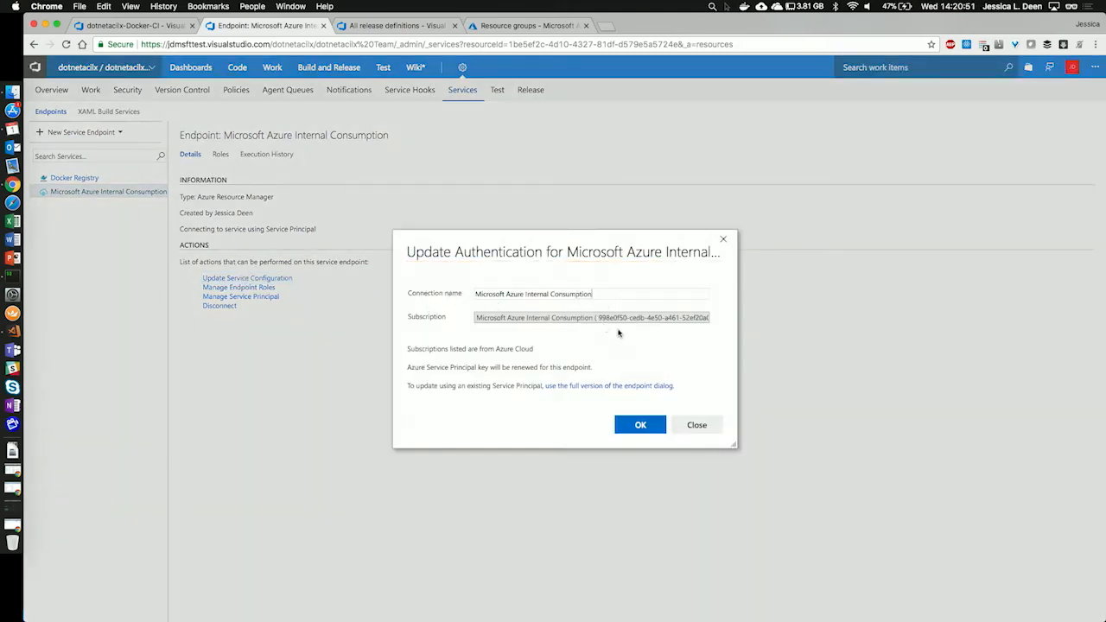
left_click(696, 425)
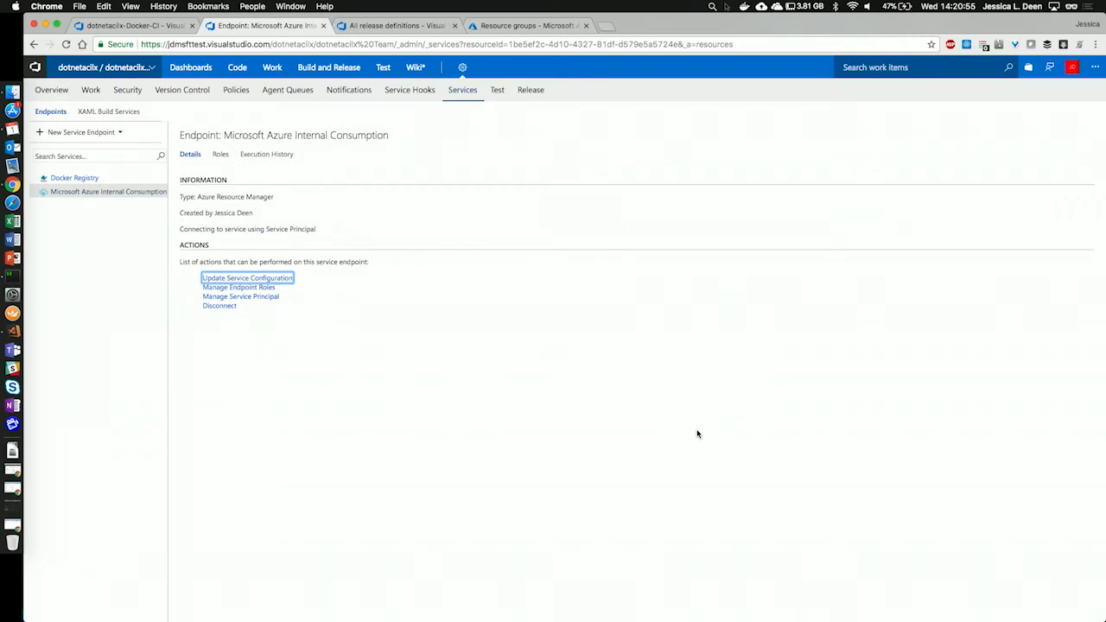
mouse_move(83, 132)
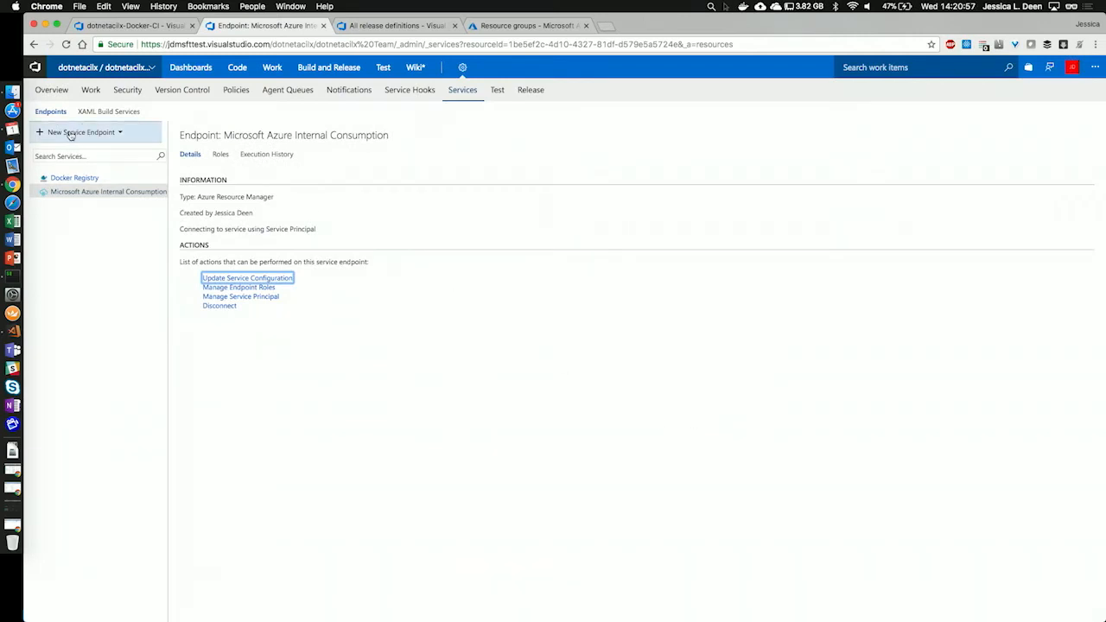
left_click(81, 132)
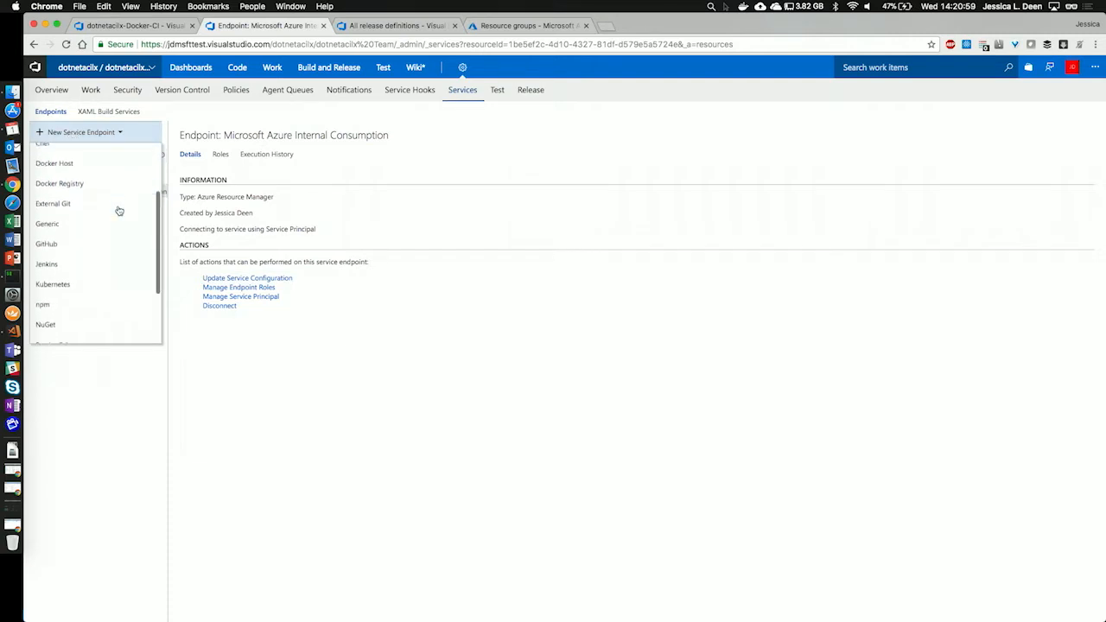
scroll("down", 3)
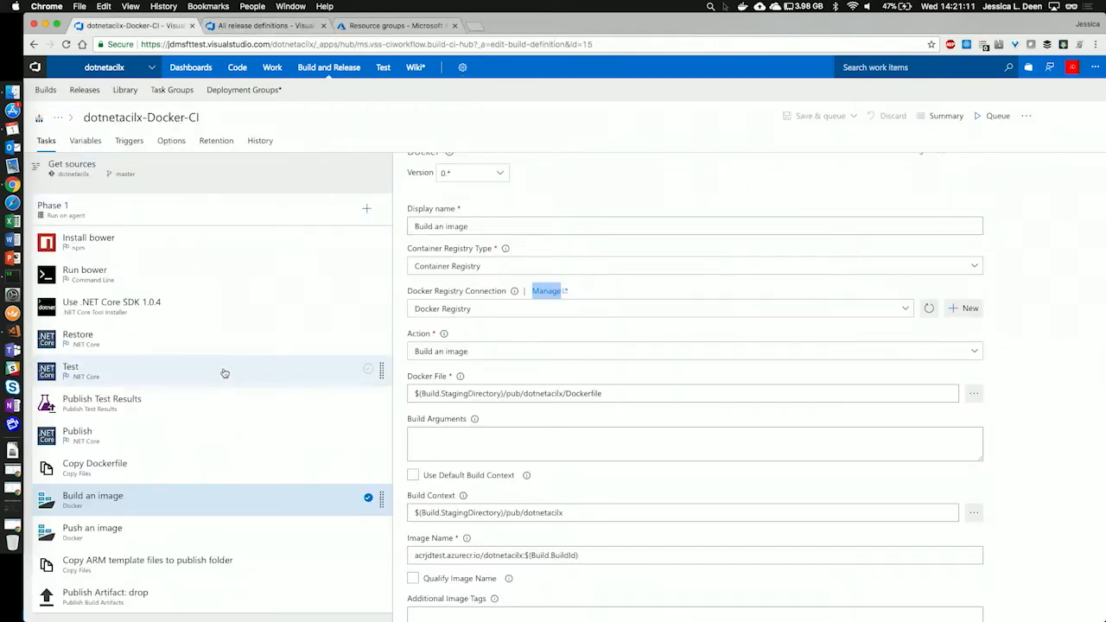
mouse_move(532, 505)
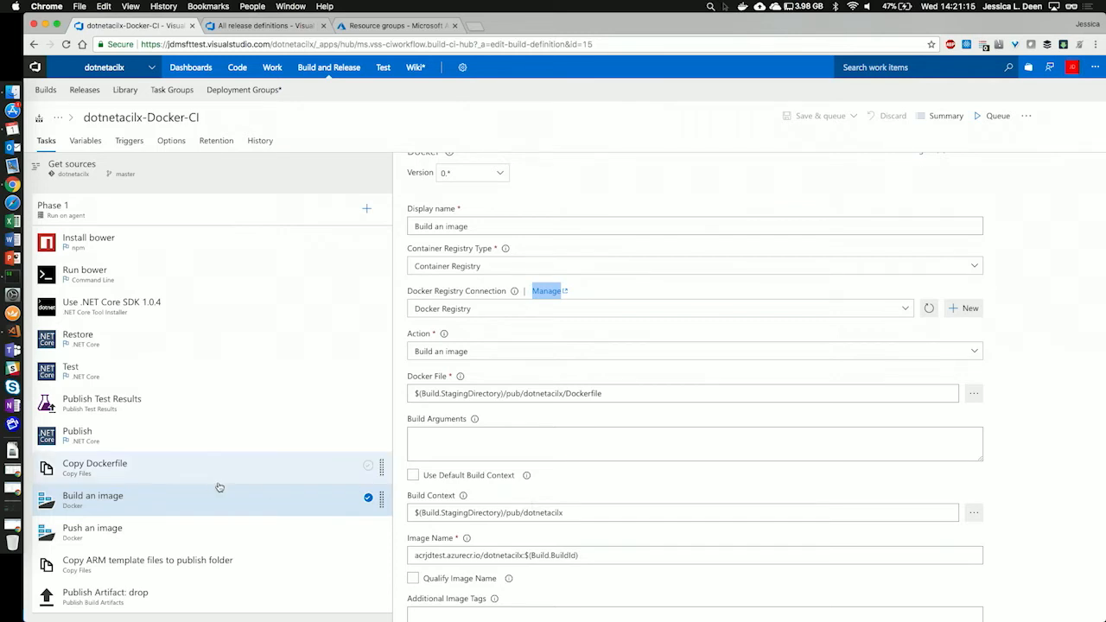
- Review the Push an image task, keeping the Docker Registry connection and push action
left_click(94, 528)
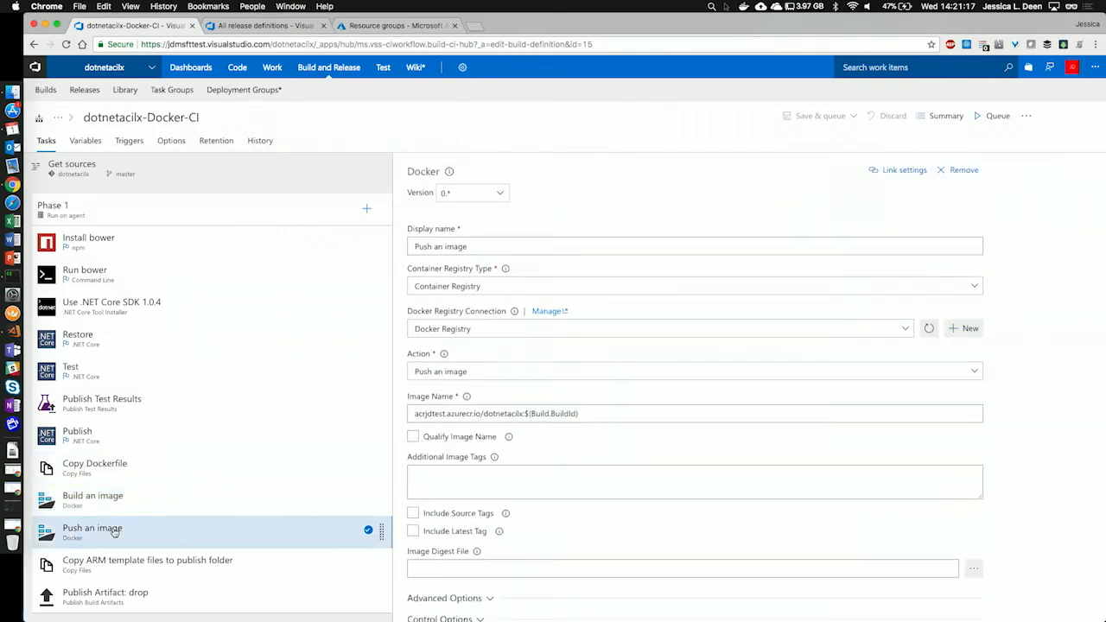
left_click(694, 245)
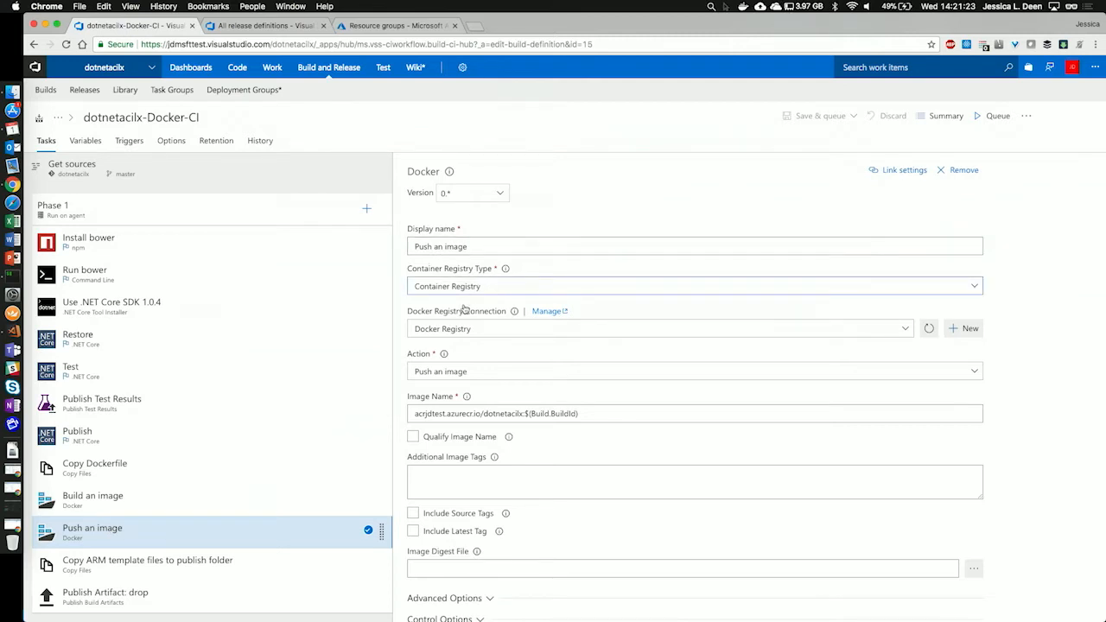
left_click(657, 328)
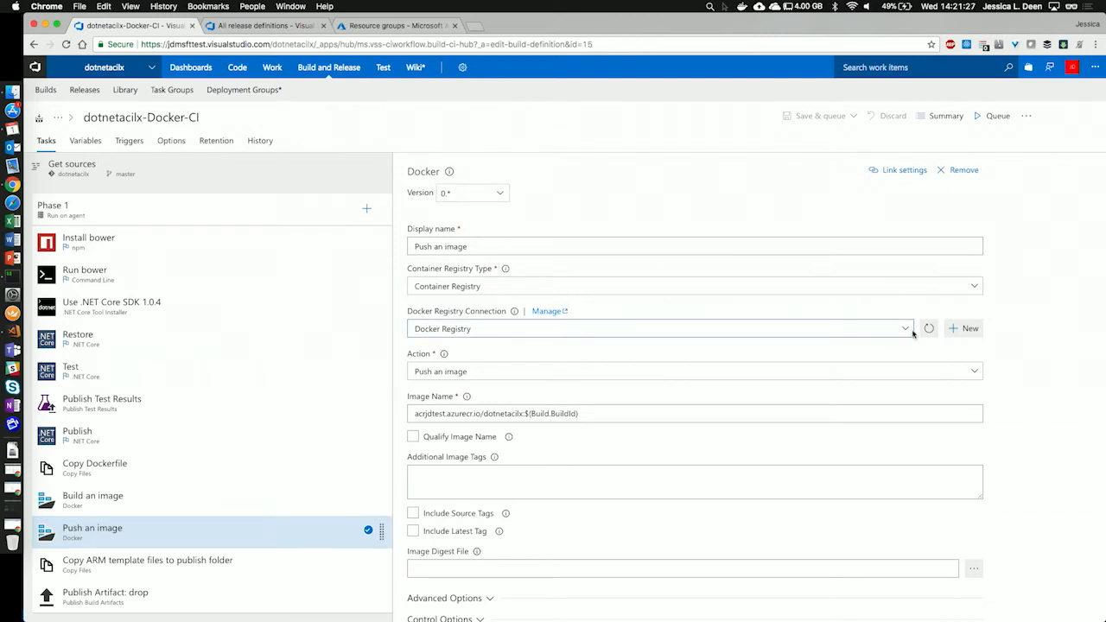
left_click(660, 328)
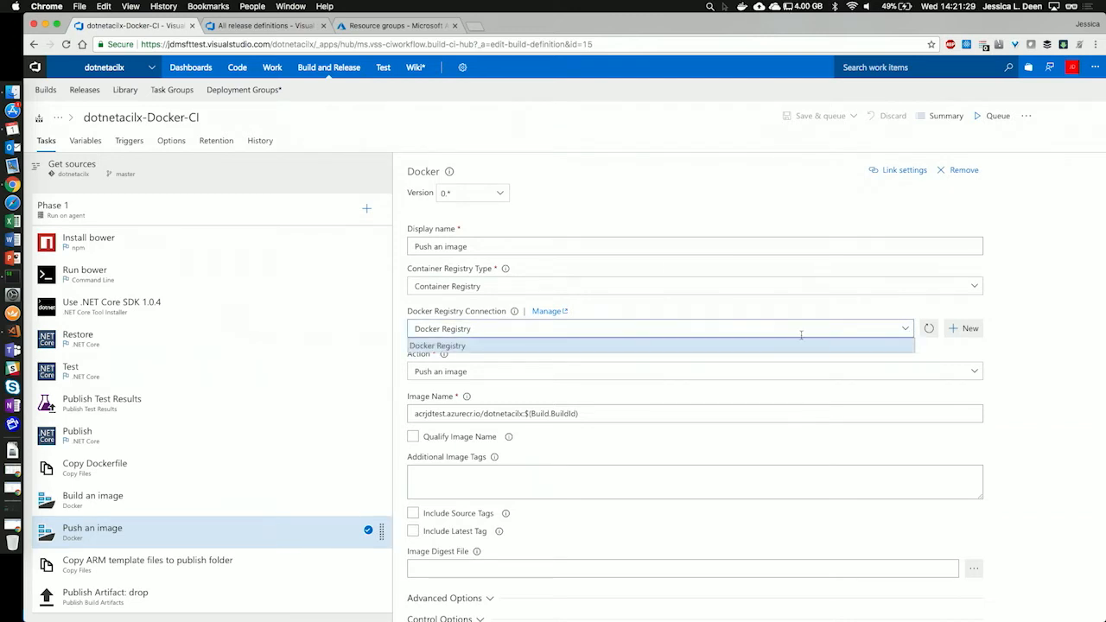
left_click(435, 346)
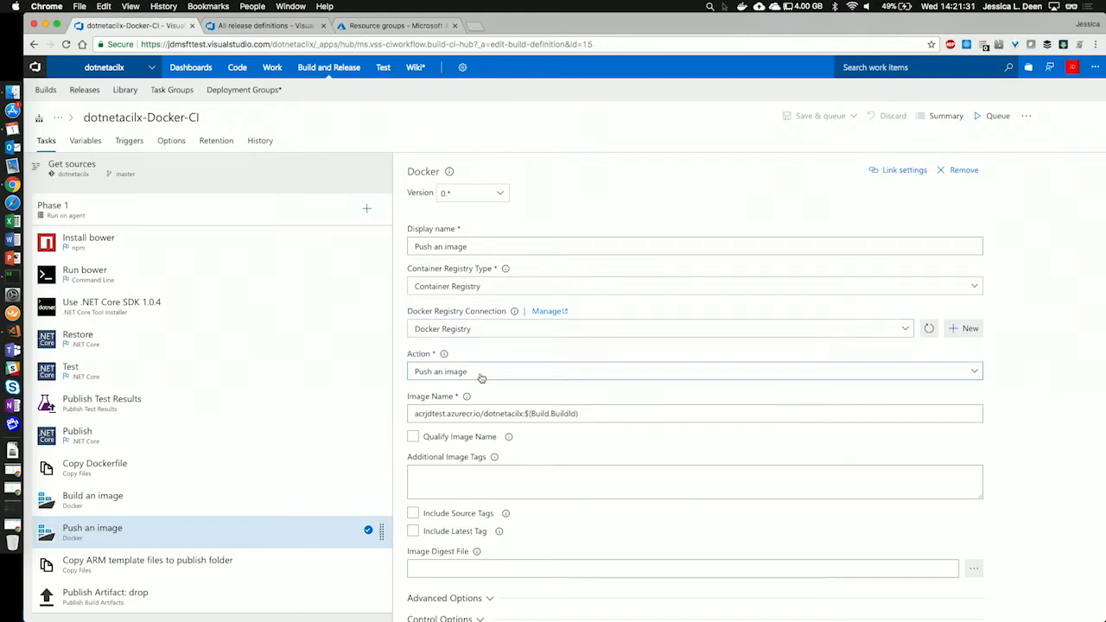
left_click(695, 370)
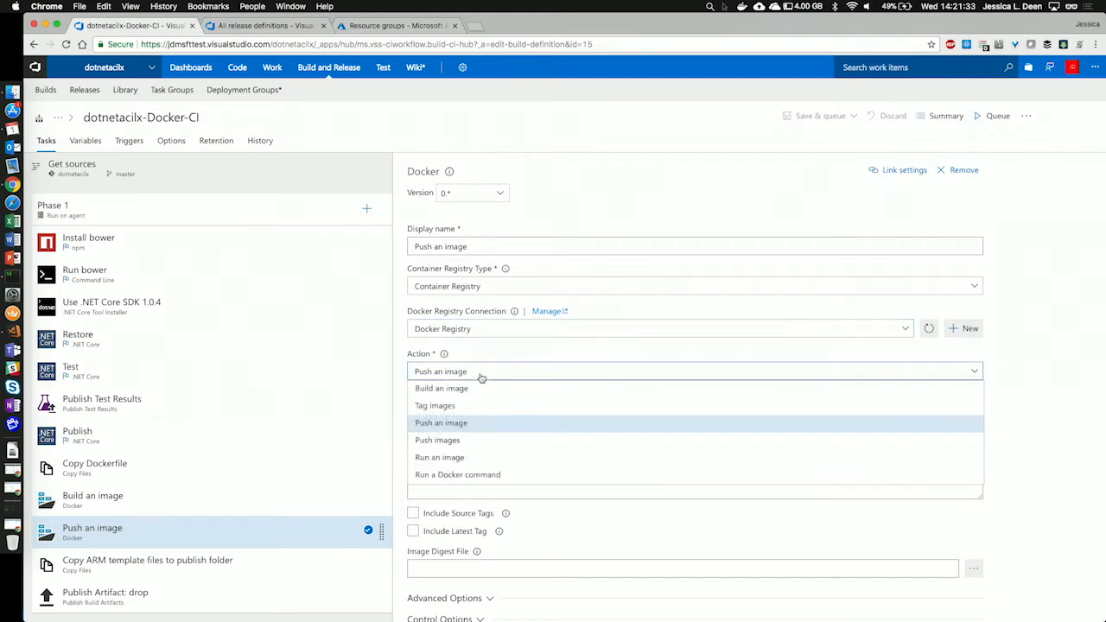
left_click(441, 422)
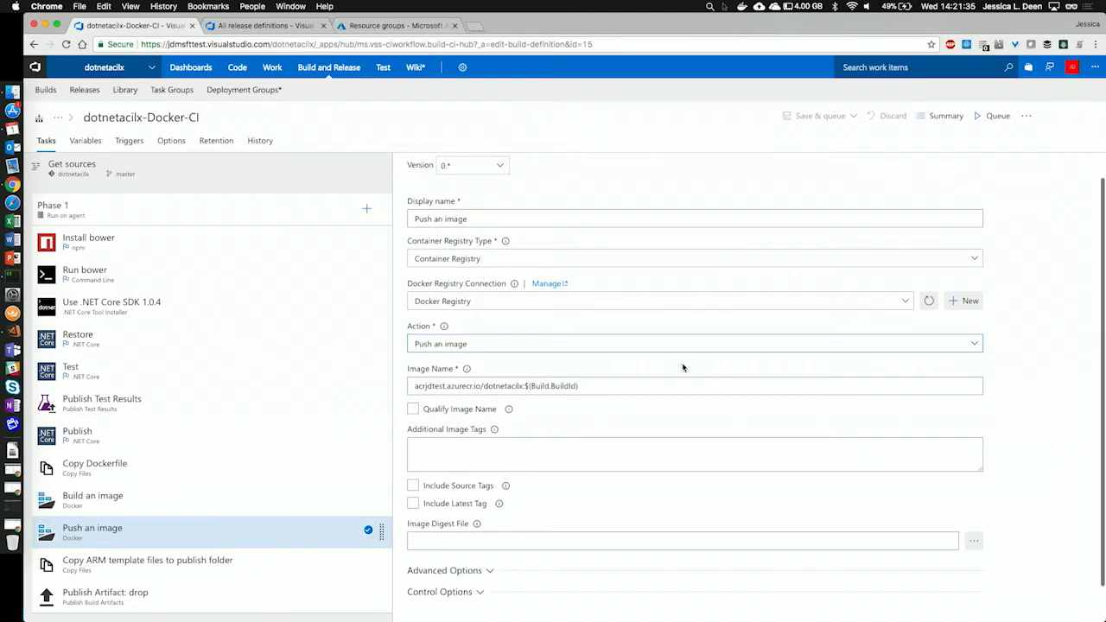
- Check the pushed image name and move on to the Copy ARM template files step
left_click(511, 387)
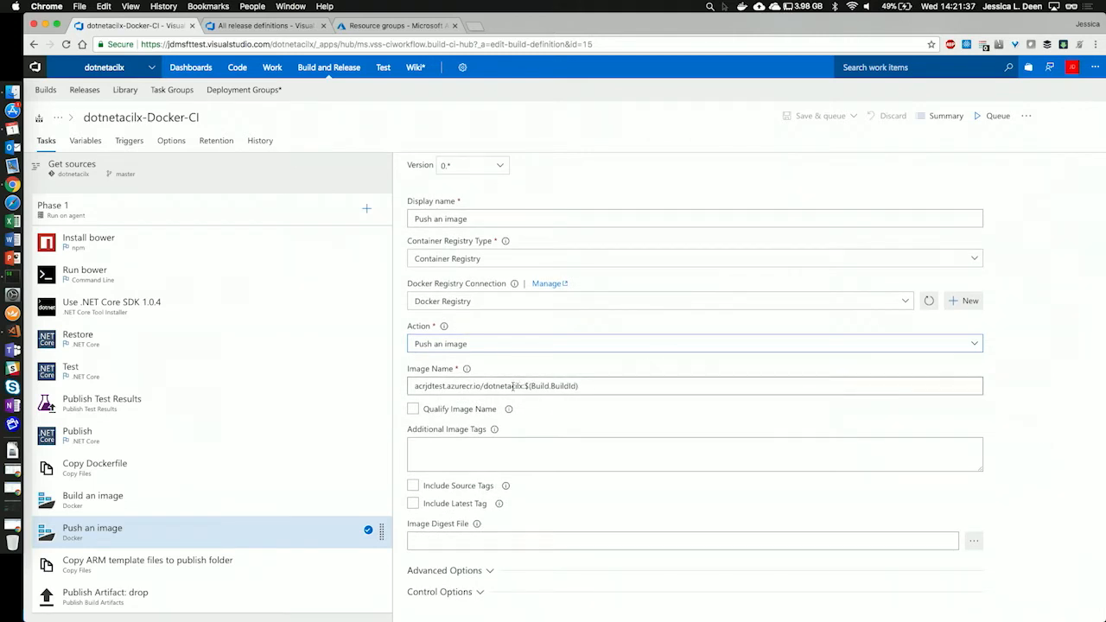
scroll("down", 3)
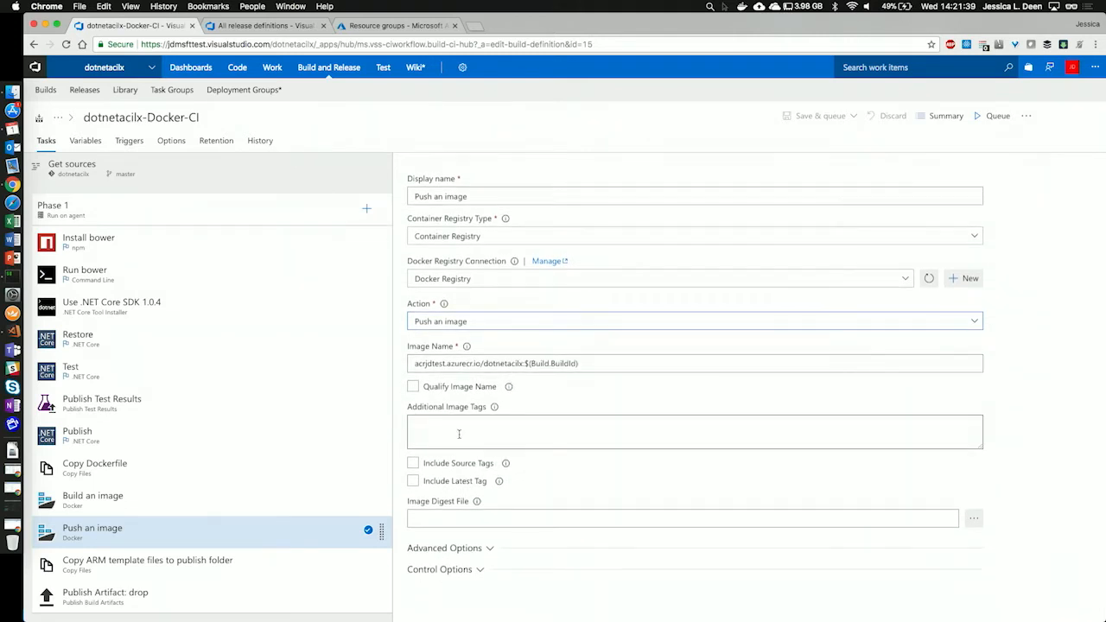
mouse_move(508, 425)
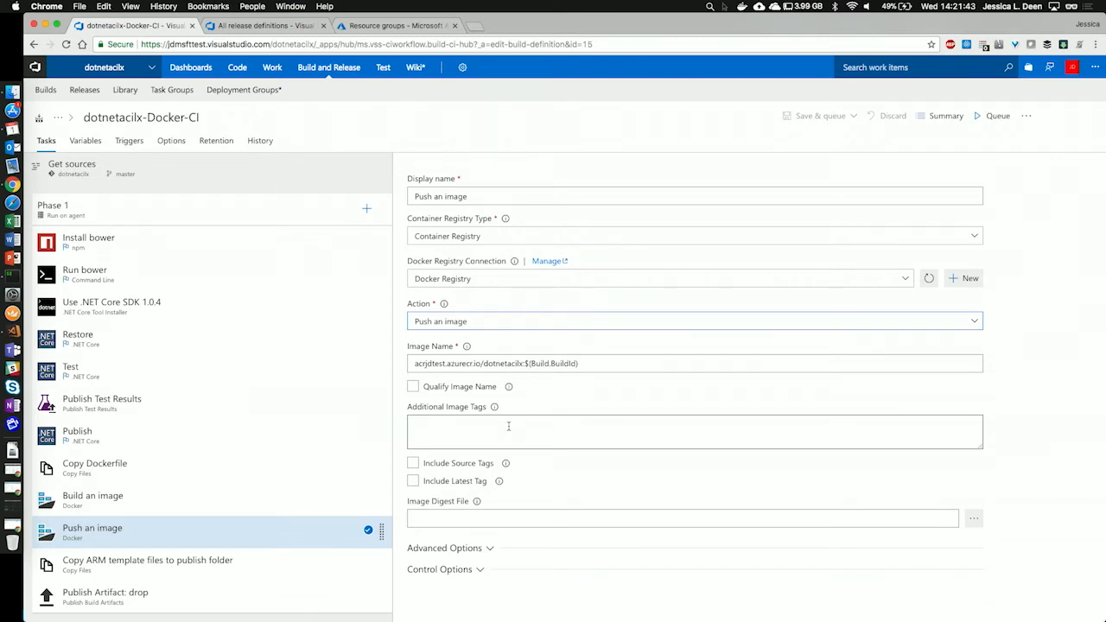
scroll("down", 3)
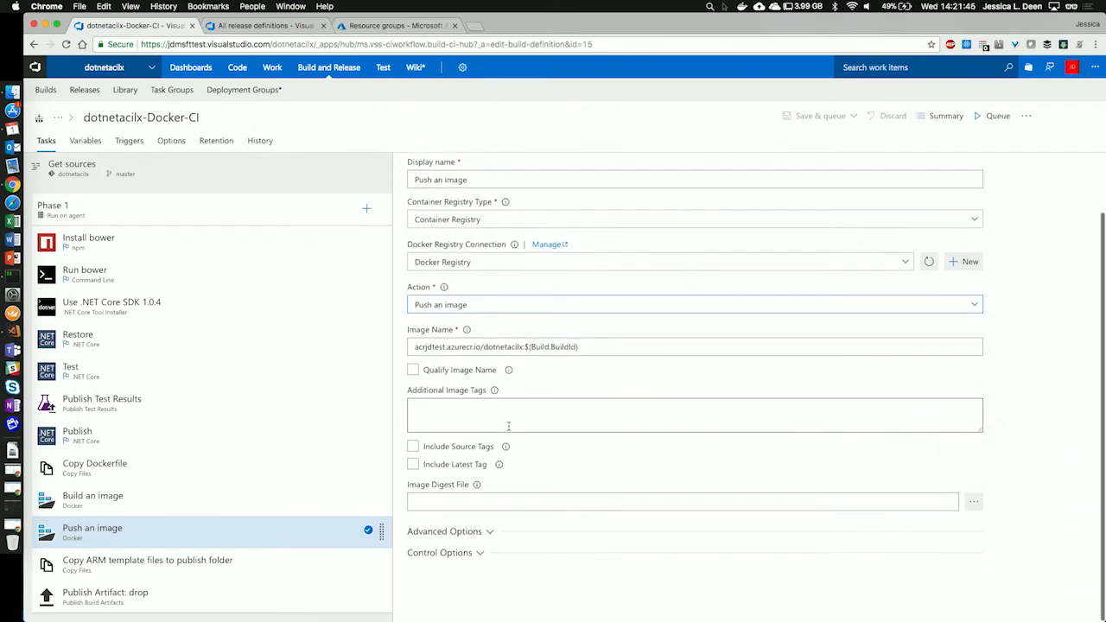
left_click(147, 564)
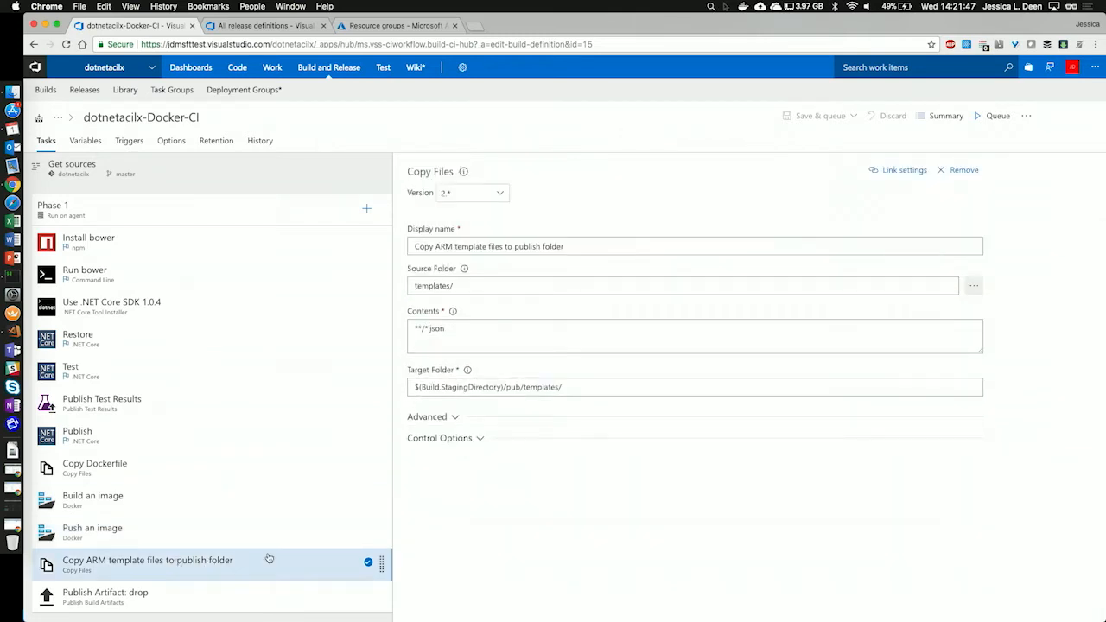
mouse_move(529, 534)
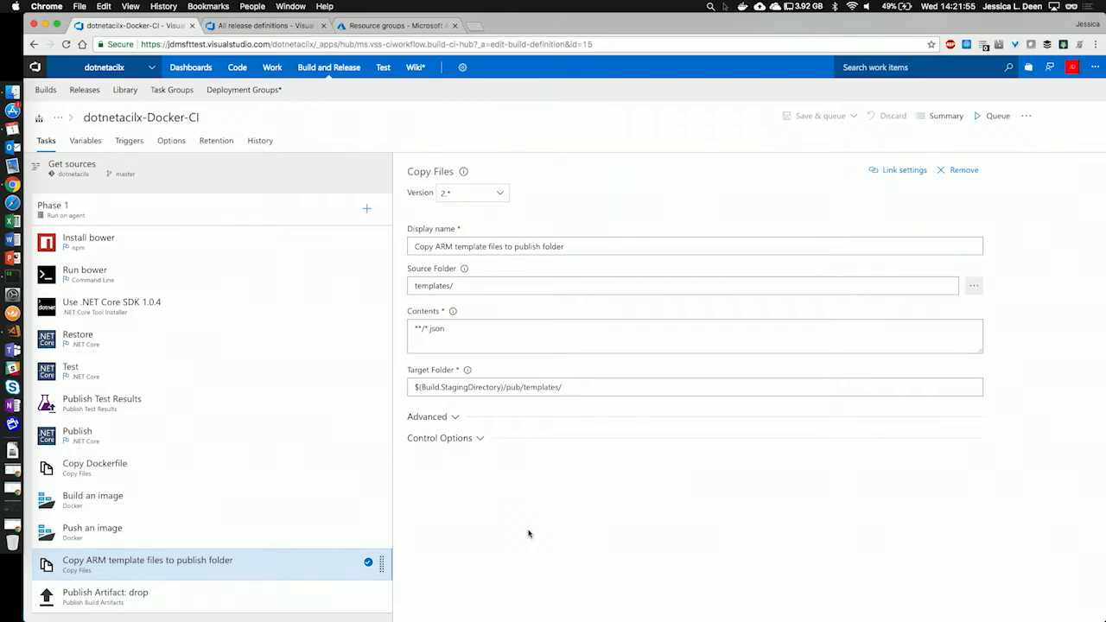
mouse_move(557, 373)
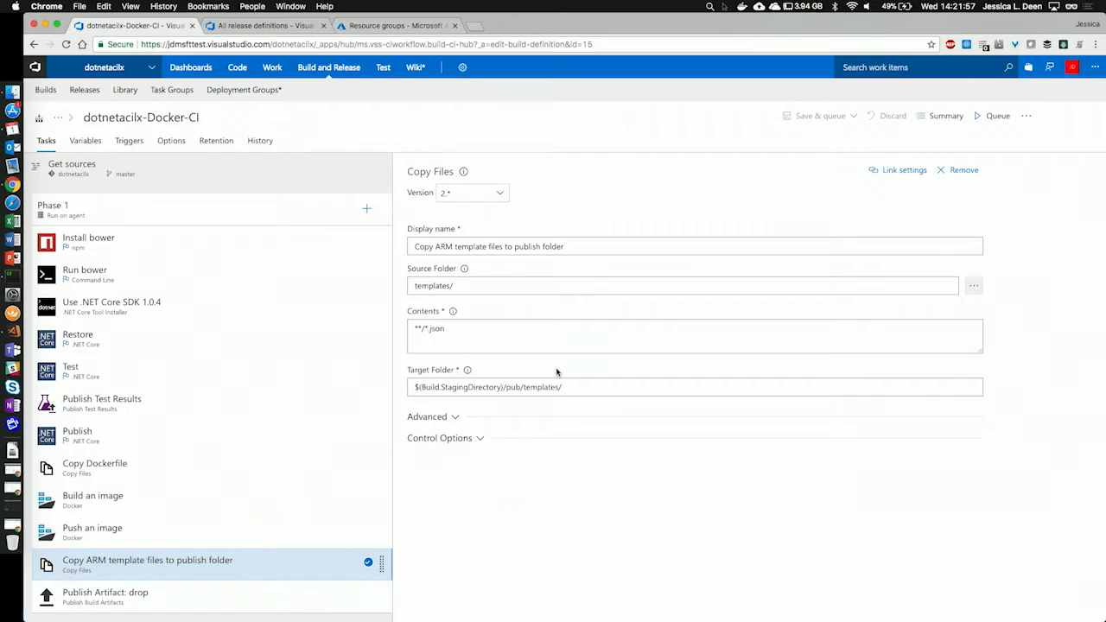
- Confirm the ARM template copy step's source and target folders, then select Publish Artifact: drop
left_click(973, 286)
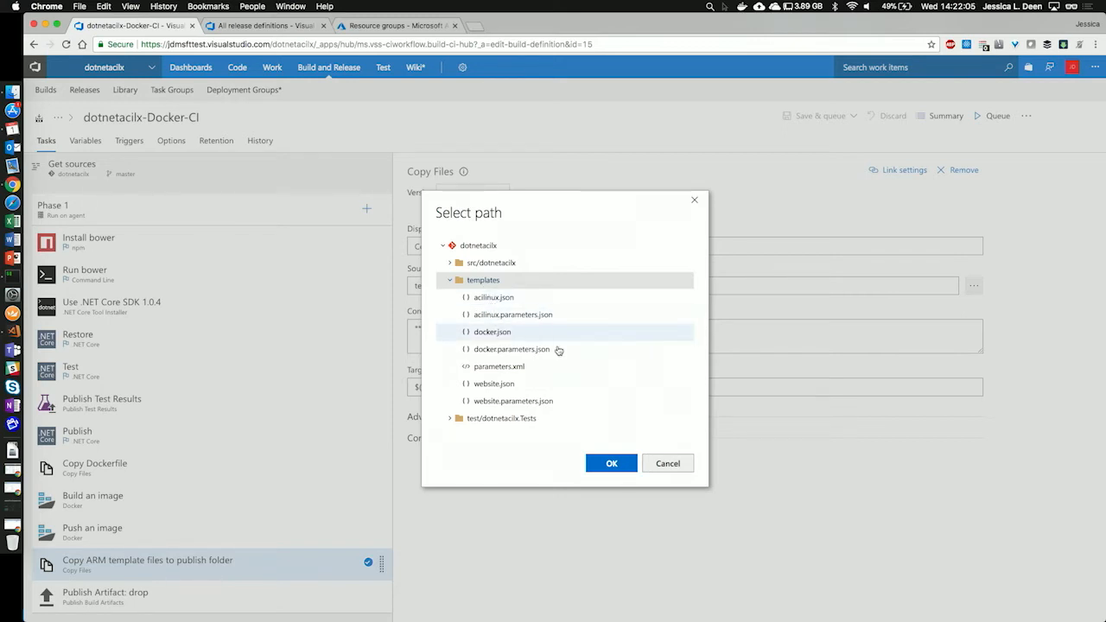
left_click(611, 463)
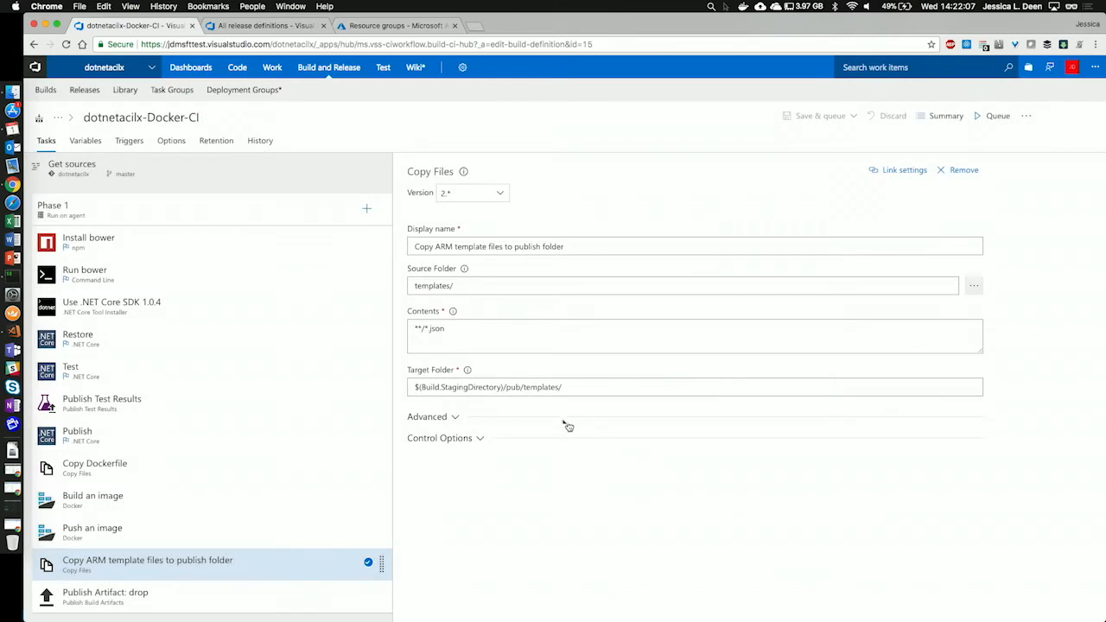
left_click(474, 388)
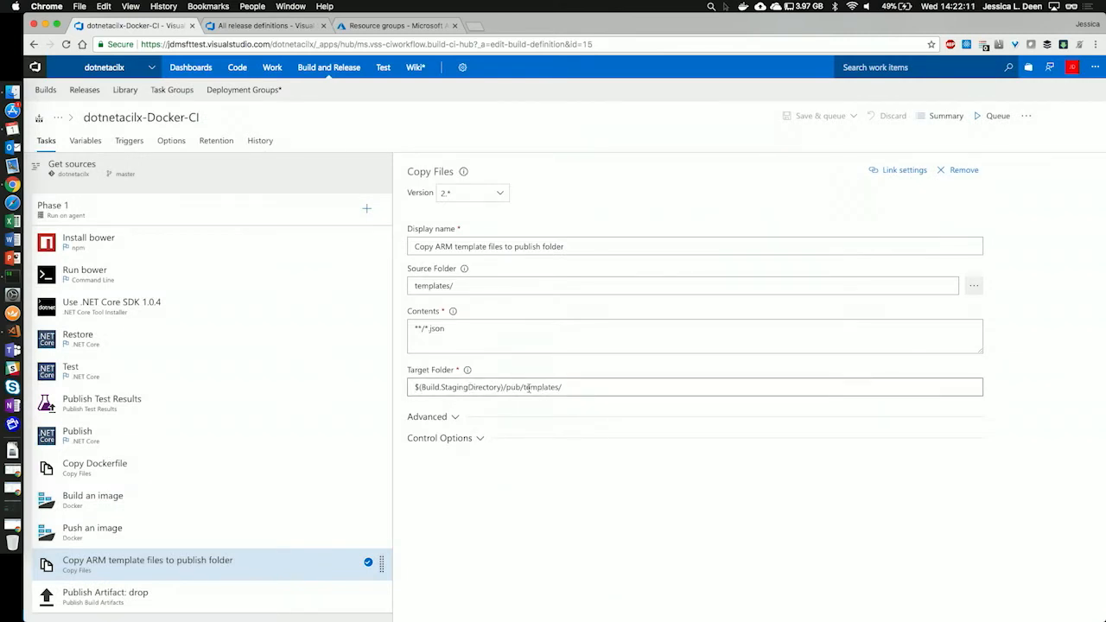
left_click(103, 596)
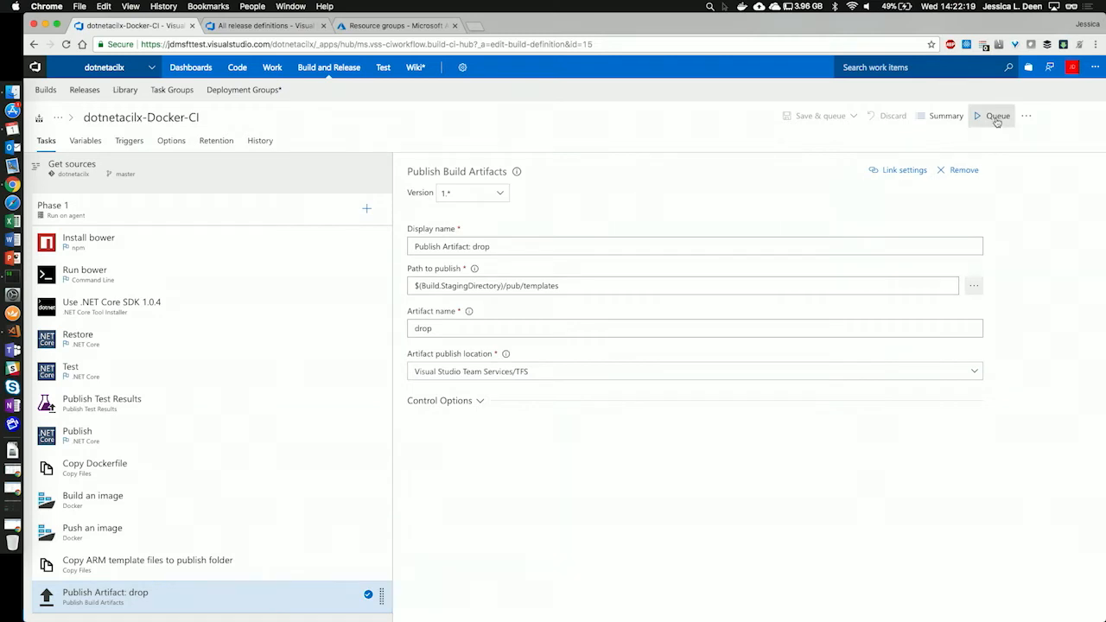
- Queue a new Docker-CI build on master and follow build 104 to success
left_click(997, 114)
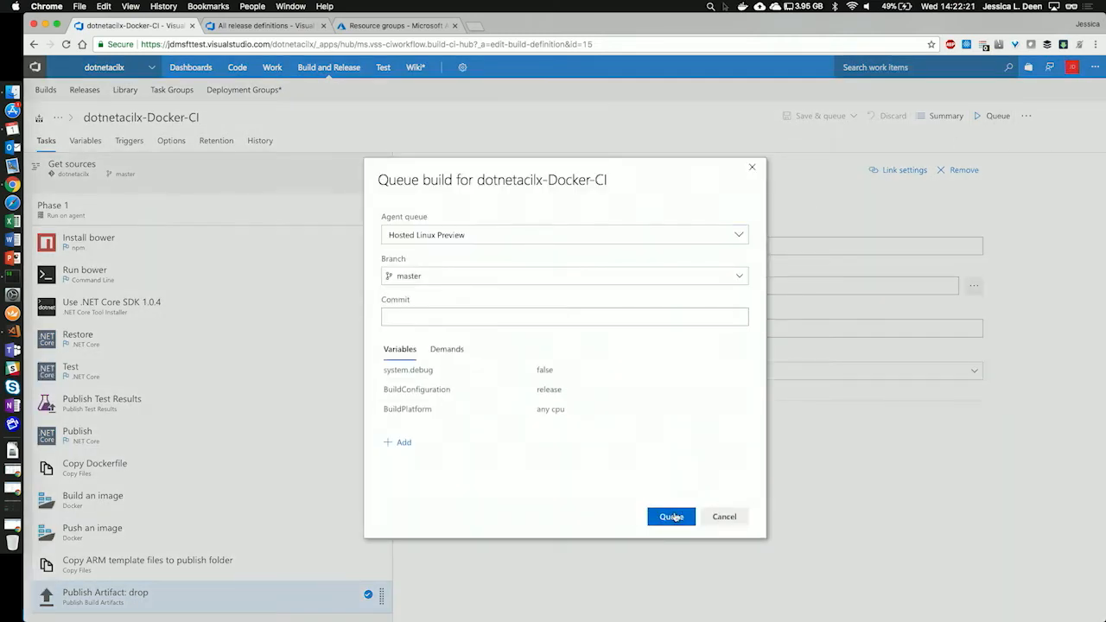
left_click(671, 515)
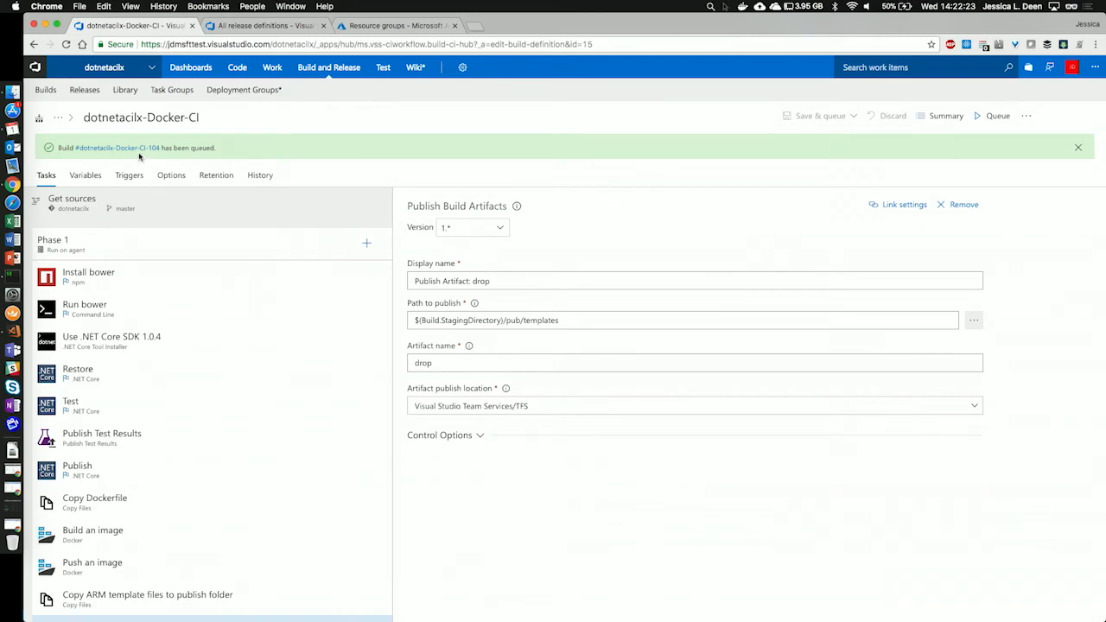
left_click(118, 148)
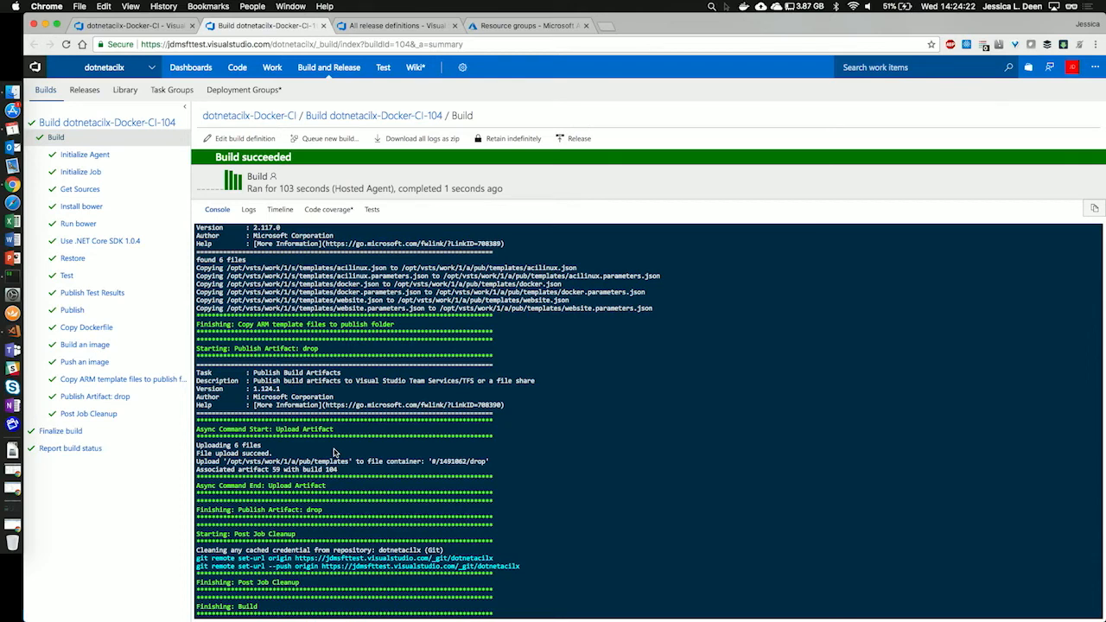
mouse_move(337, 217)
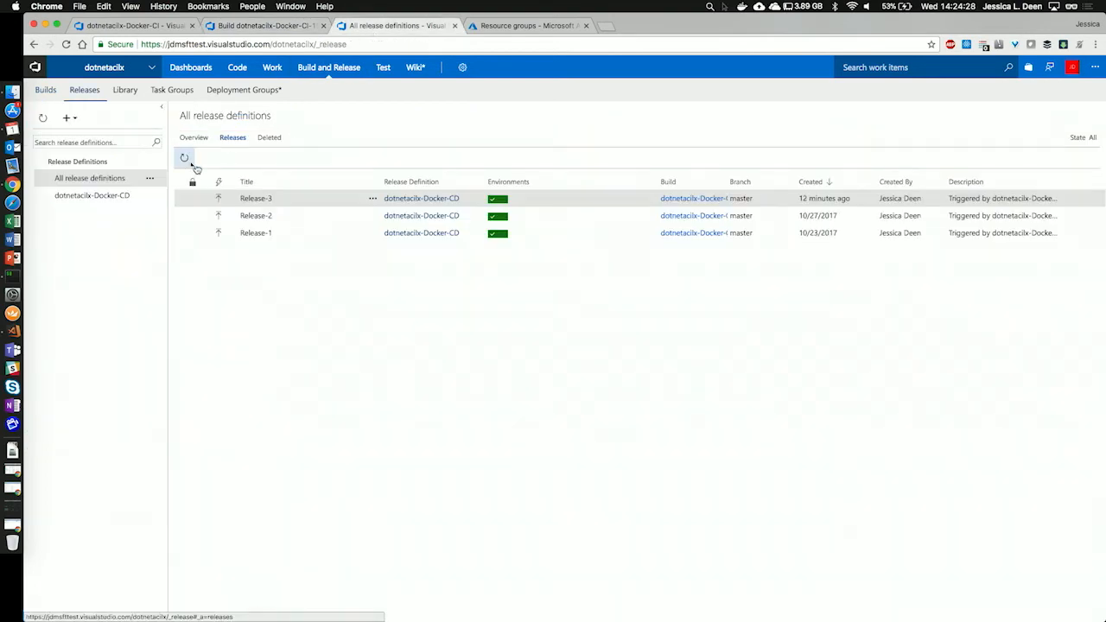
- Refresh releases to see Release-4, then edit the dotnetacilx-Docker-CD release definition
left_click(183, 159)
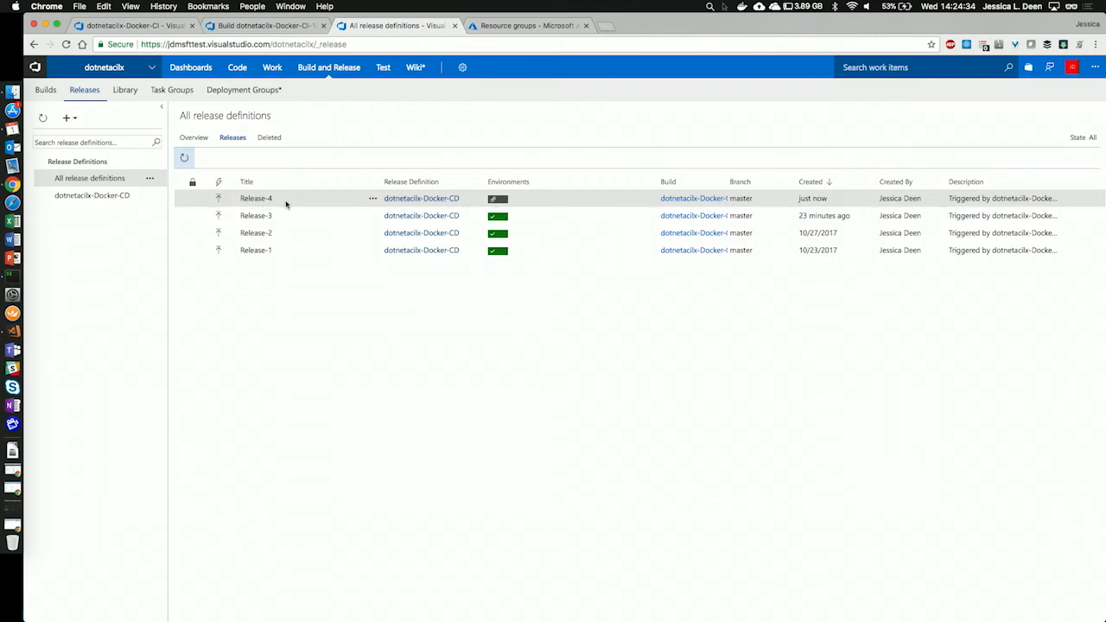
left_click(149, 193)
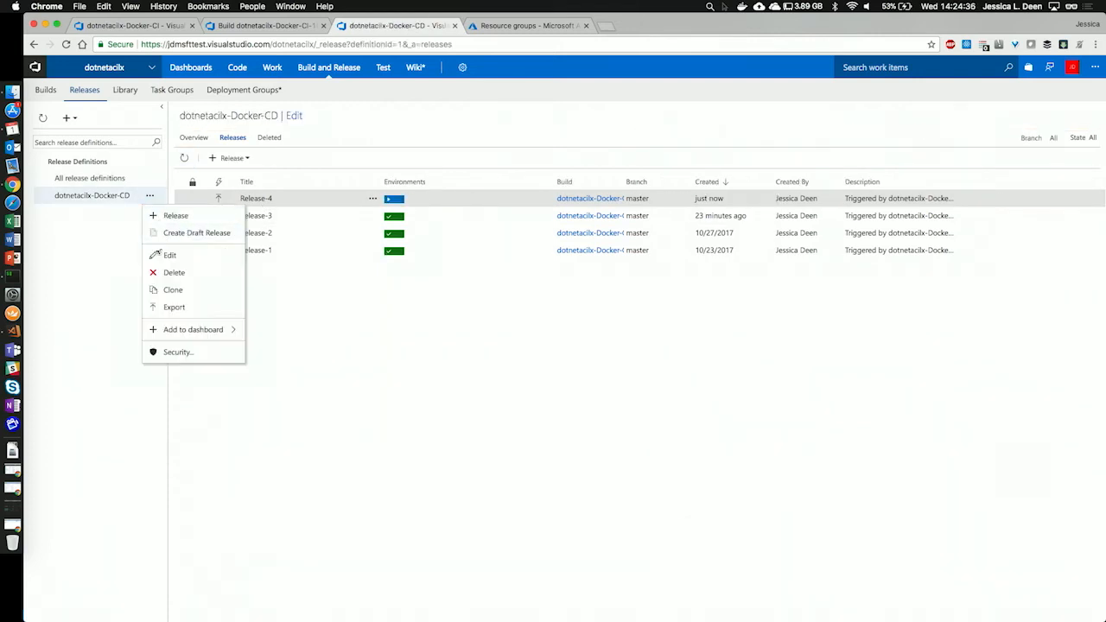
left_click(170, 256)
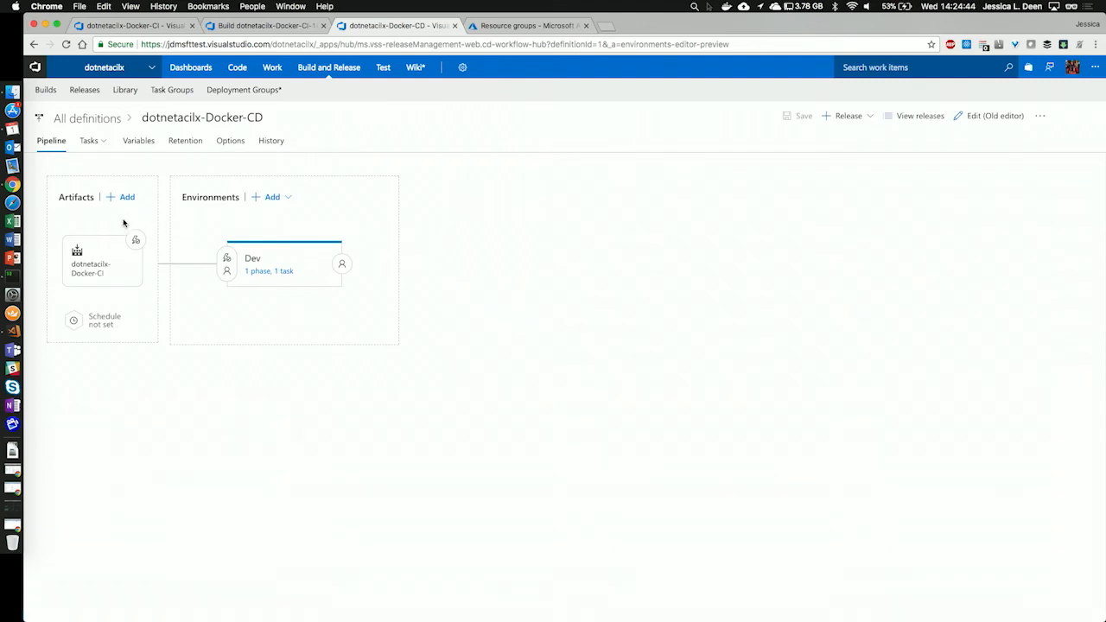
mouse_move(93, 221)
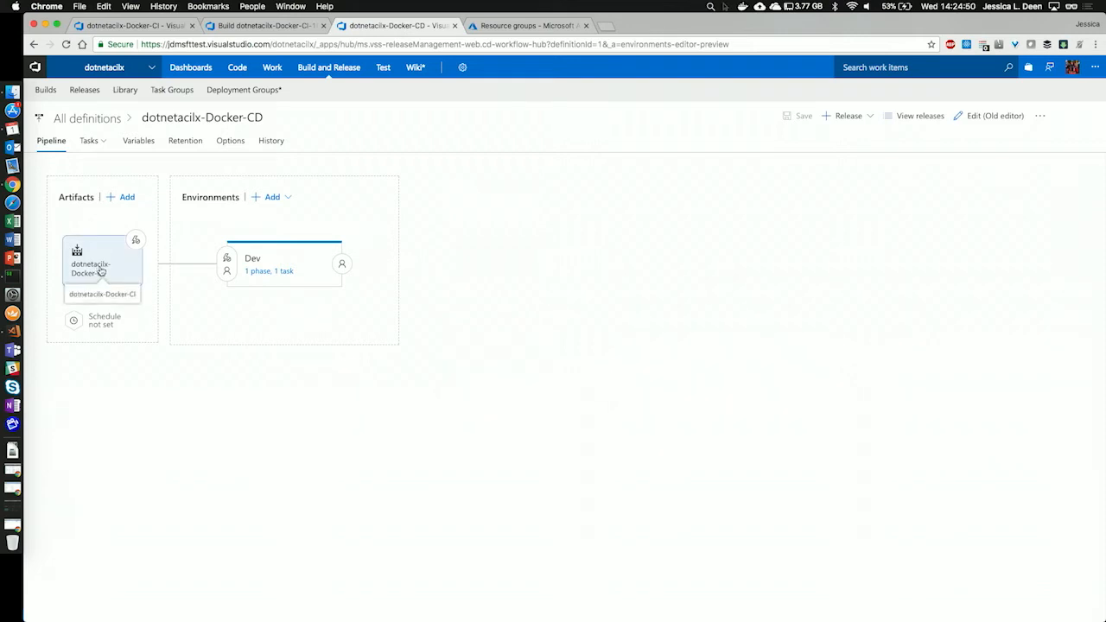
left_click(101, 262)
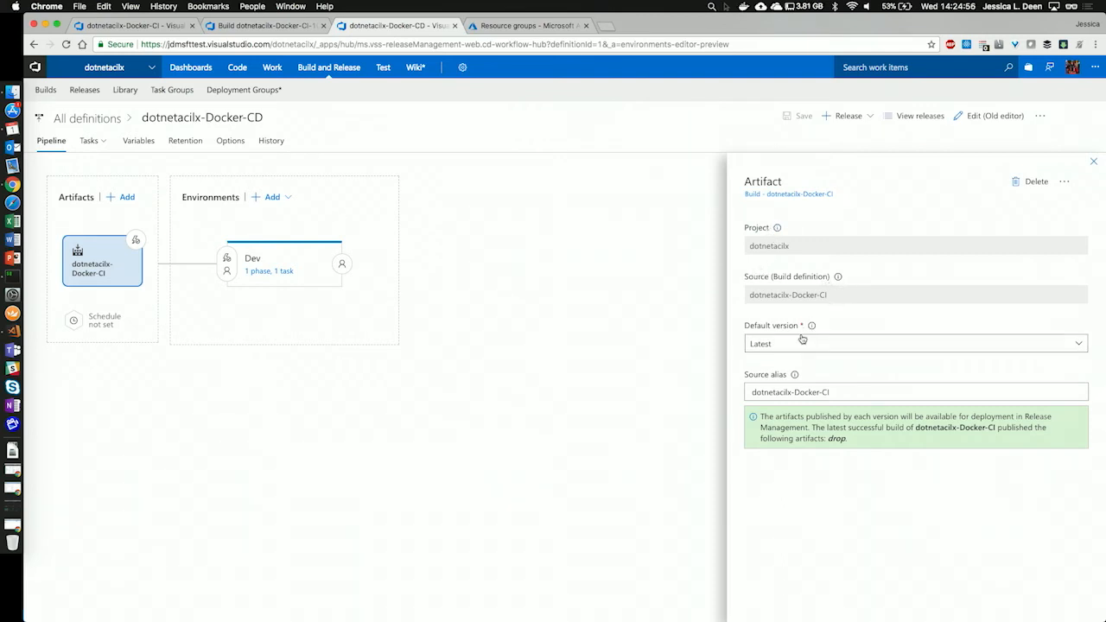
left_click(1092, 162)
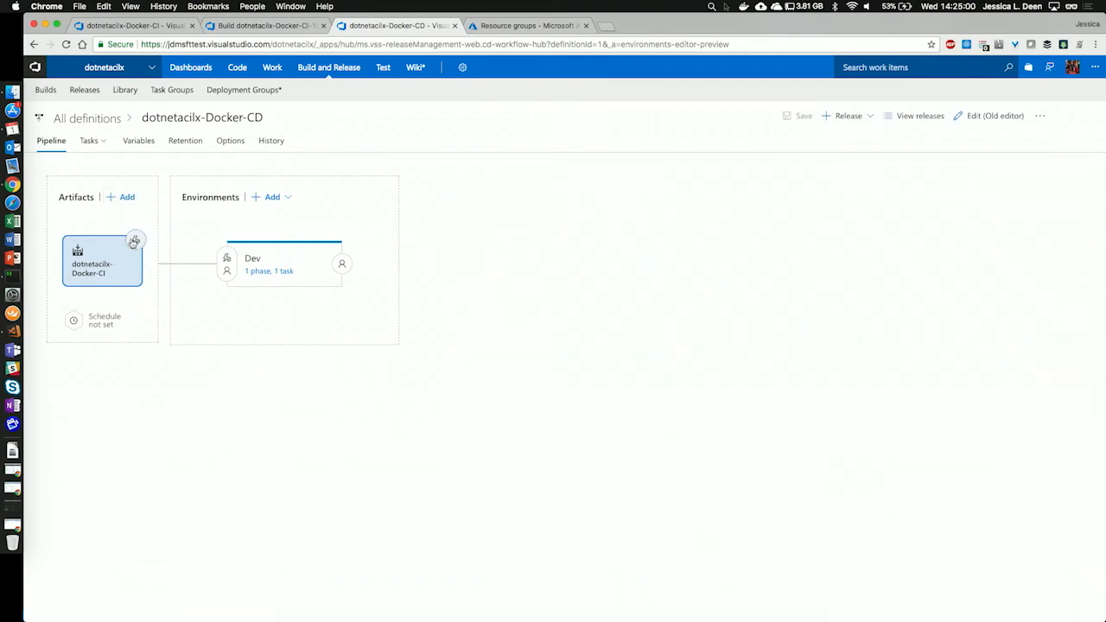
mouse_move(134, 242)
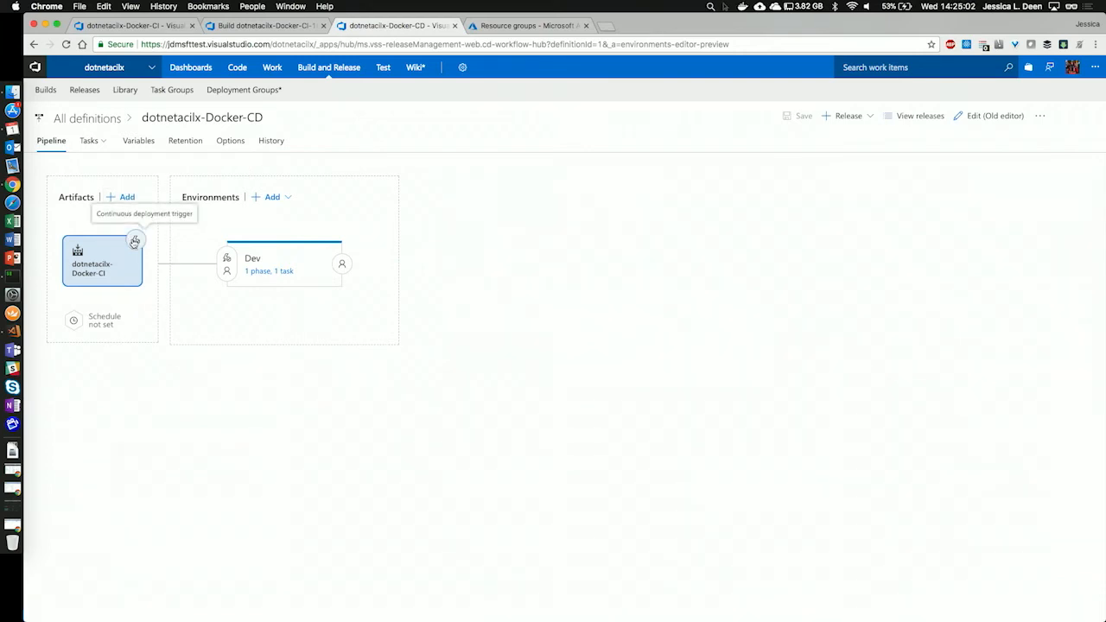
mouse_move(323, 201)
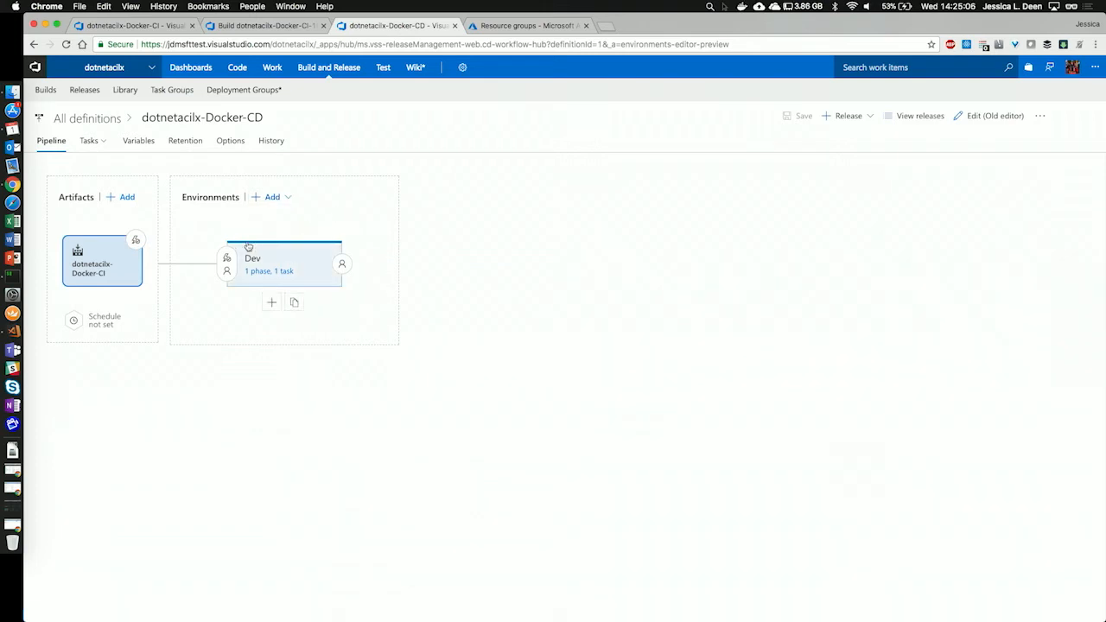
left_click(227, 259)
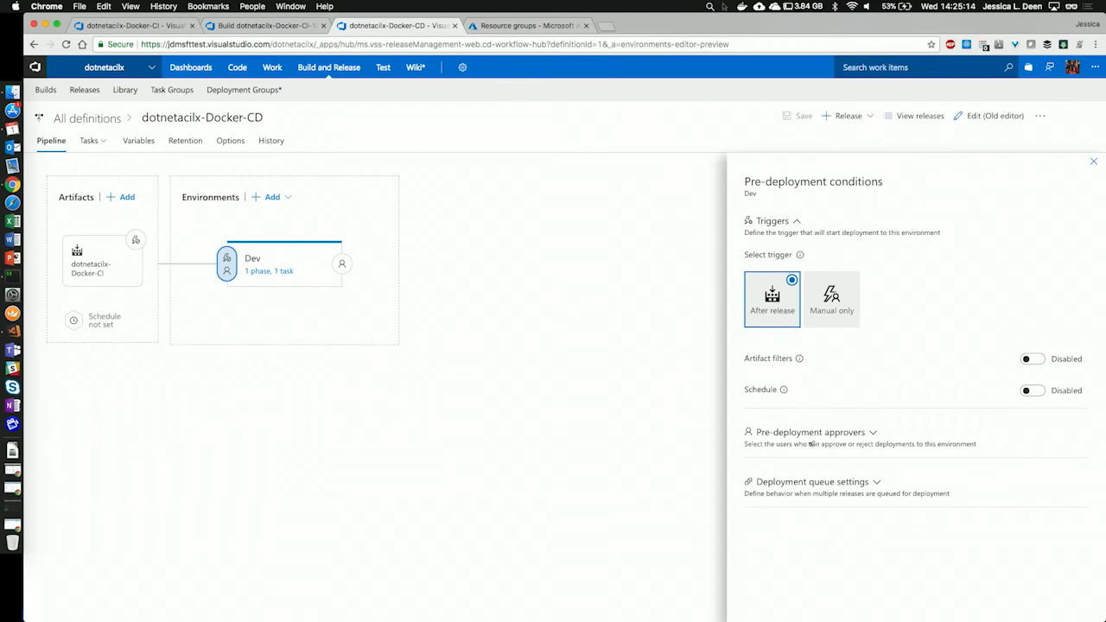
mouse_move(940, 391)
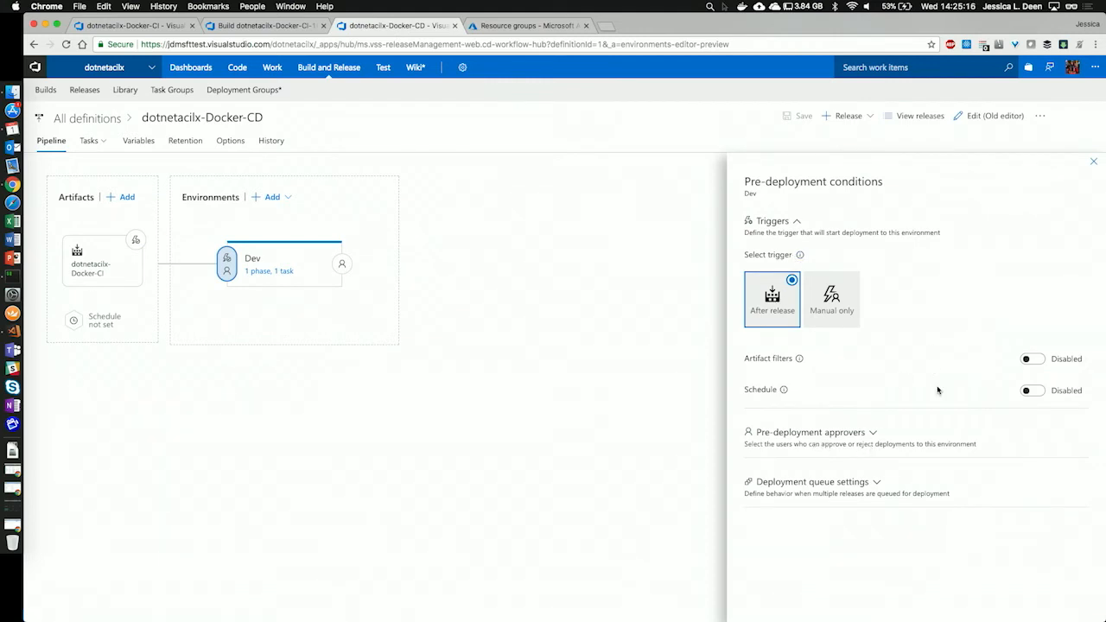
mouse_move(868, 436)
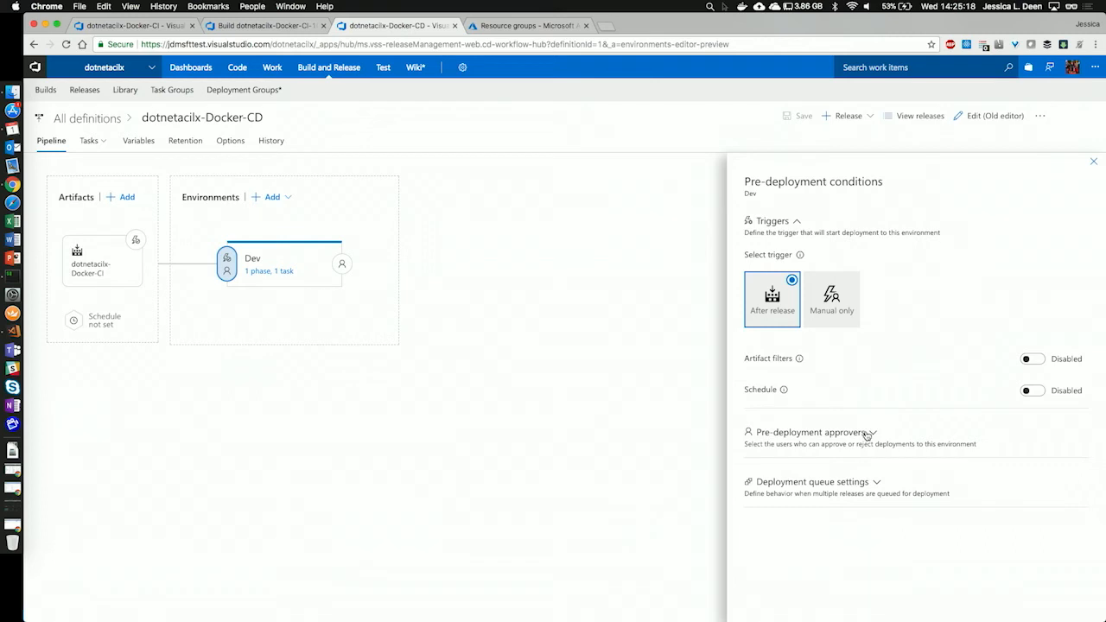
left_click(1092, 163)
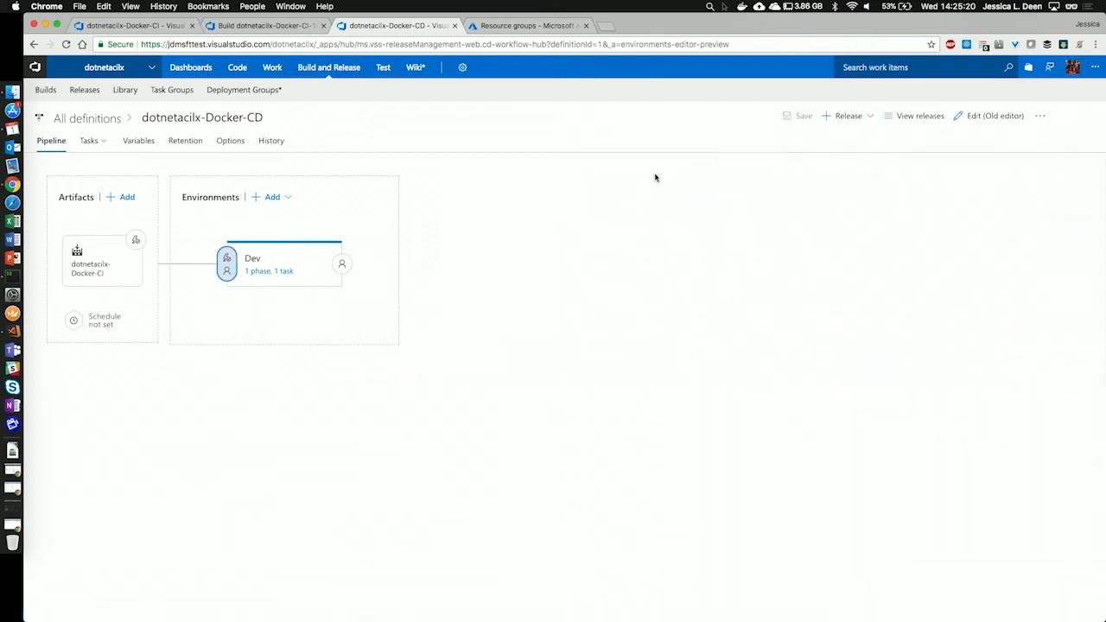
left_click(268, 270)
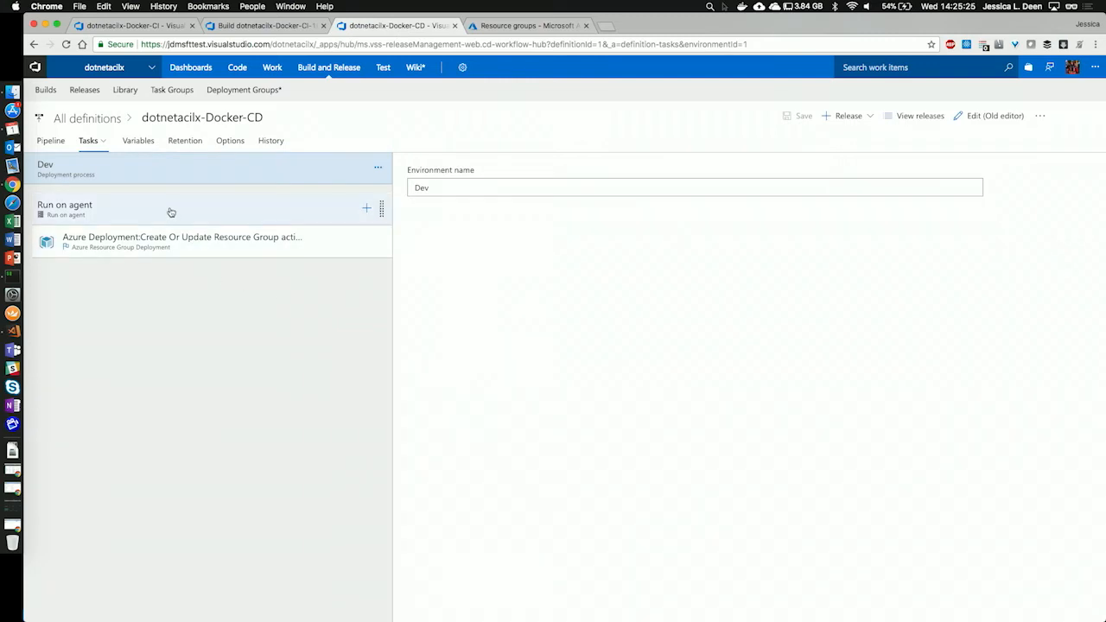
left_click(66, 204)
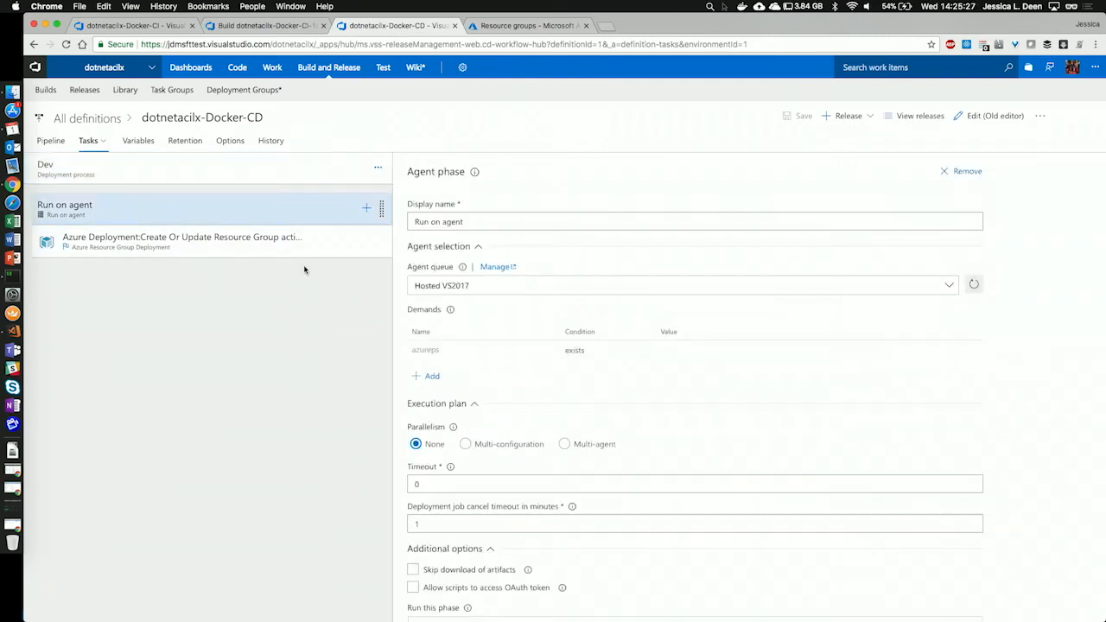
left_click(682, 286)
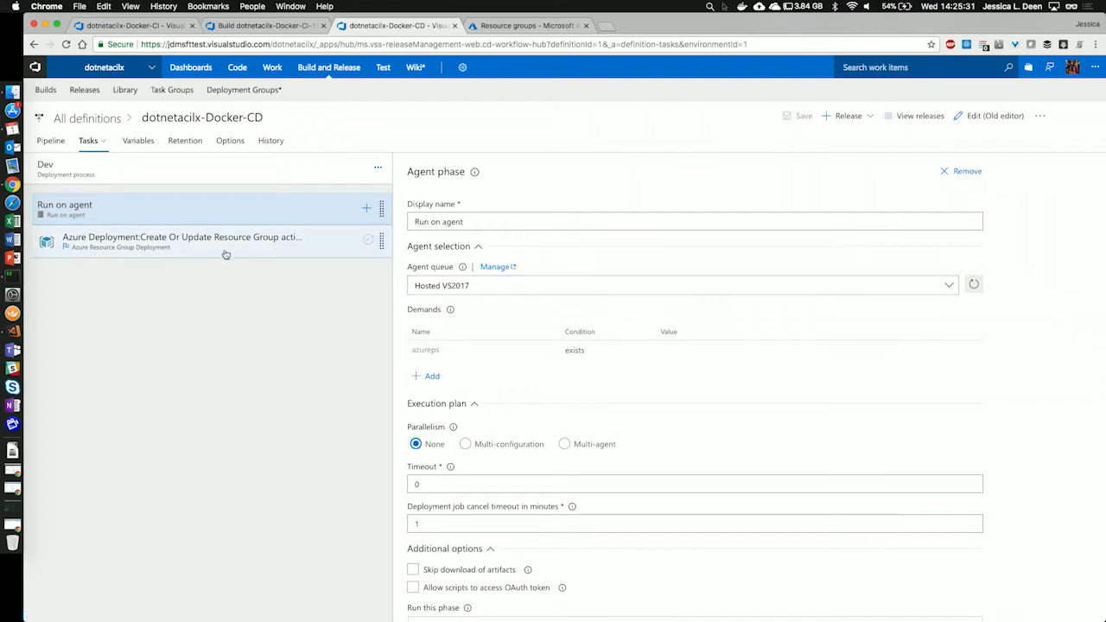
left_click(183, 242)
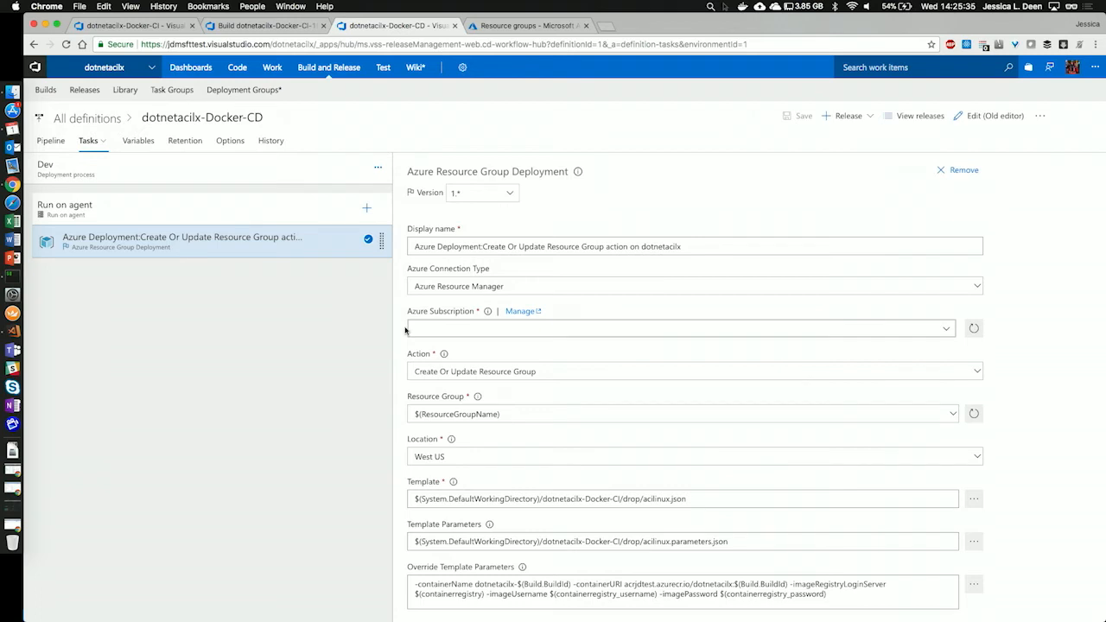
scroll("down", 3)
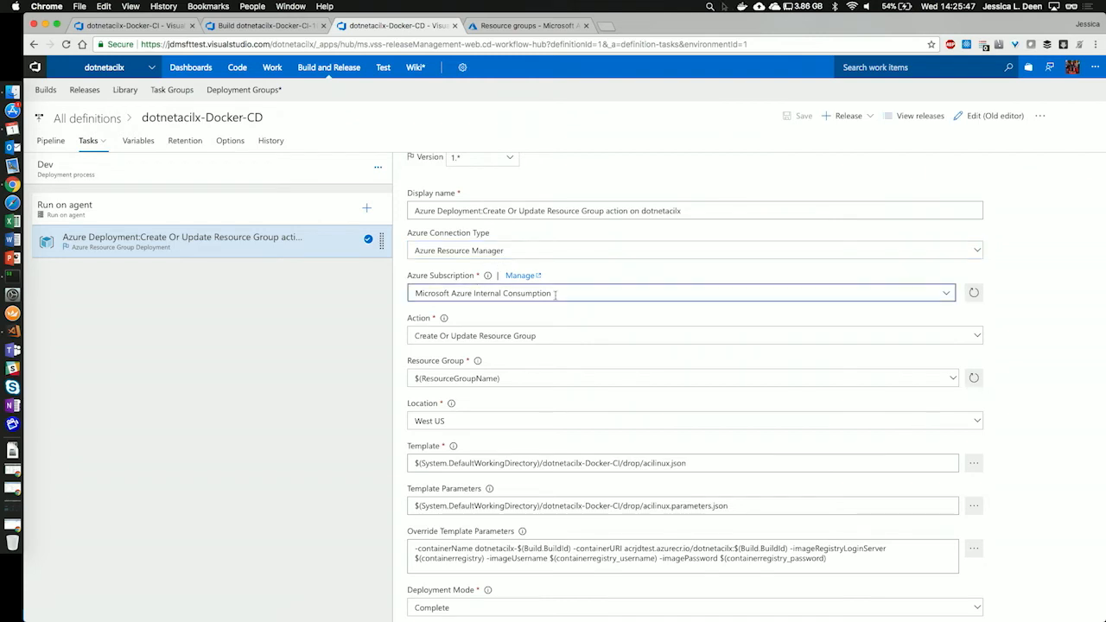
scroll("down", 3)
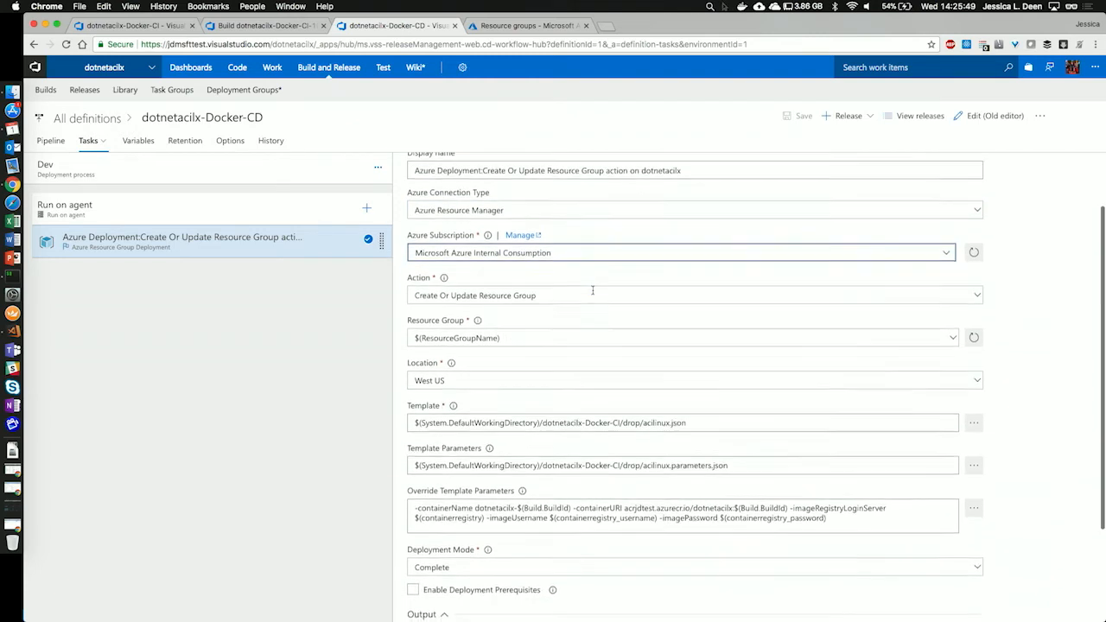
scroll("down", 3)
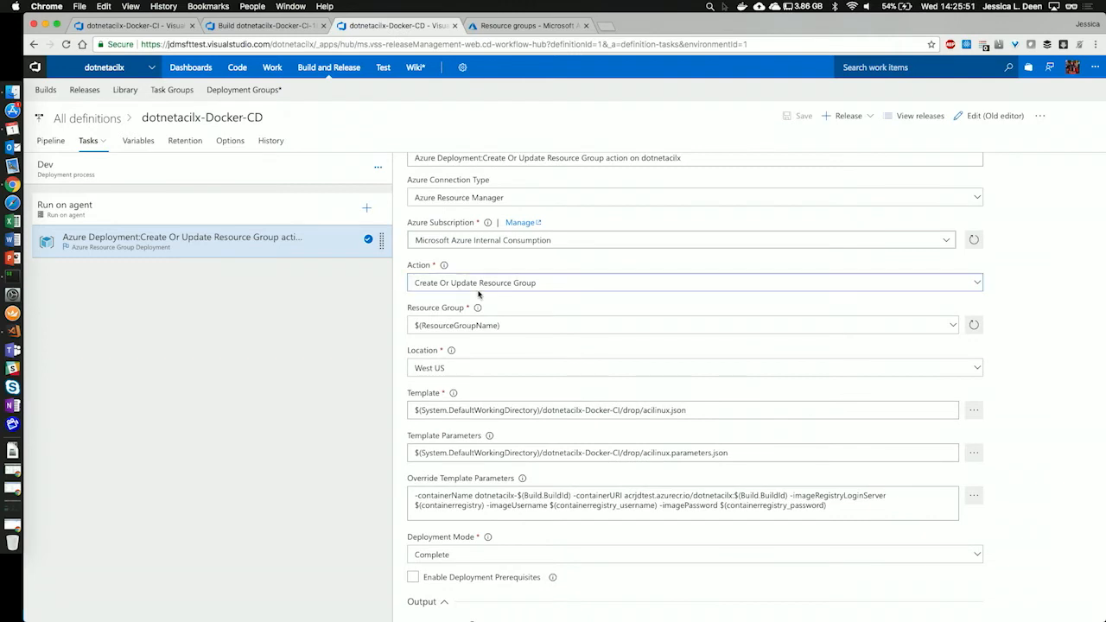
mouse_move(539, 294)
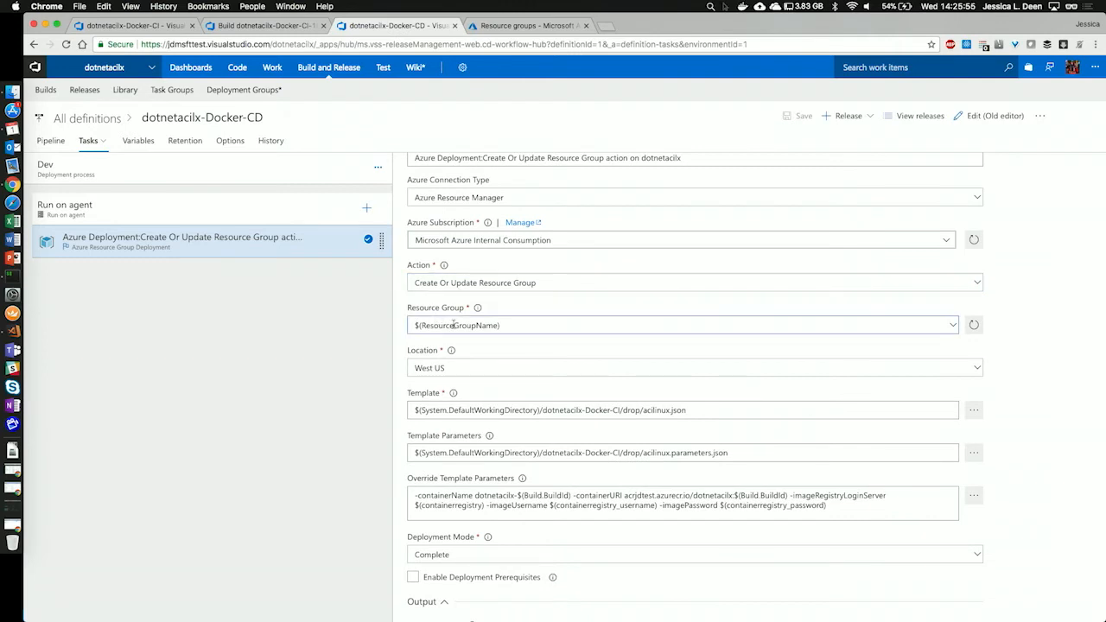
left_click(519, 324)
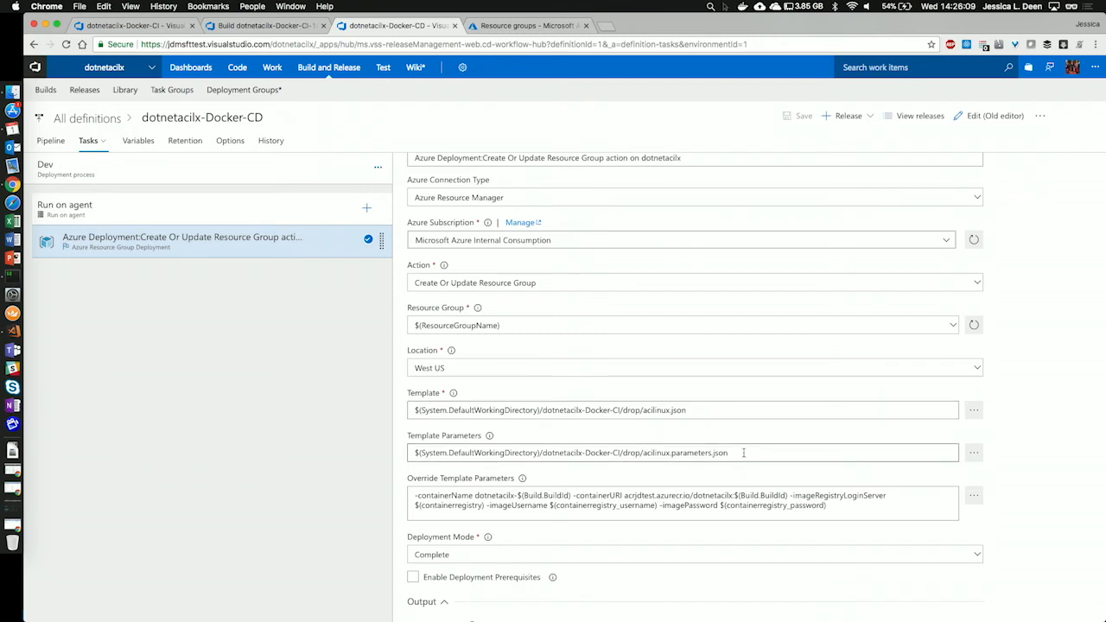
scroll("down", 3)
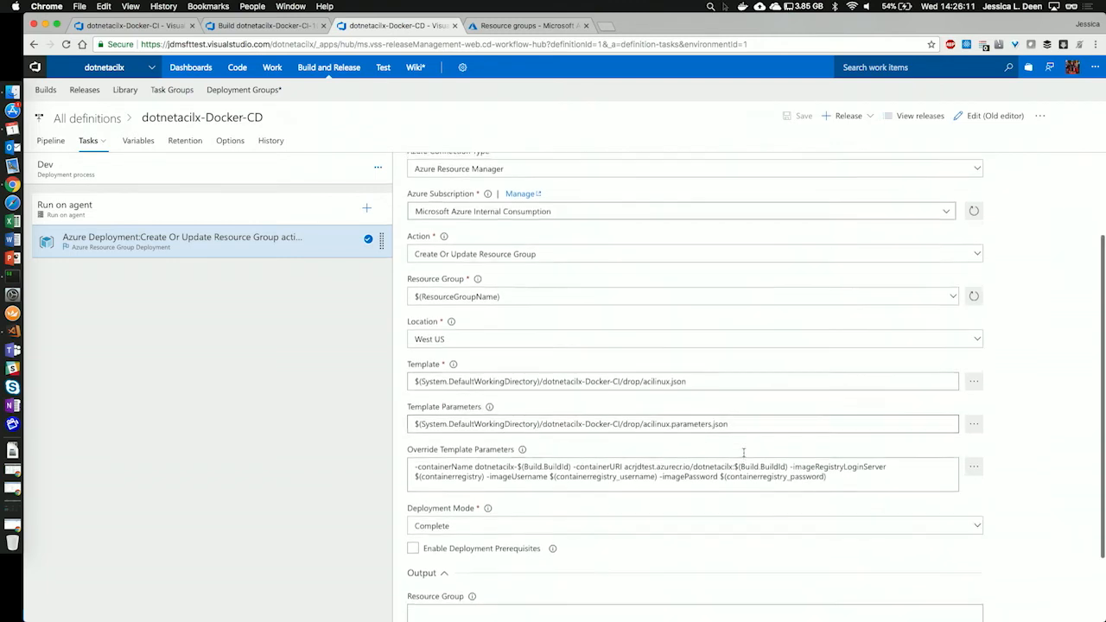
scroll("down", 3)
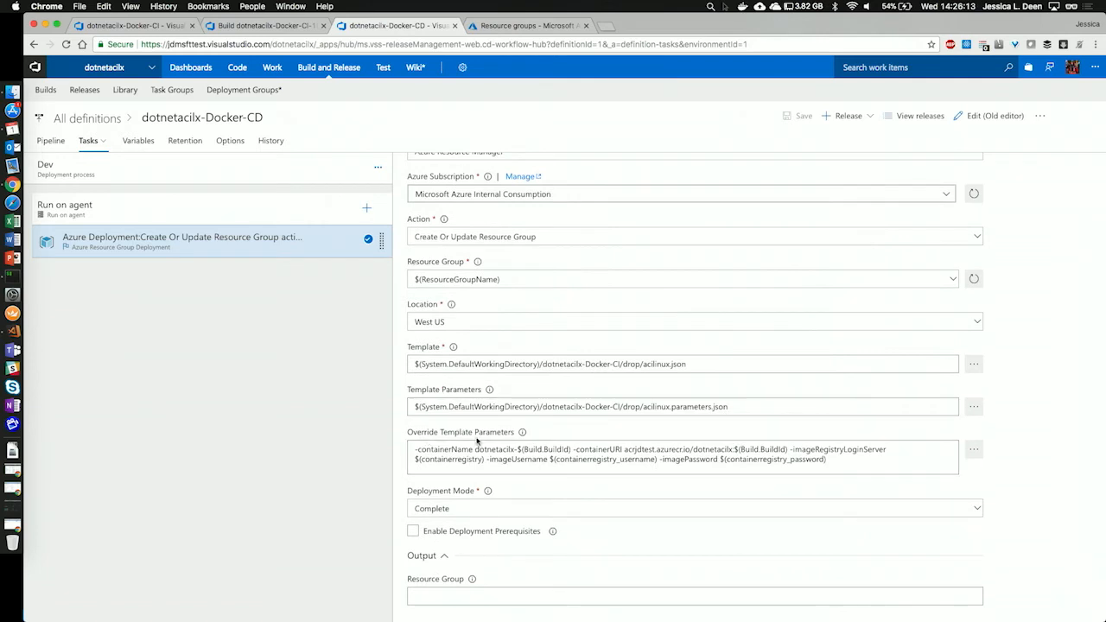
left_click(458, 473)
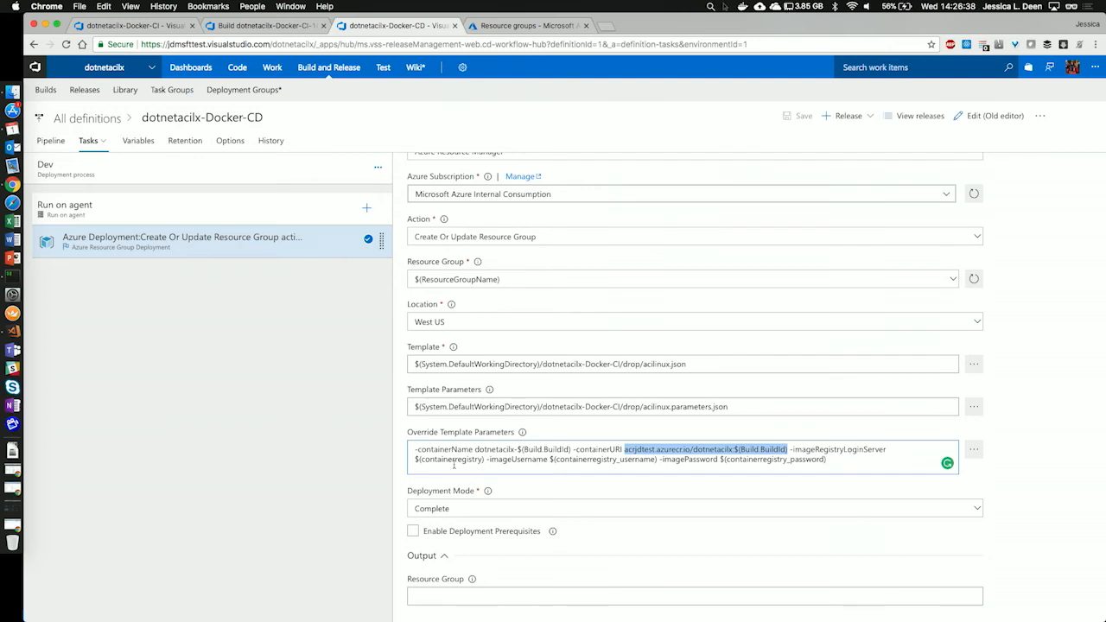
mouse_move(638, 484)
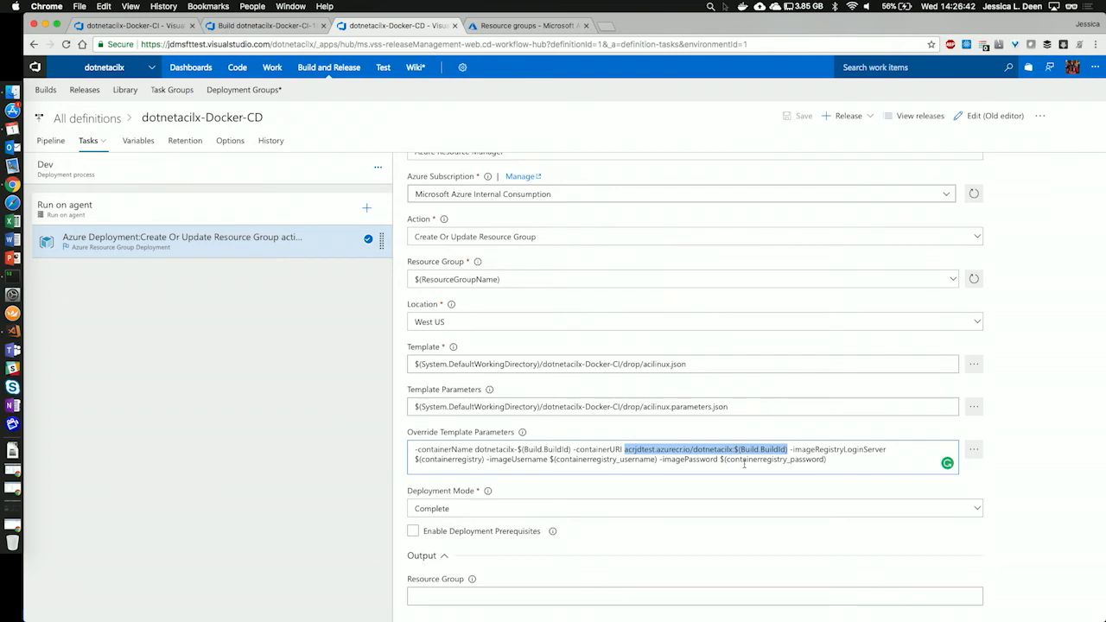
- List the Docker-CD release variables (registry credentials, ResourceGroupName) and add a new blank variable row
left_click(138, 140)
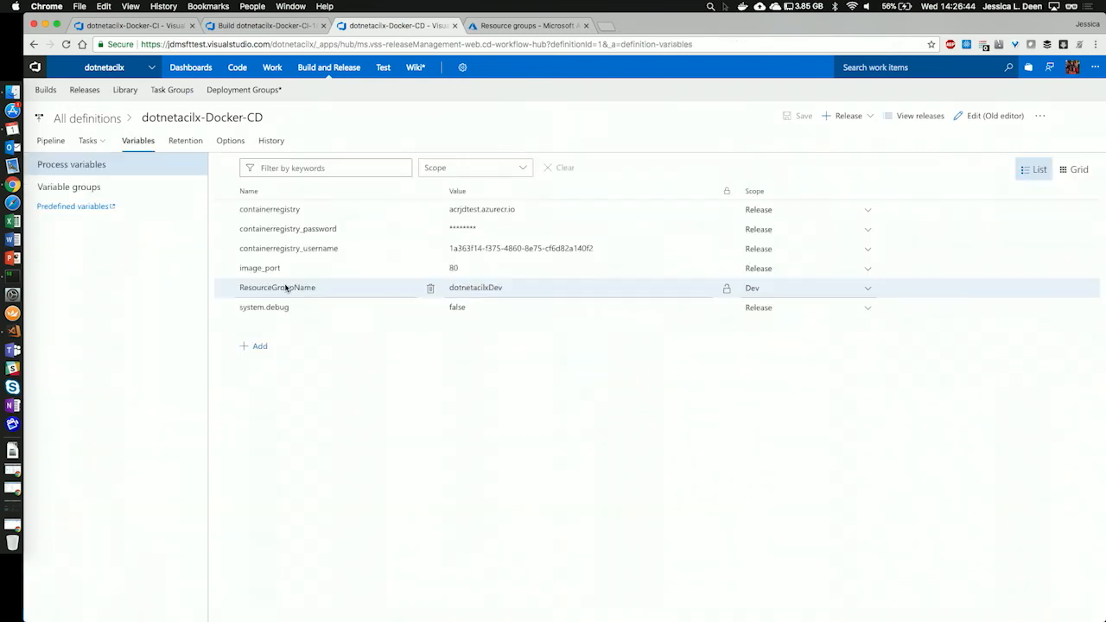
left_click(270, 209)
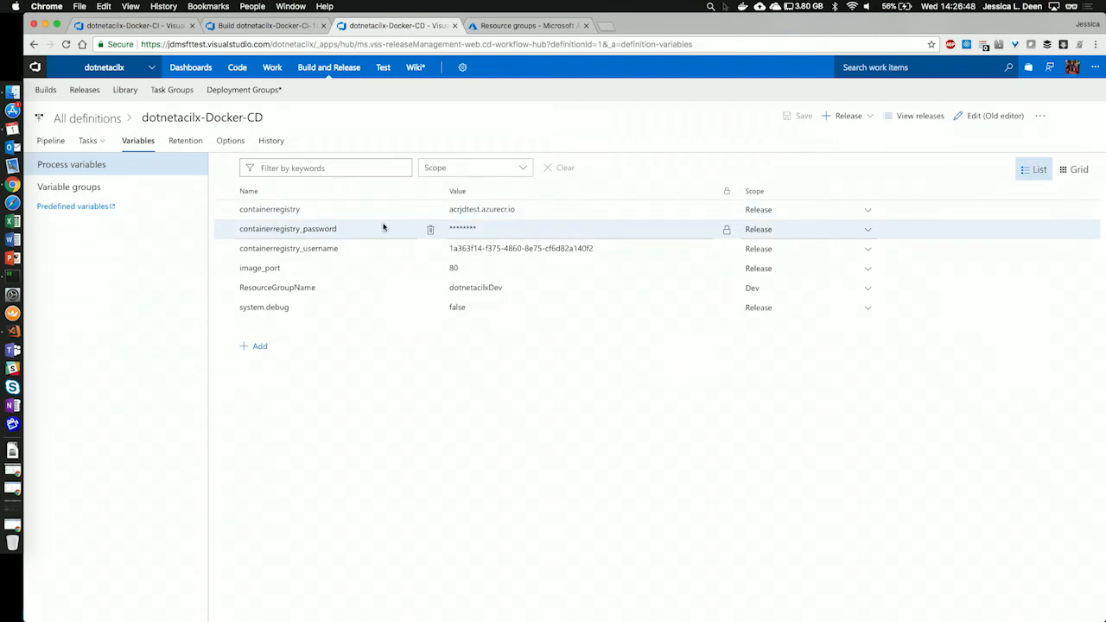
mouse_move(712, 236)
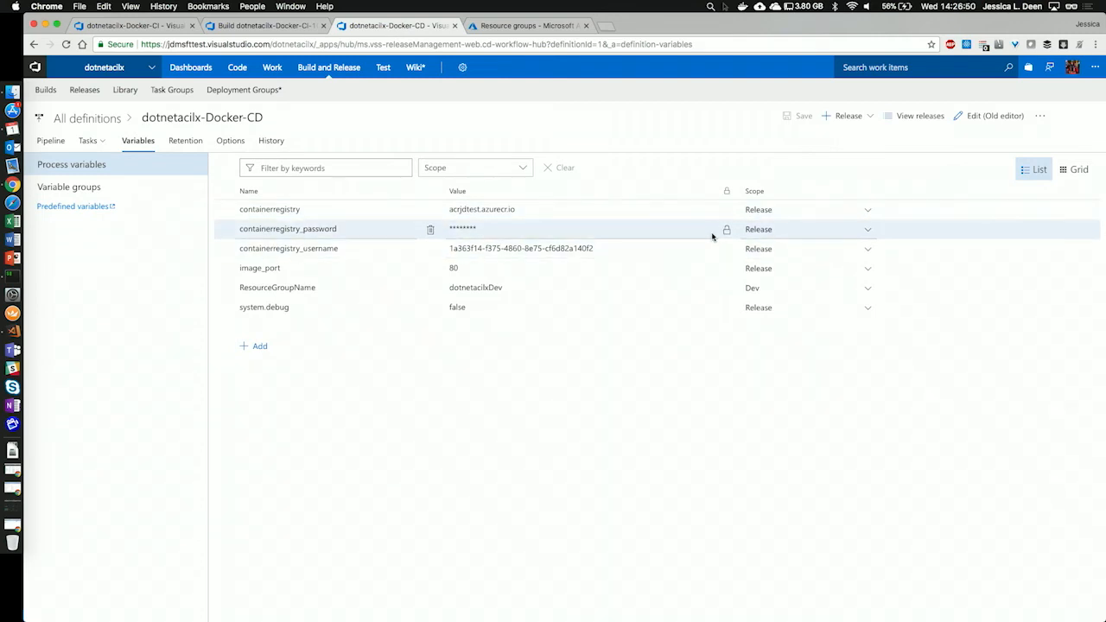
mouse_move(331, 248)
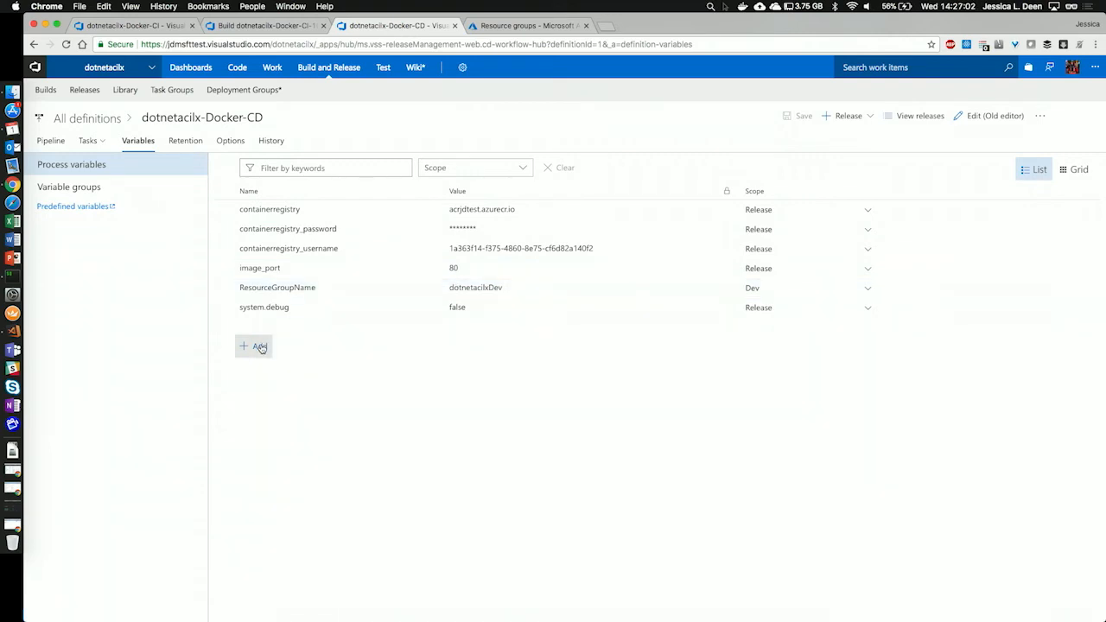
left_click(259, 345)
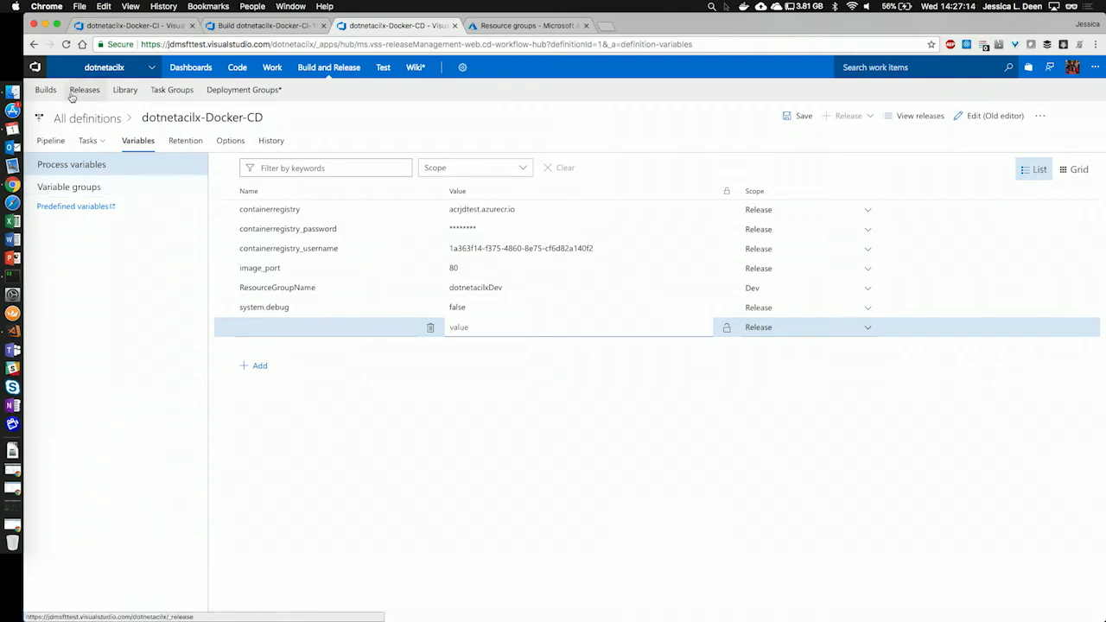
- Leave the unsaved variable behind and view Release-4, whose Dev deployment succeeded with two warnings
left_click(83, 90)
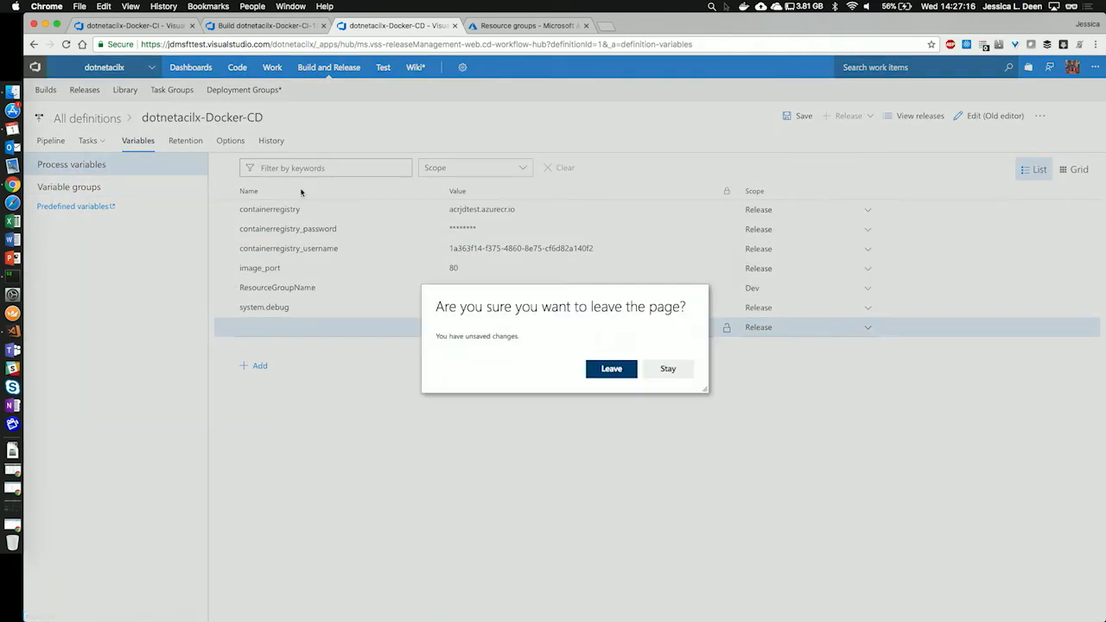
left_click(612, 370)
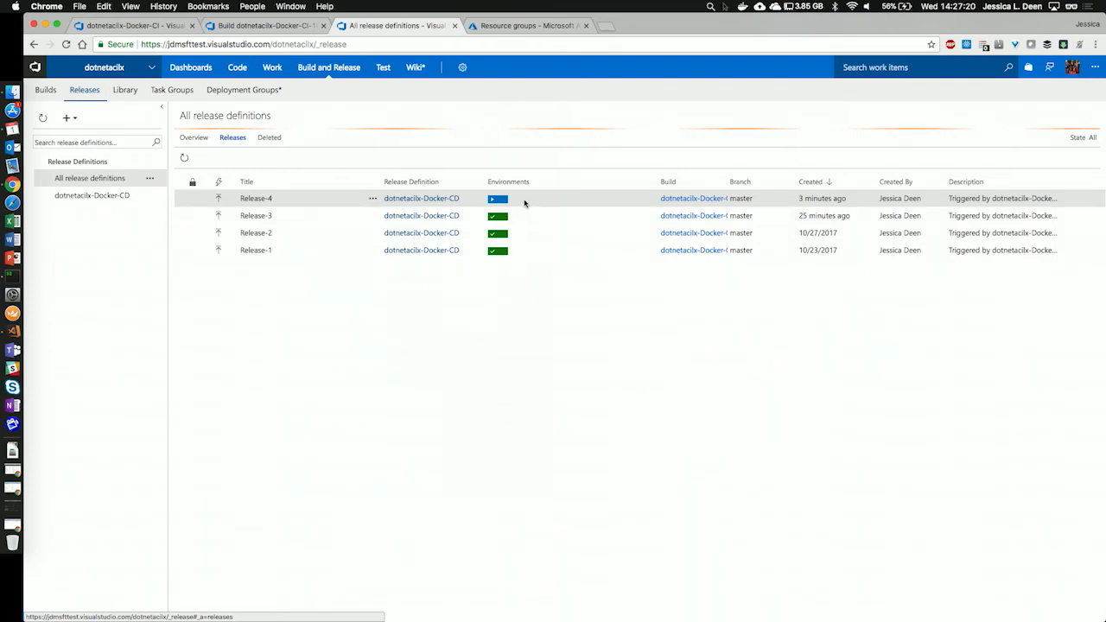
left_click(256, 197)
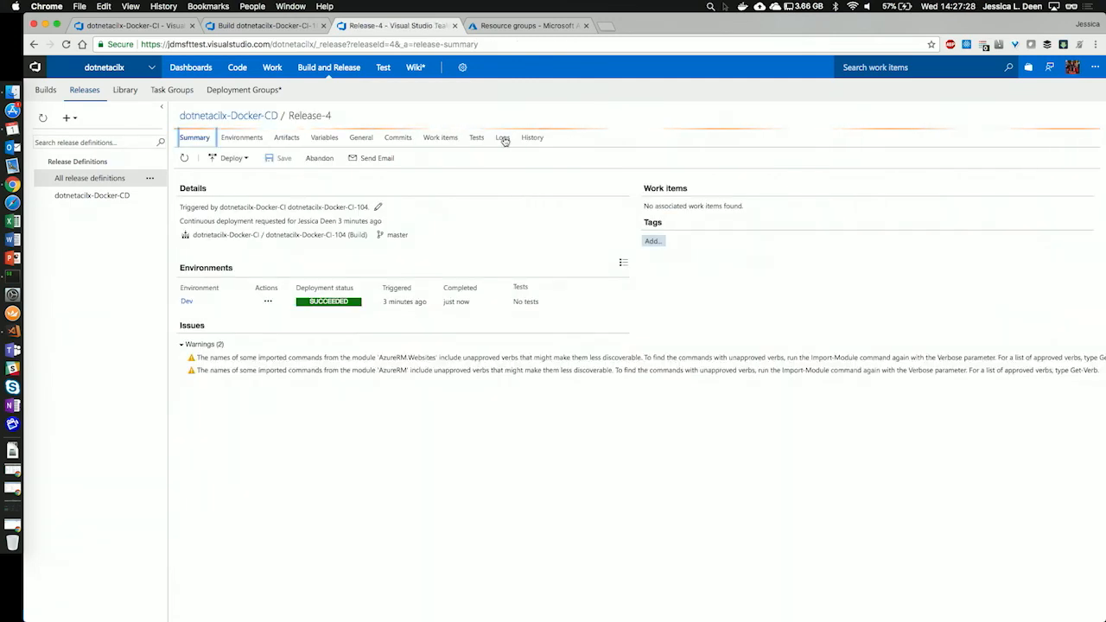
- Read Release-4's logs for Download Artifacts and the Azure Deployment step creating dotnetacilxDev
left_click(501, 138)
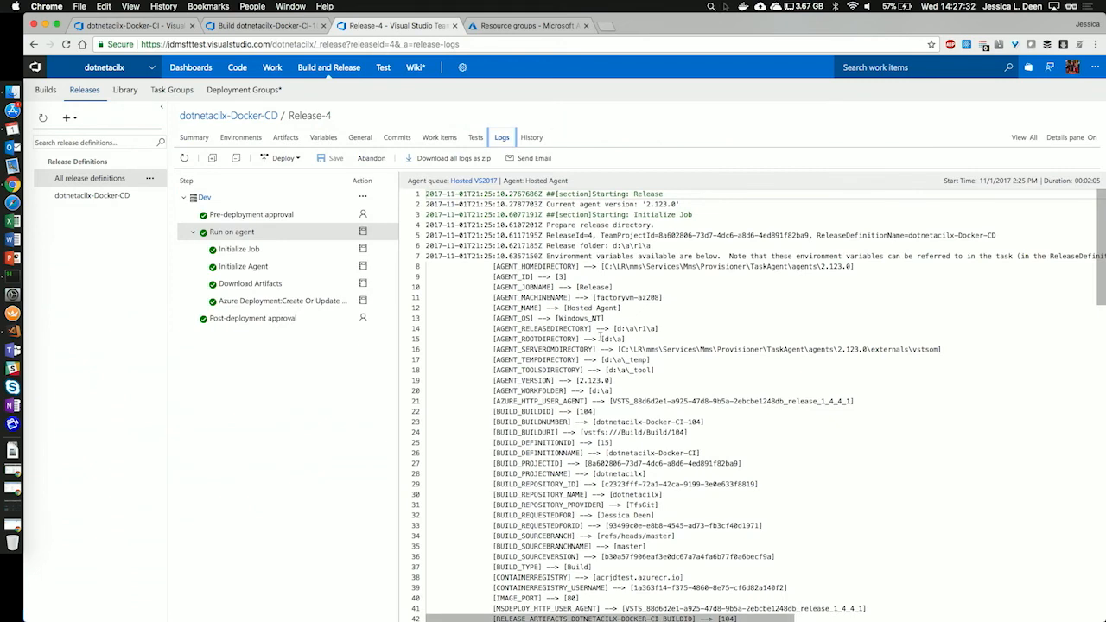
mouse_move(280, 232)
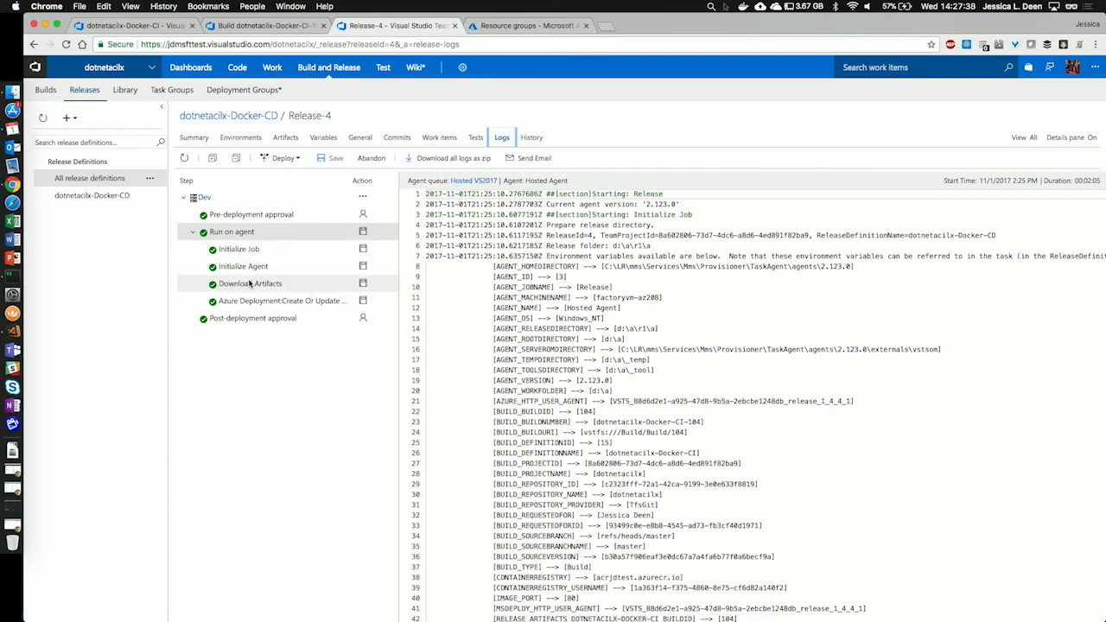
left_click(249, 283)
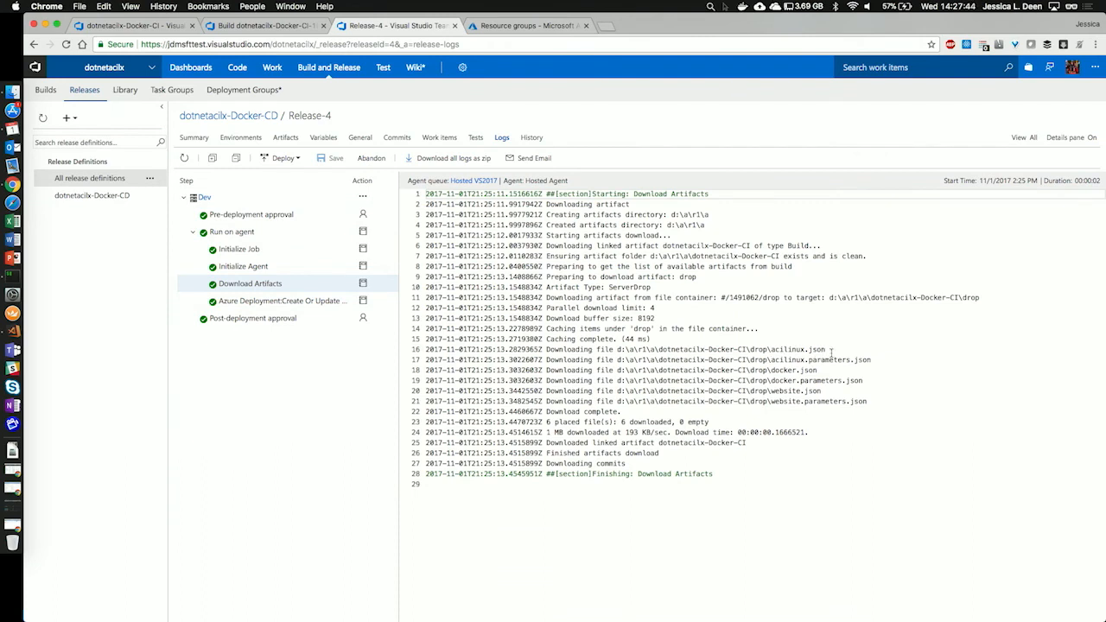
mouse_move(838, 382)
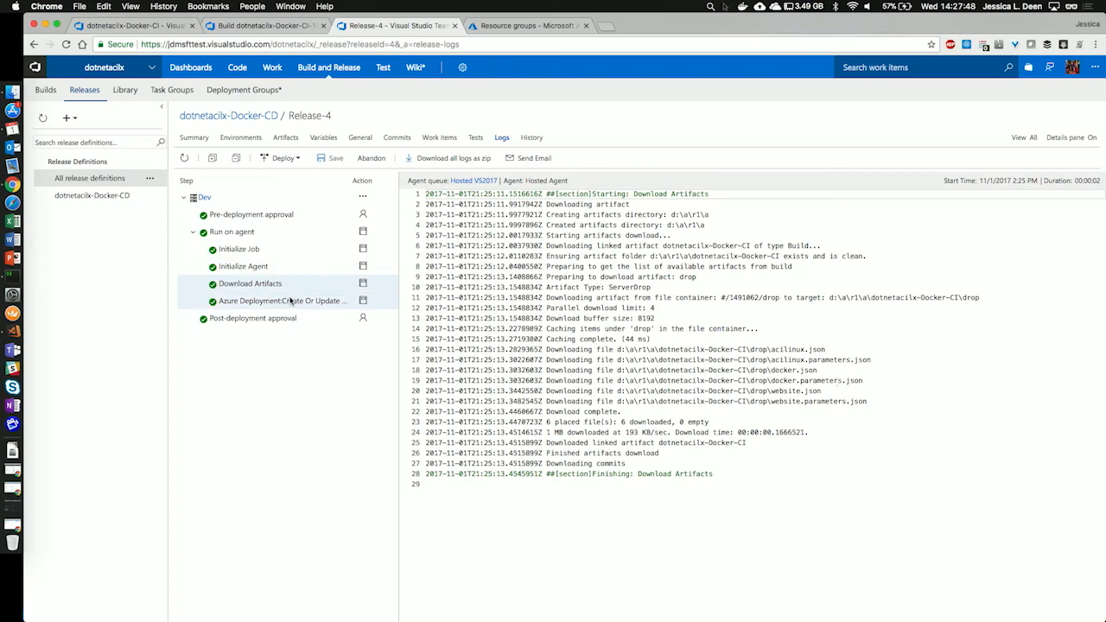
left_click(280, 301)
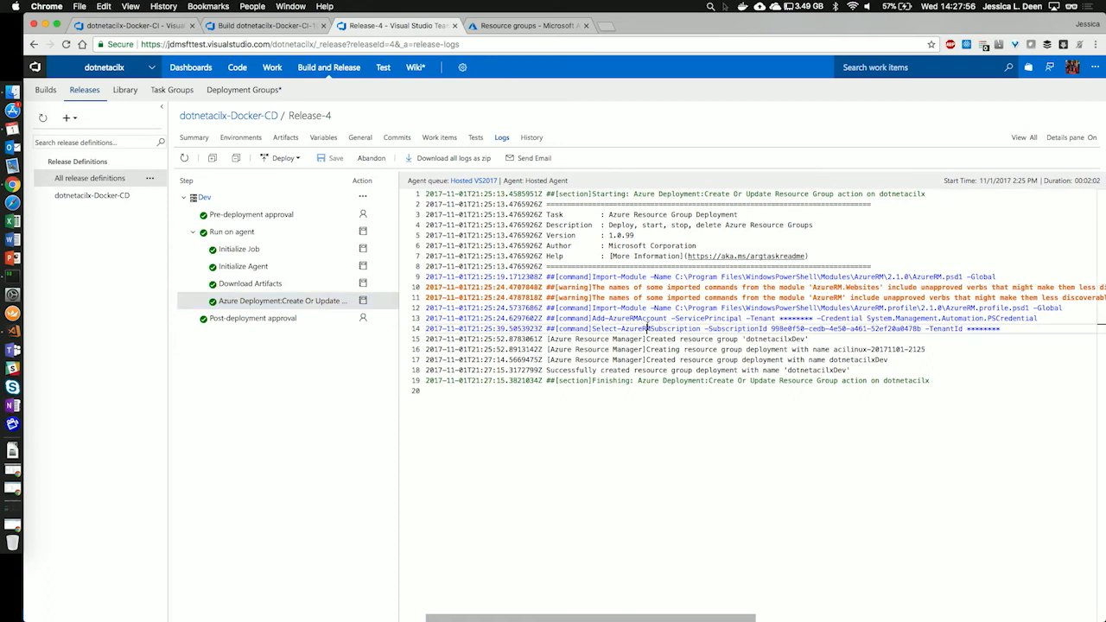
left_click_drag(643, 329, 868, 329)
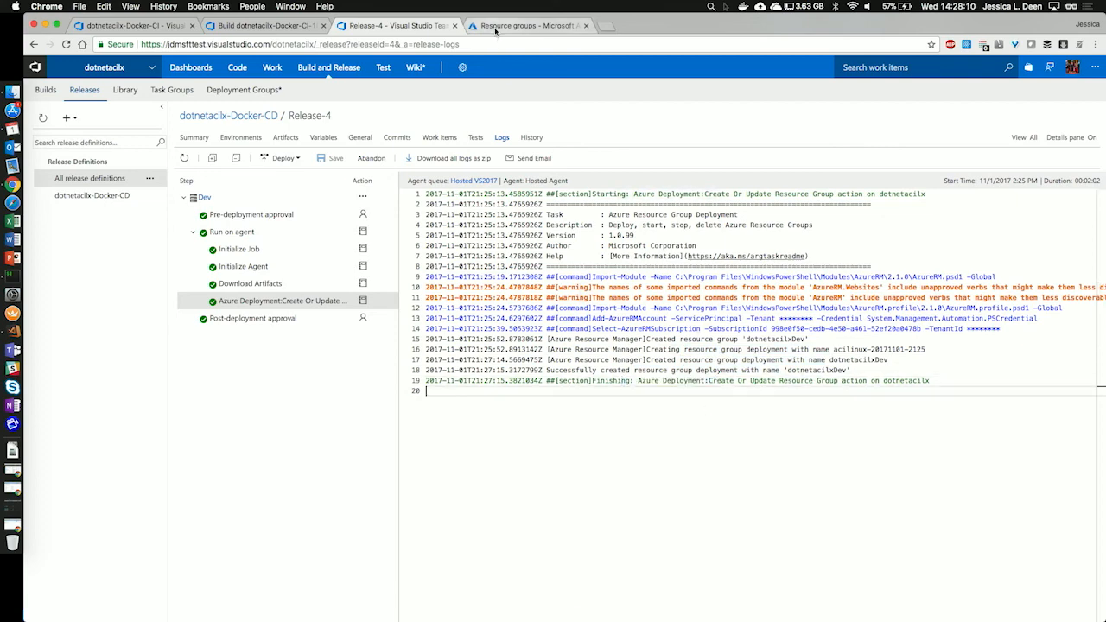
- In the Azure portal, view resource group dotnetacilxDev and its newly deployed container group
left_click(527, 26)
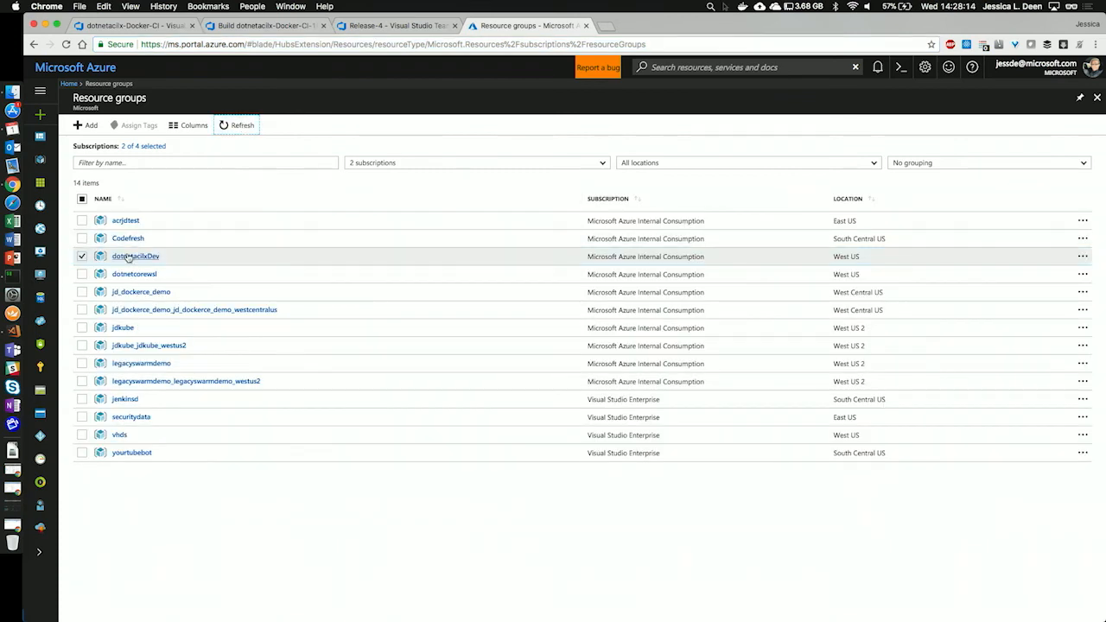
left_click(135, 255)
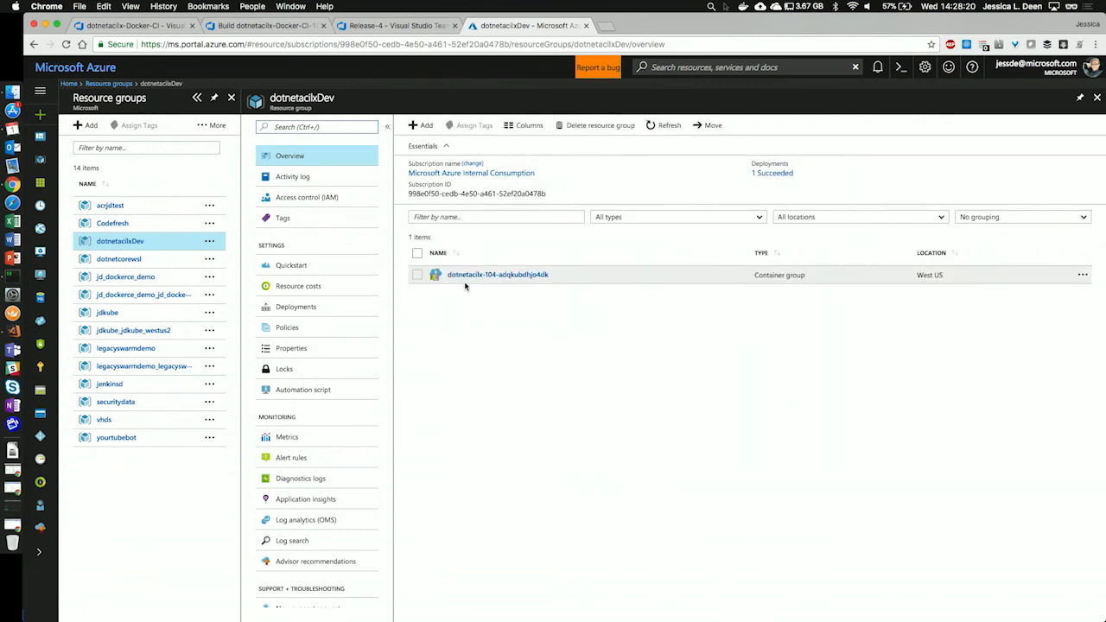
mouse_move(808, 289)
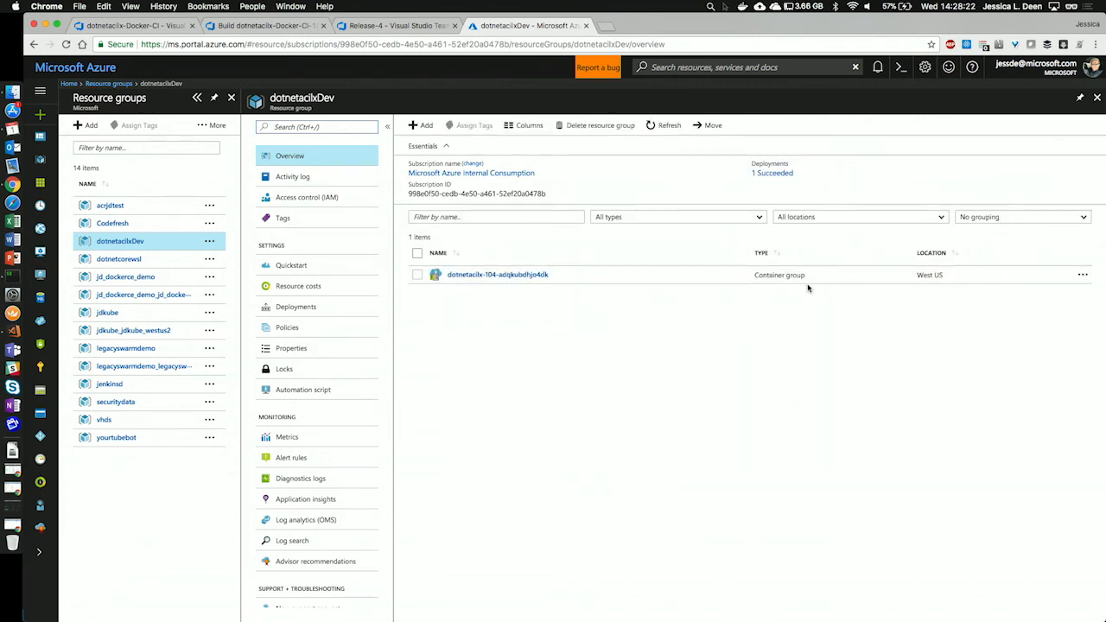
left_click(498, 273)
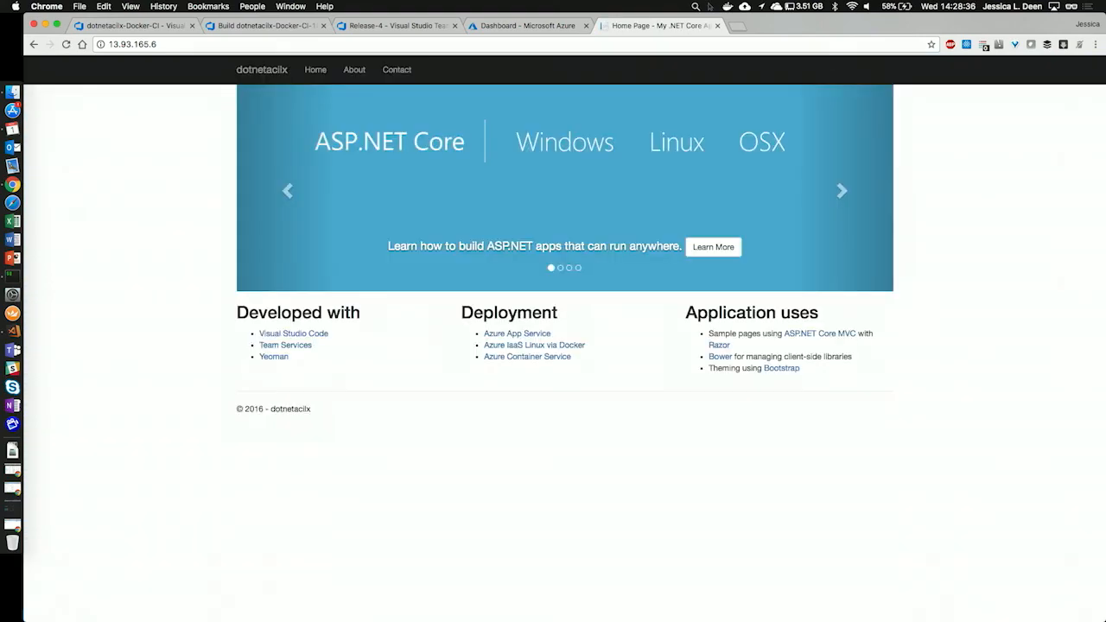
left_click(262, 69)
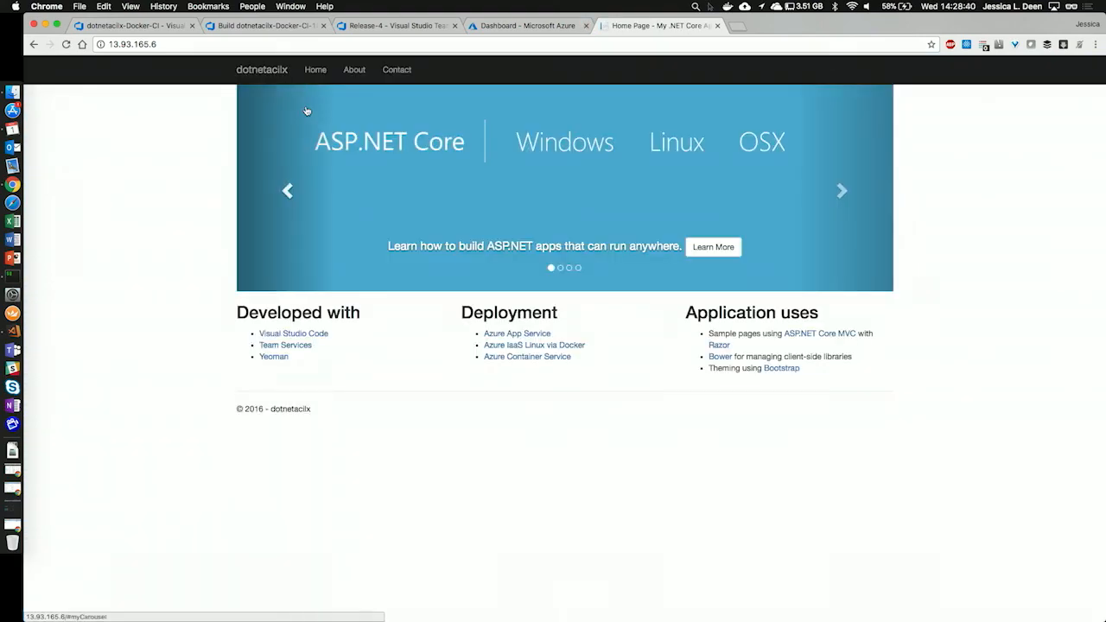
mouse_move(528, 186)
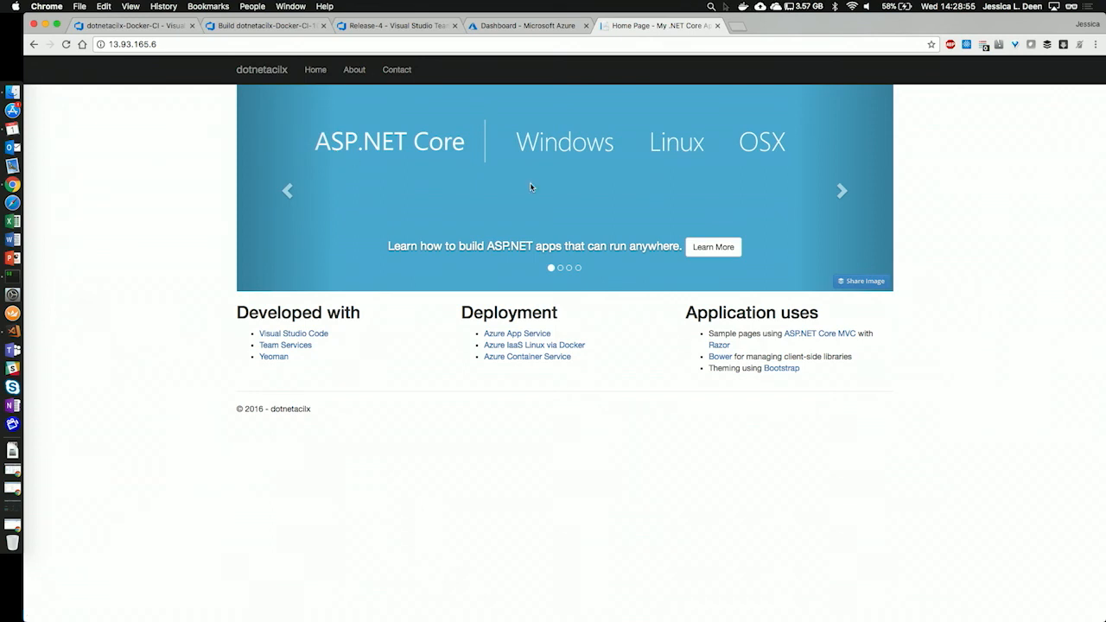